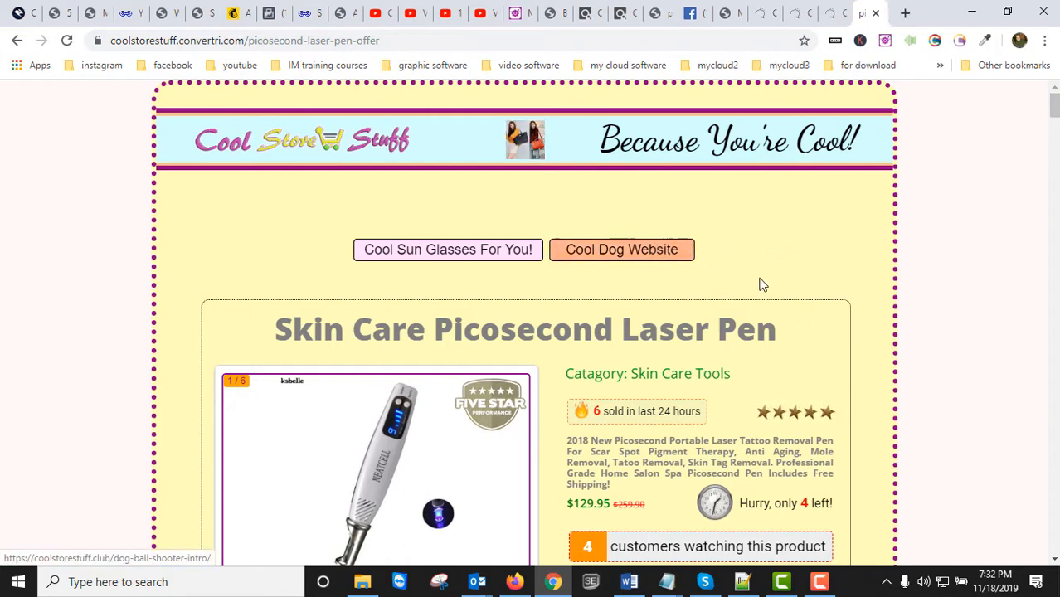
pyautogui.moveTo(428, 280)
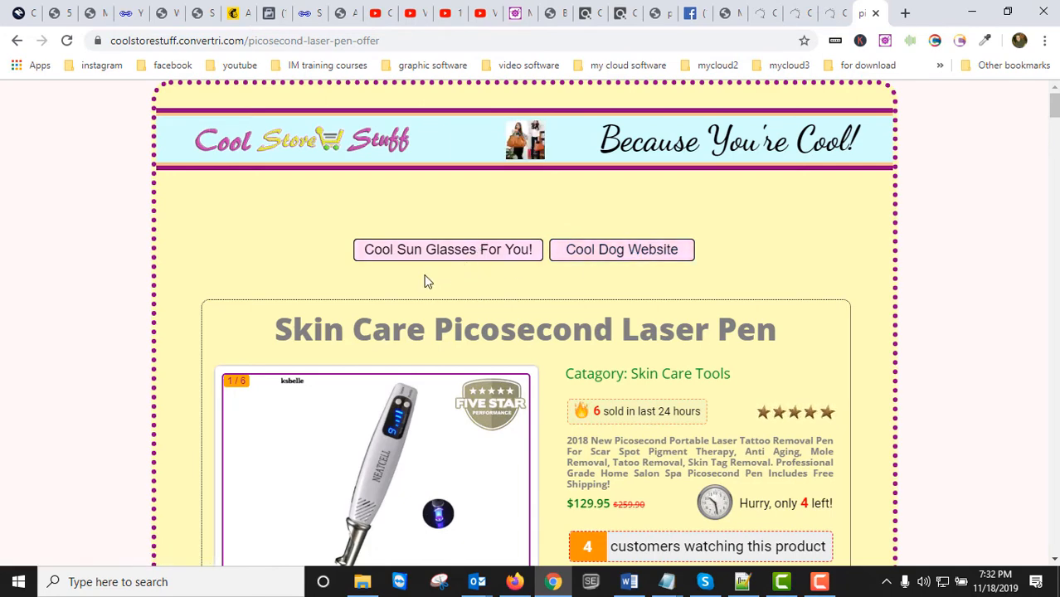
pyautogui.moveTo(369, 257)
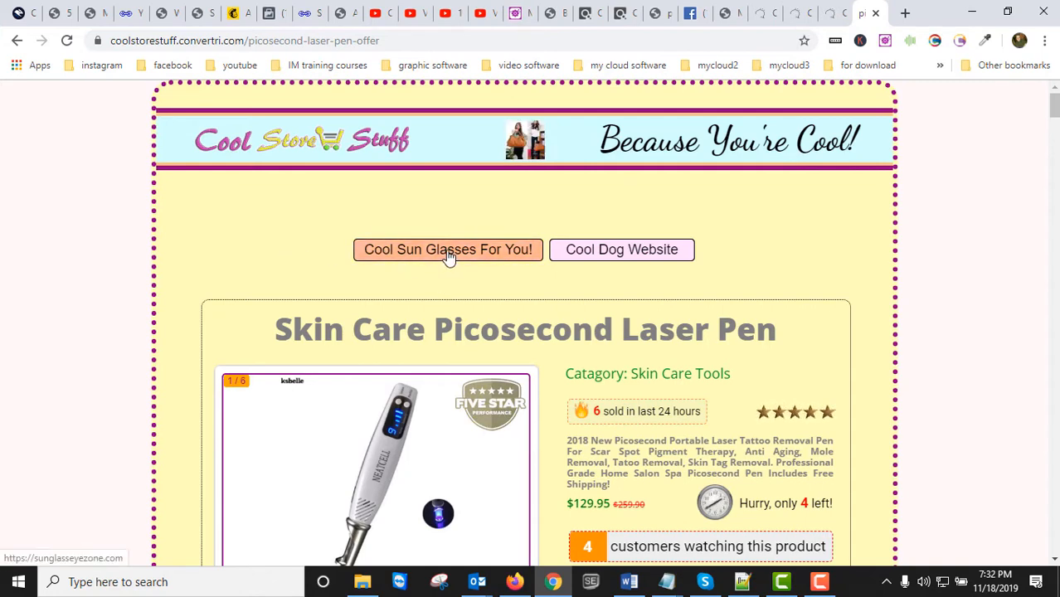
pyautogui.moveTo(591, 239)
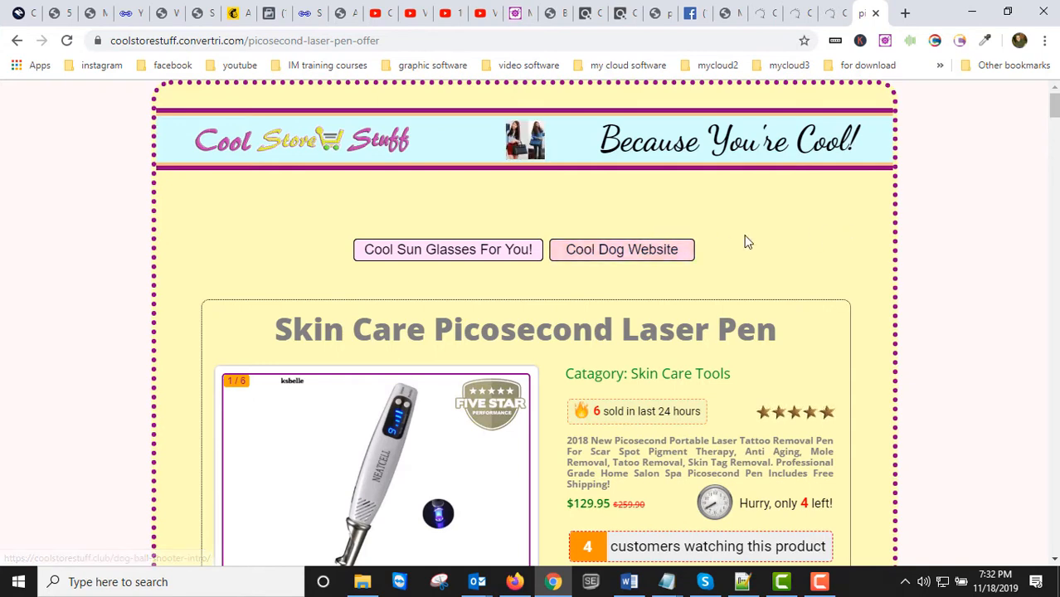
pyautogui.moveTo(544, 252)
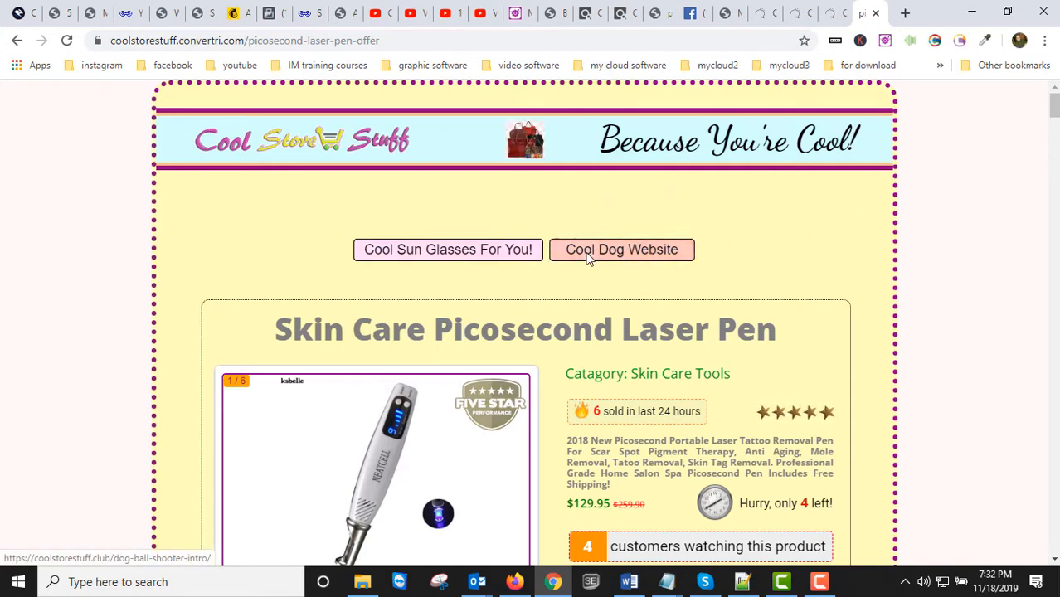
pyautogui.moveTo(448, 249)
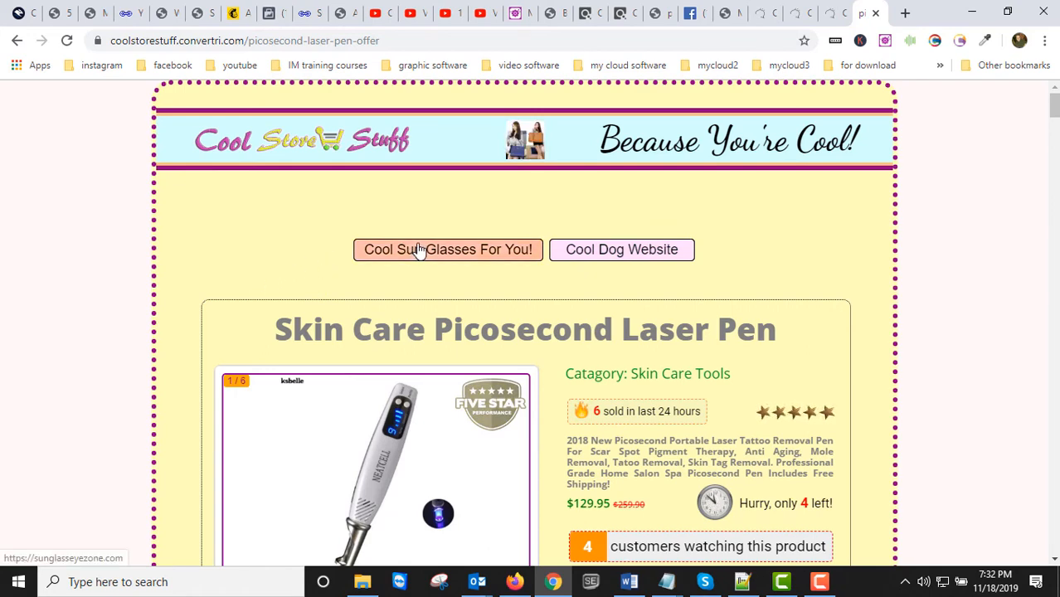
pyautogui.moveTo(265, 272)
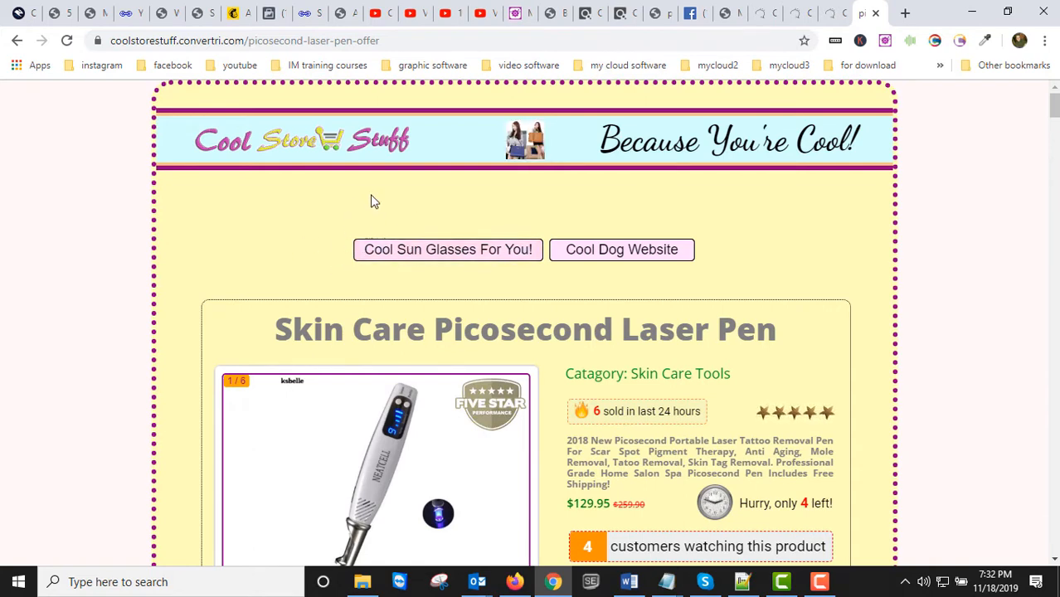
pyautogui.moveTo(613, 285)
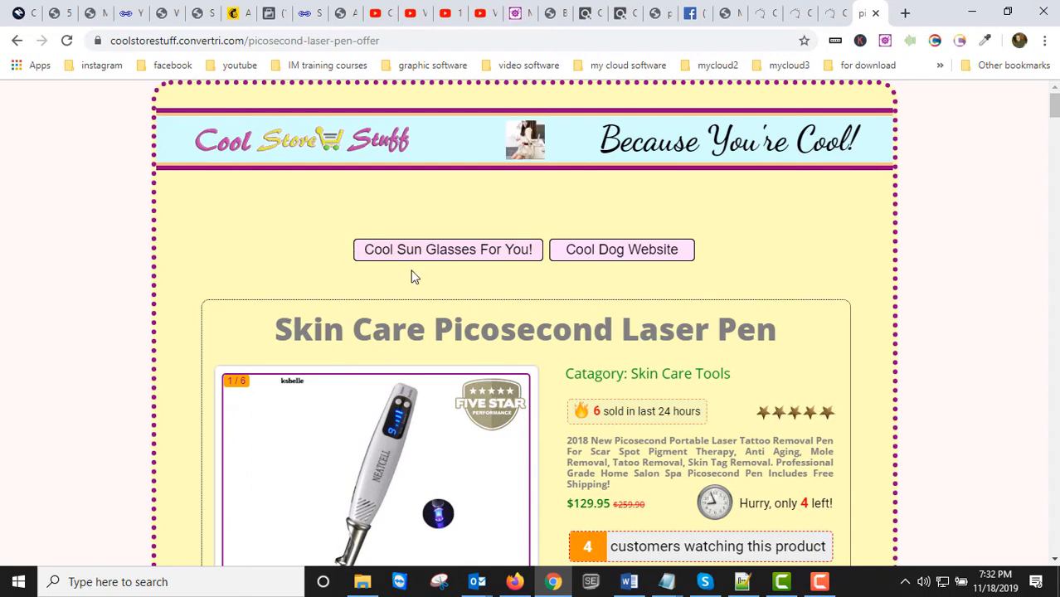
pyautogui.moveTo(530, 222)
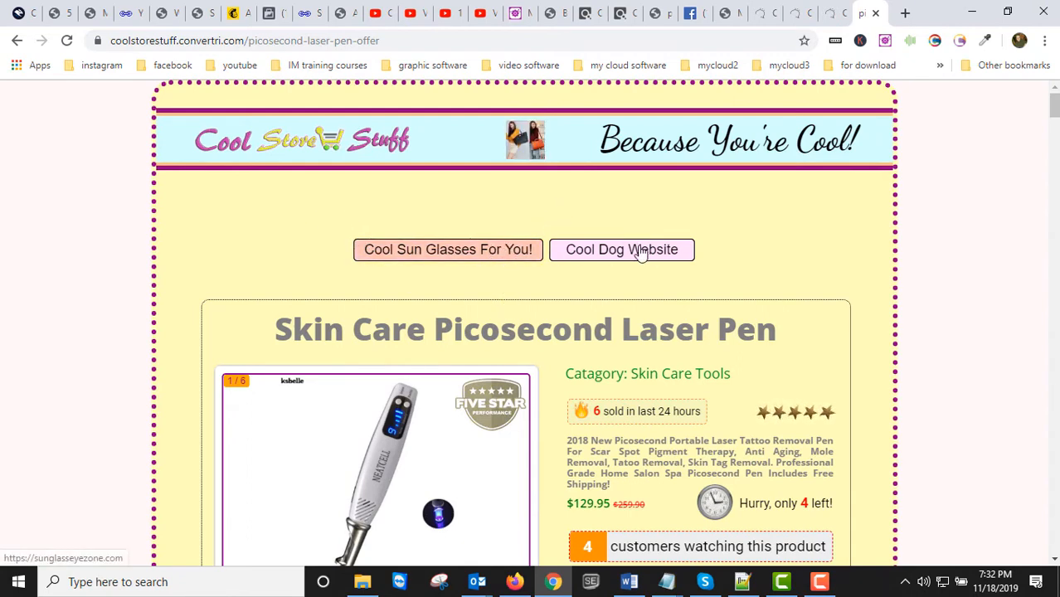
pyautogui.moveTo(301, 220)
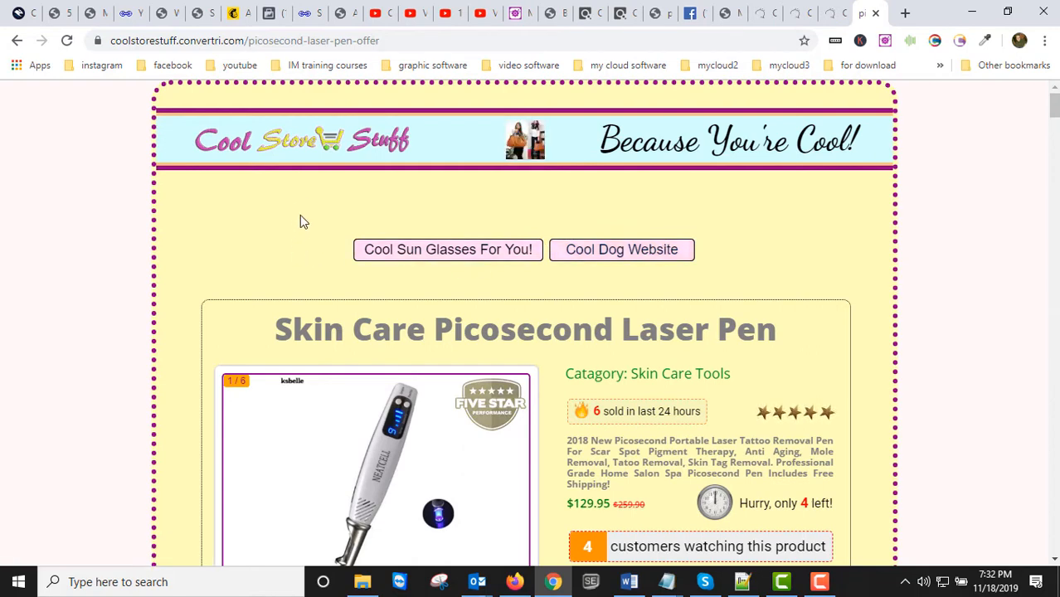
pyautogui.moveTo(297, 191)
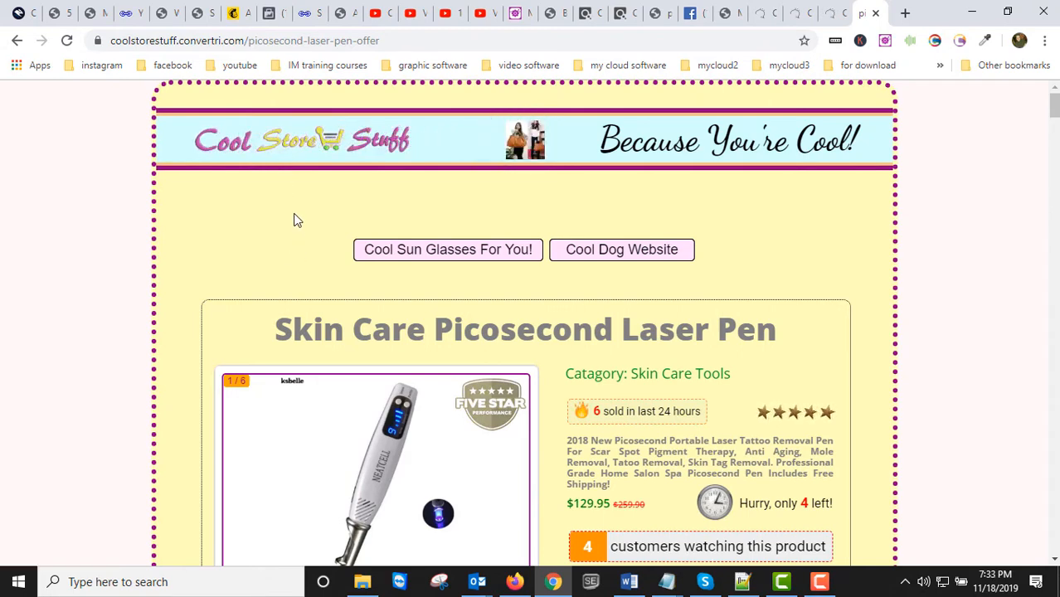
pyautogui.moveTo(318, 139)
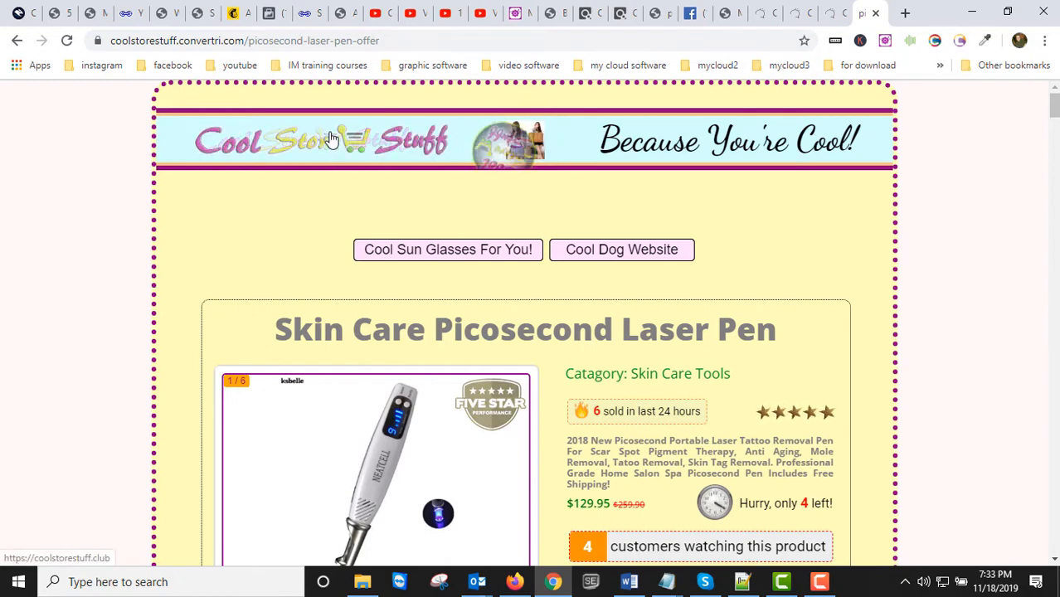
pyautogui.moveTo(795, 269)
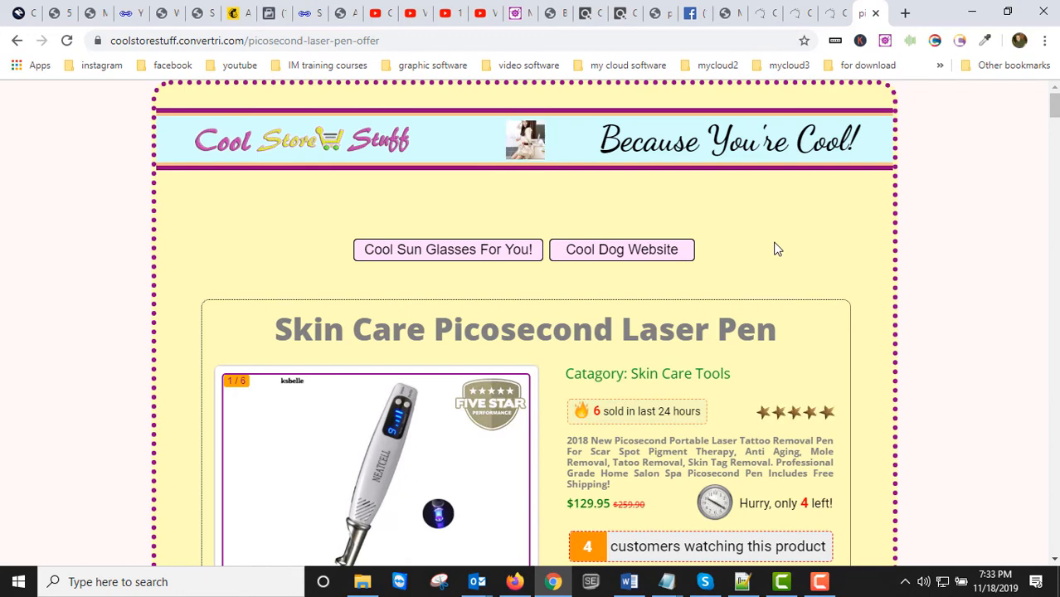
# Place the new HTML element left of the product image, then bring Notepad++ with the saved code forward
pyautogui.scroll(-3)
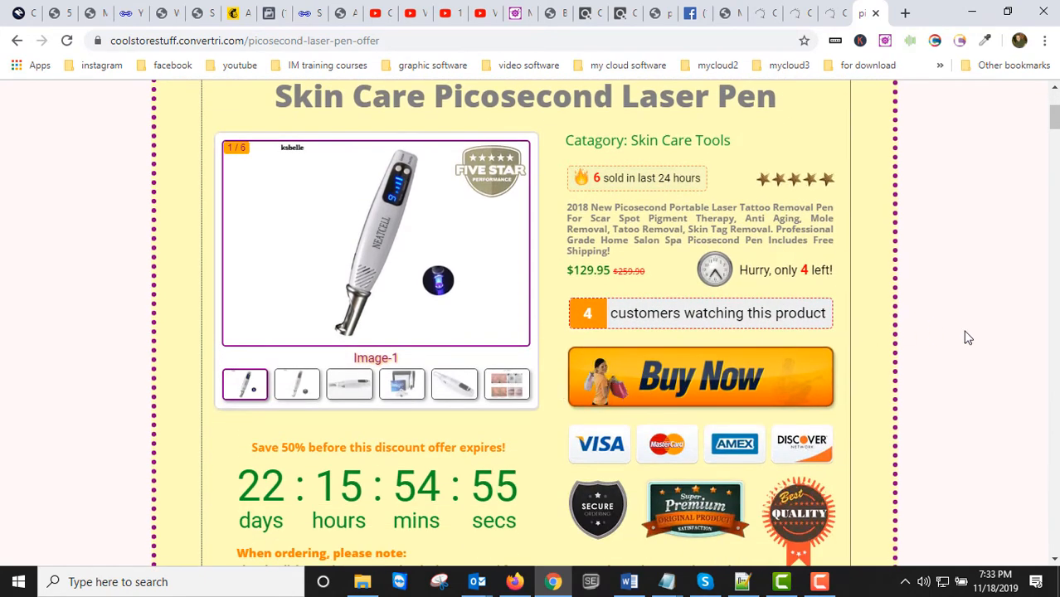
pyautogui.scroll(-3)
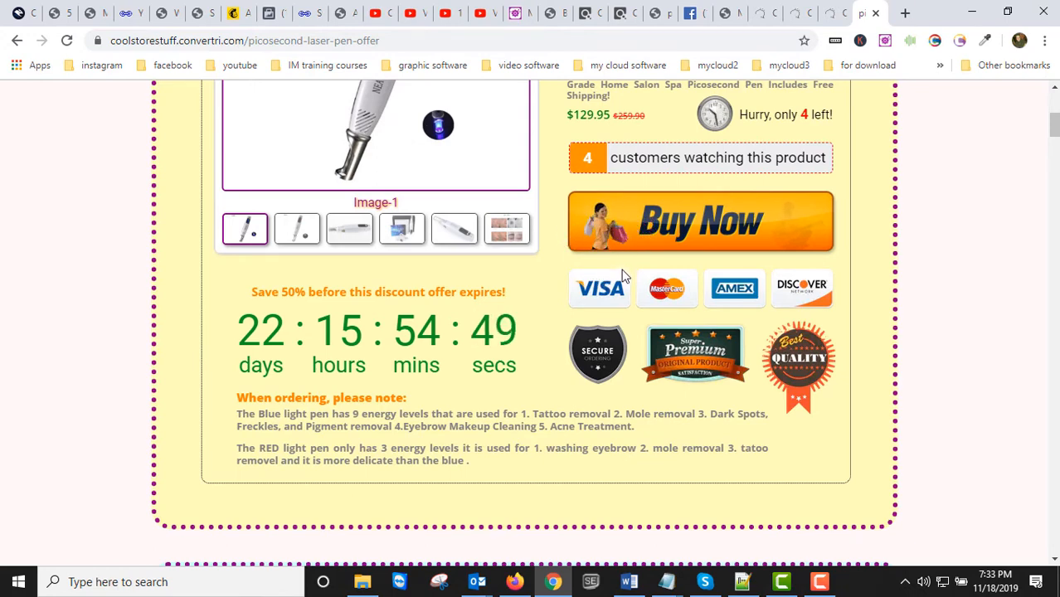
pyautogui.moveTo(534, 292)
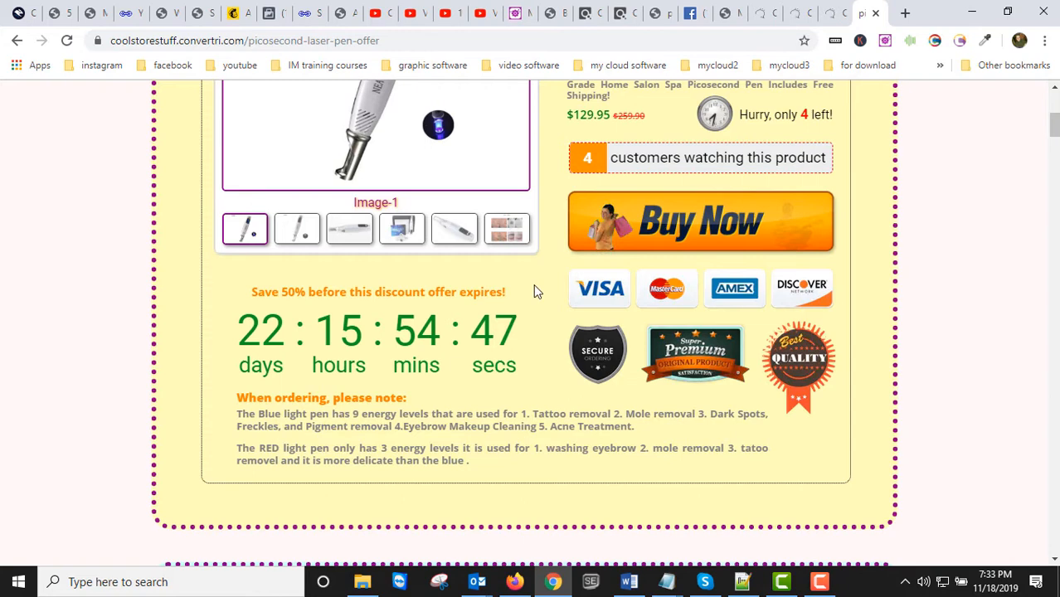
pyautogui.moveTo(719, 348)
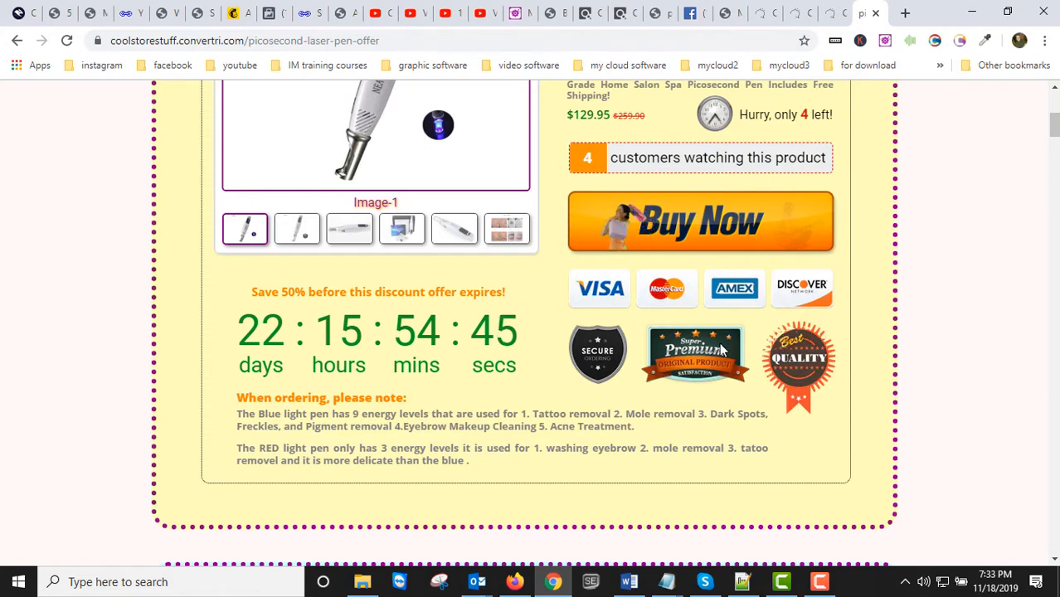
pyautogui.moveTo(610, 275)
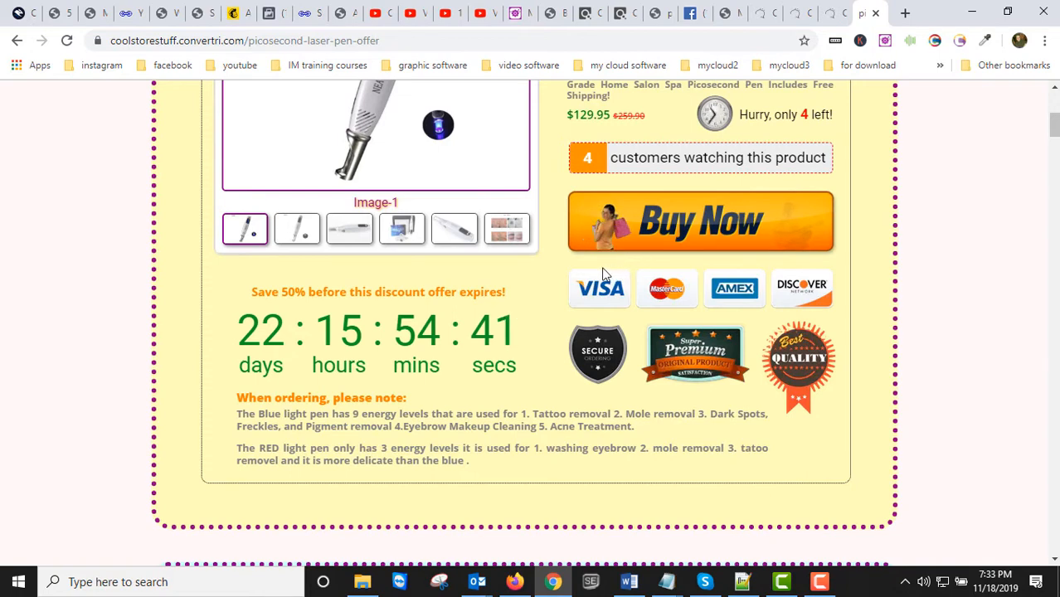
pyautogui.moveTo(631, 267)
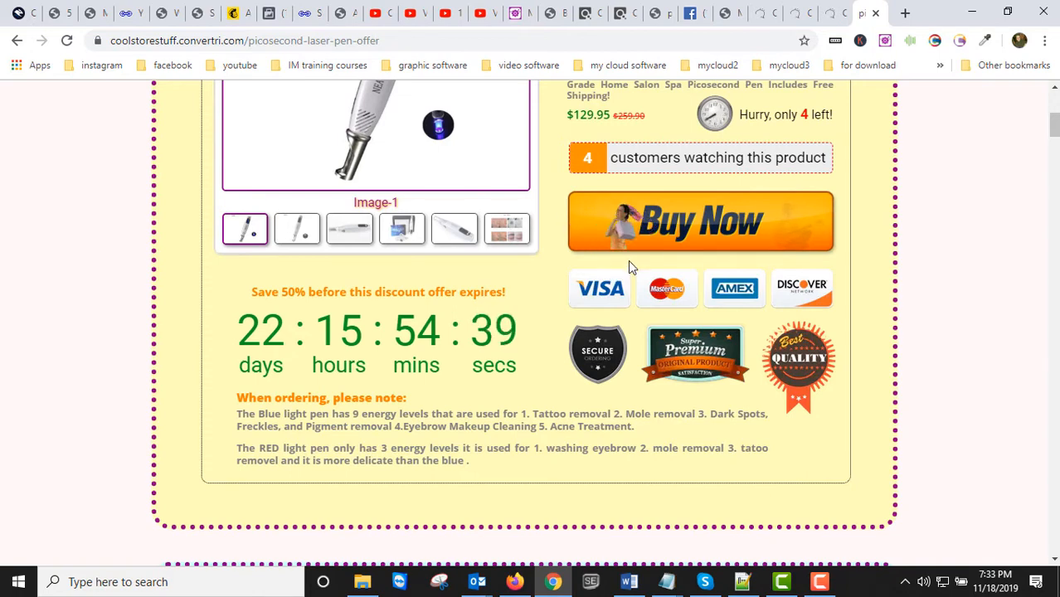
pyautogui.moveTo(613, 274)
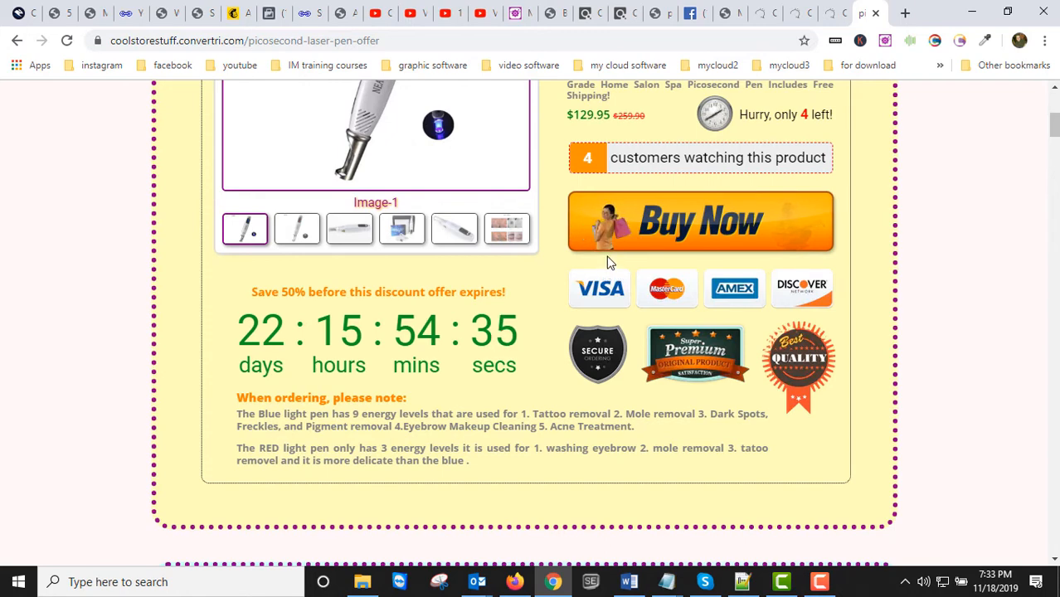
pyautogui.moveTo(614, 265)
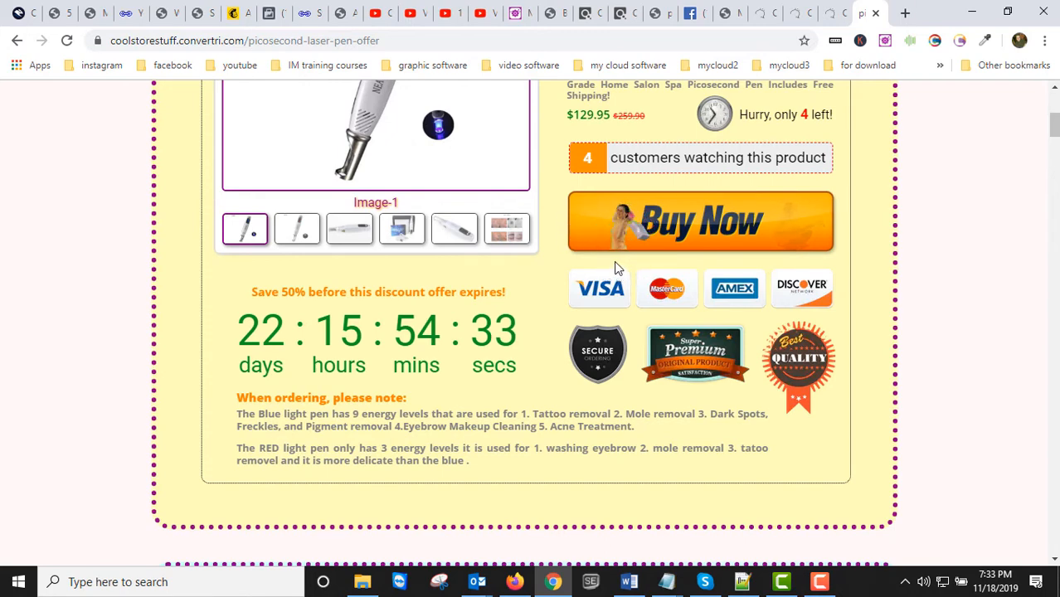
pyautogui.moveTo(637, 275)
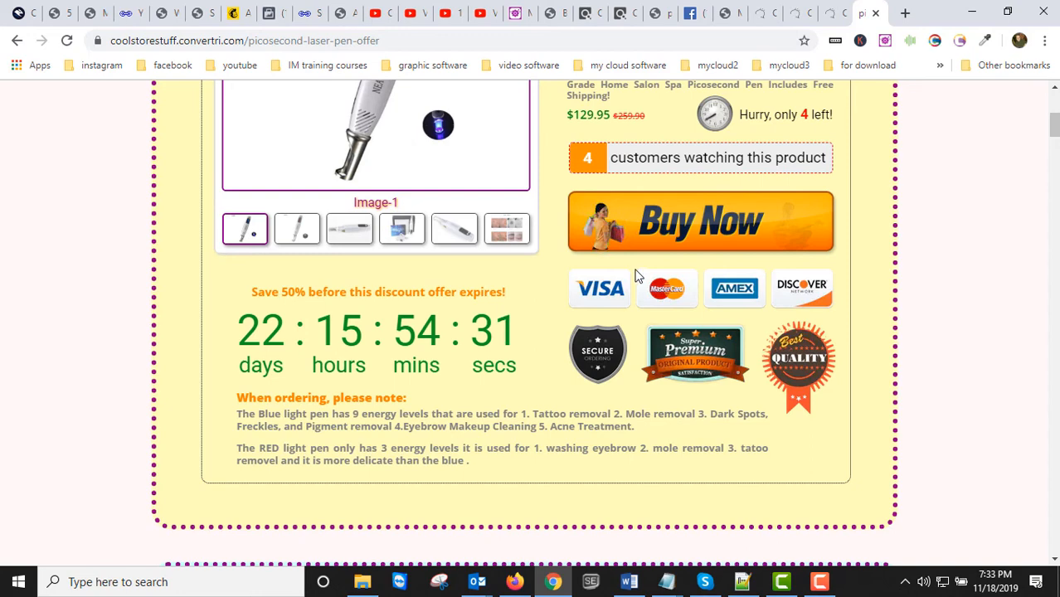
pyautogui.moveTo(567, 295)
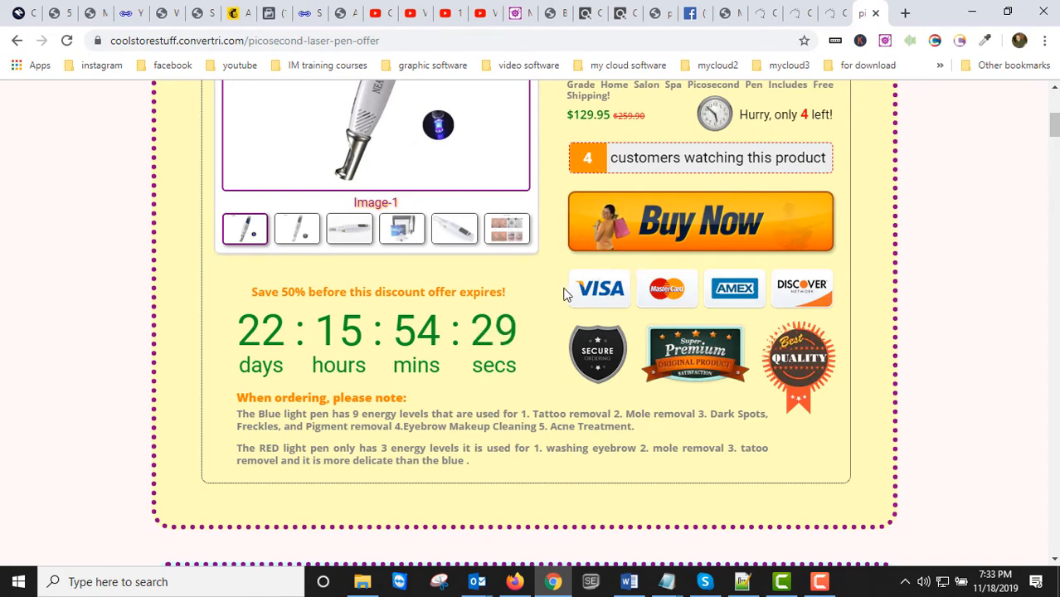
pyautogui.moveTo(794, 242)
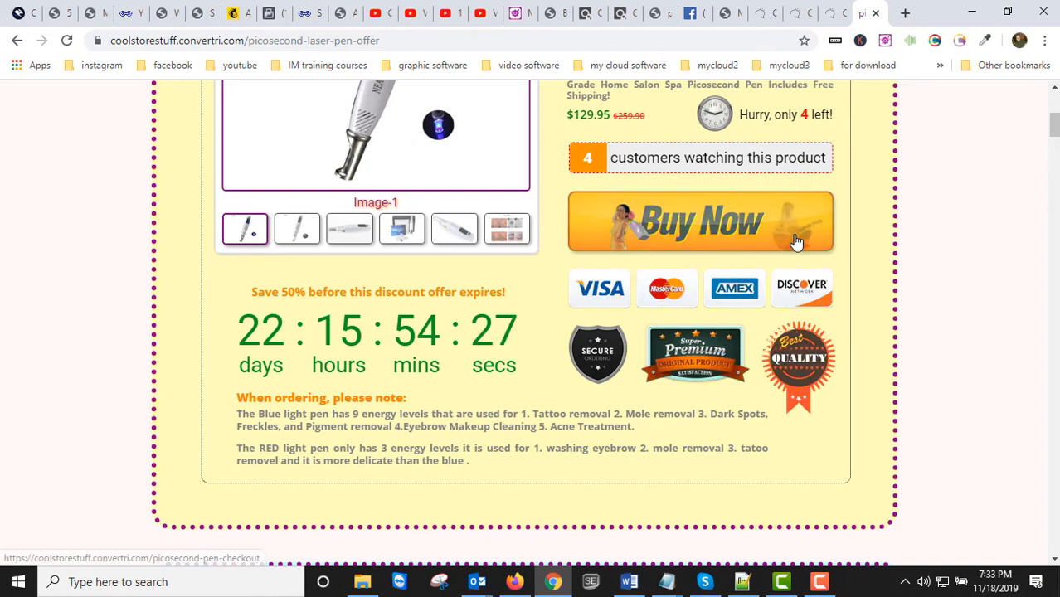
pyautogui.moveTo(757, 268)
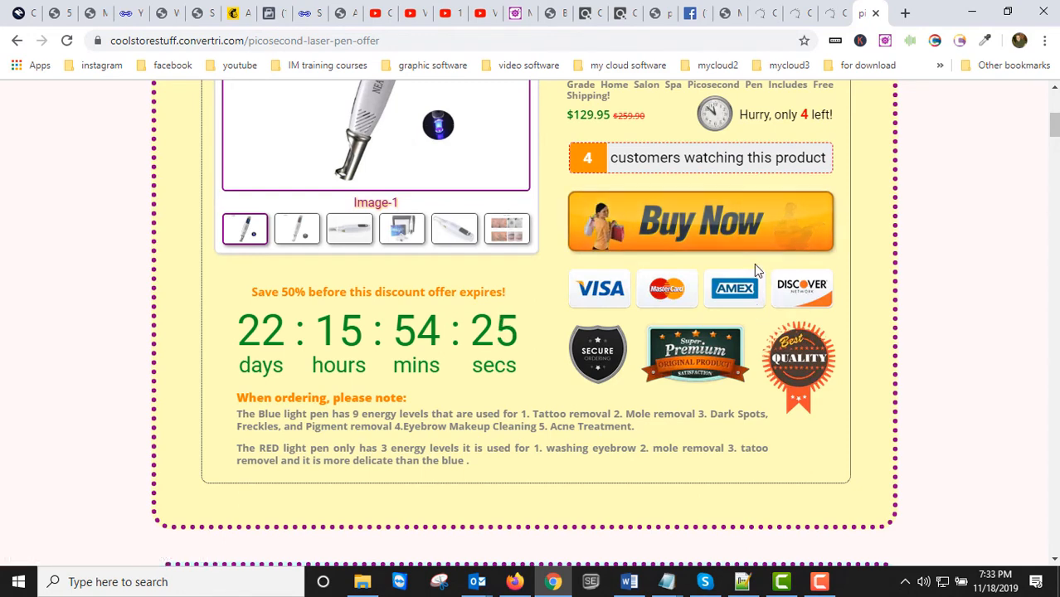
pyautogui.moveTo(747, 232)
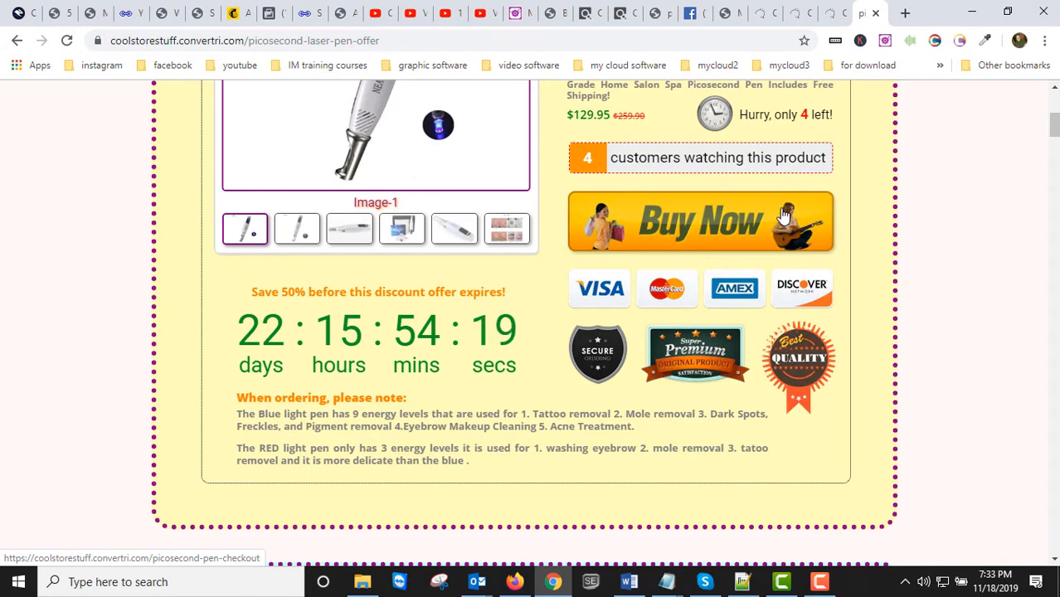
pyautogui.moveTo(819, 245)
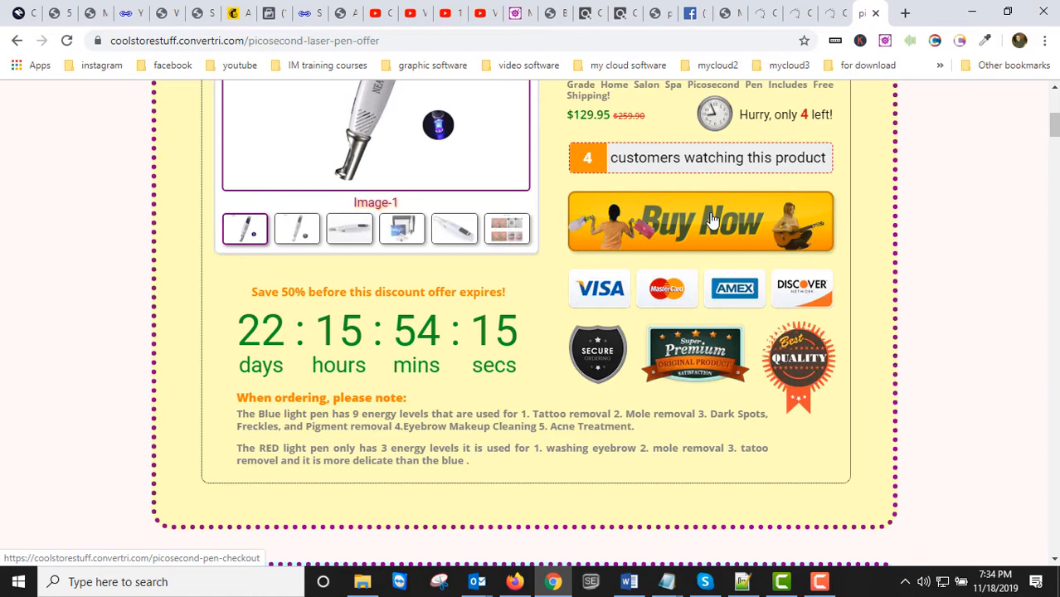
pyautogui.moveTo(554, 199)
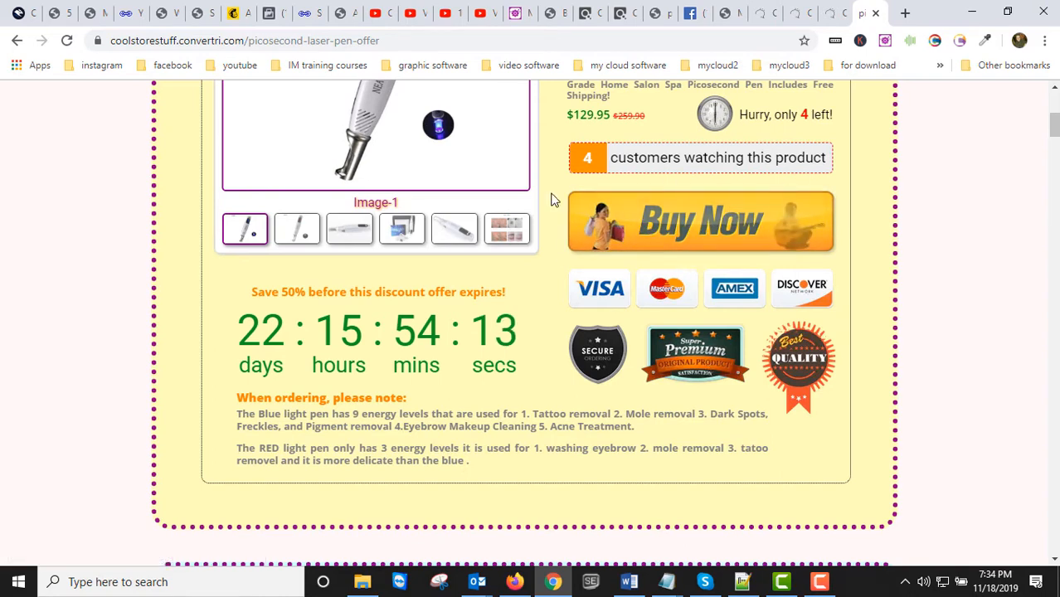
pyautogui.scroll(3)
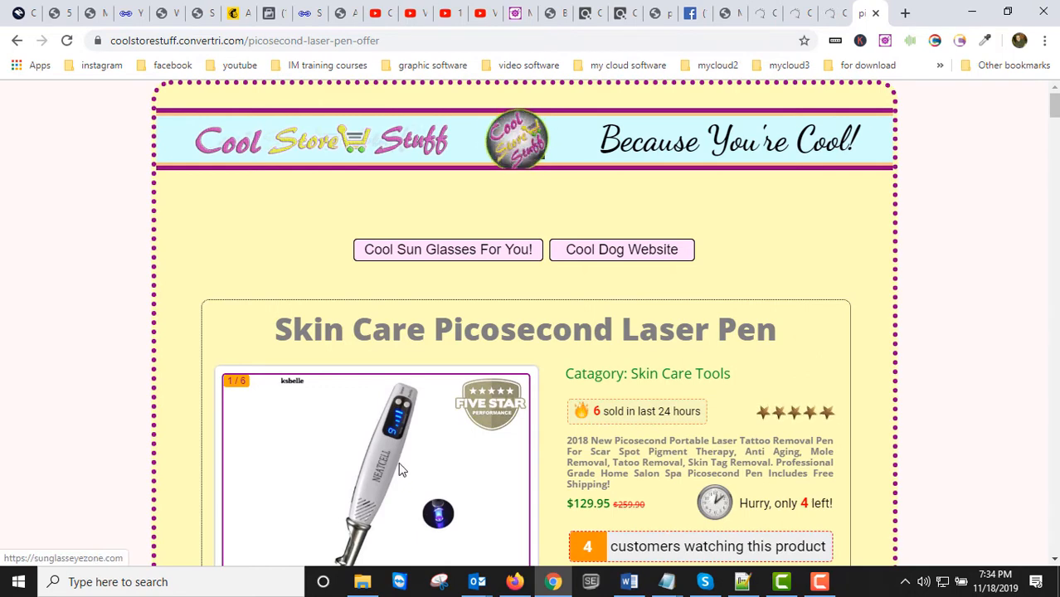
pyautogui.scroll(-3)
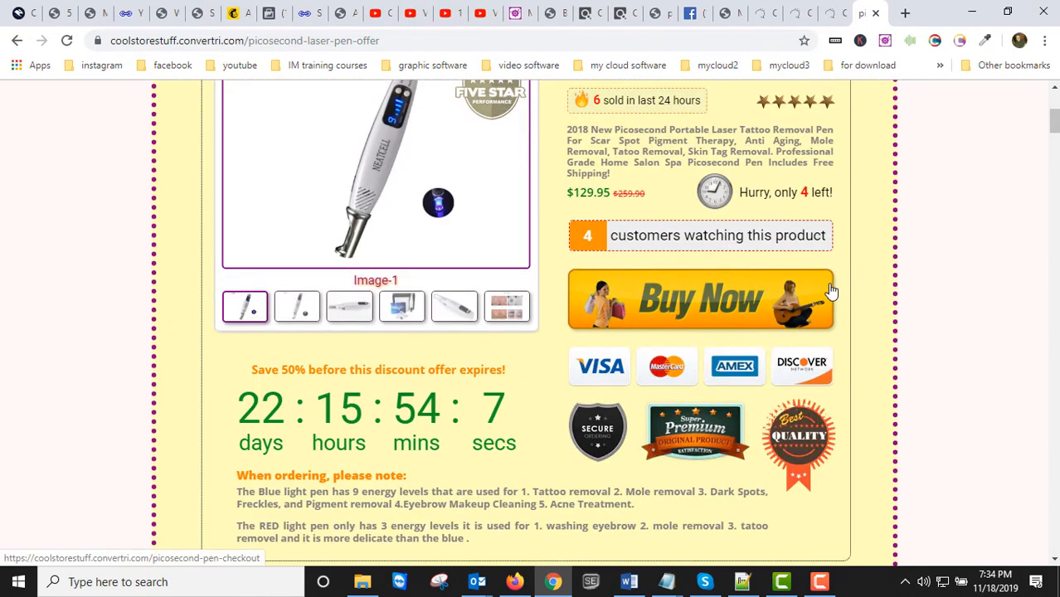
pyautogui.moveTo(731, 445)
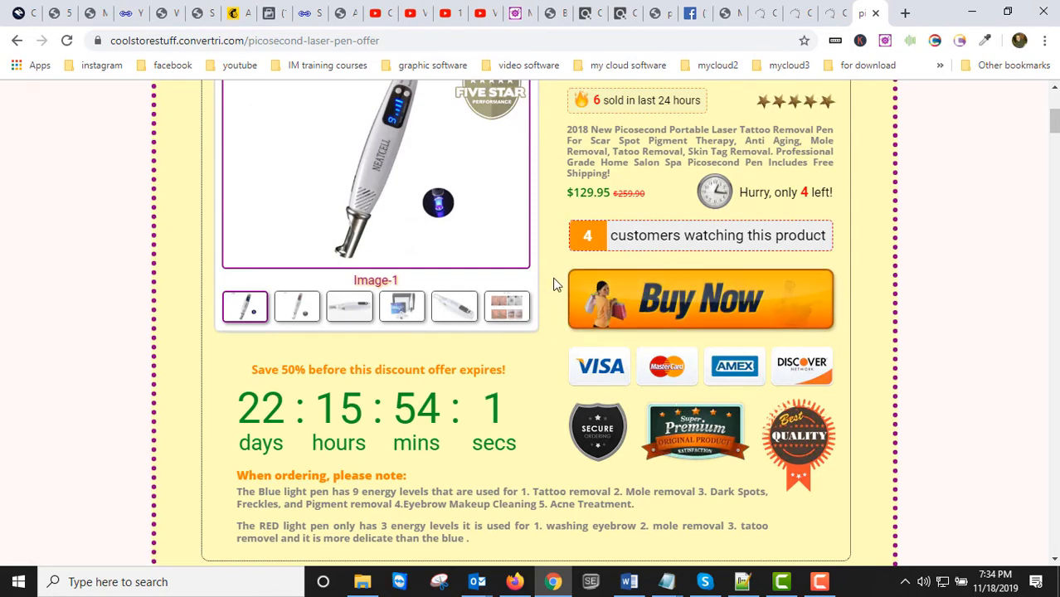
pyautogui.moveTo(623, 289)
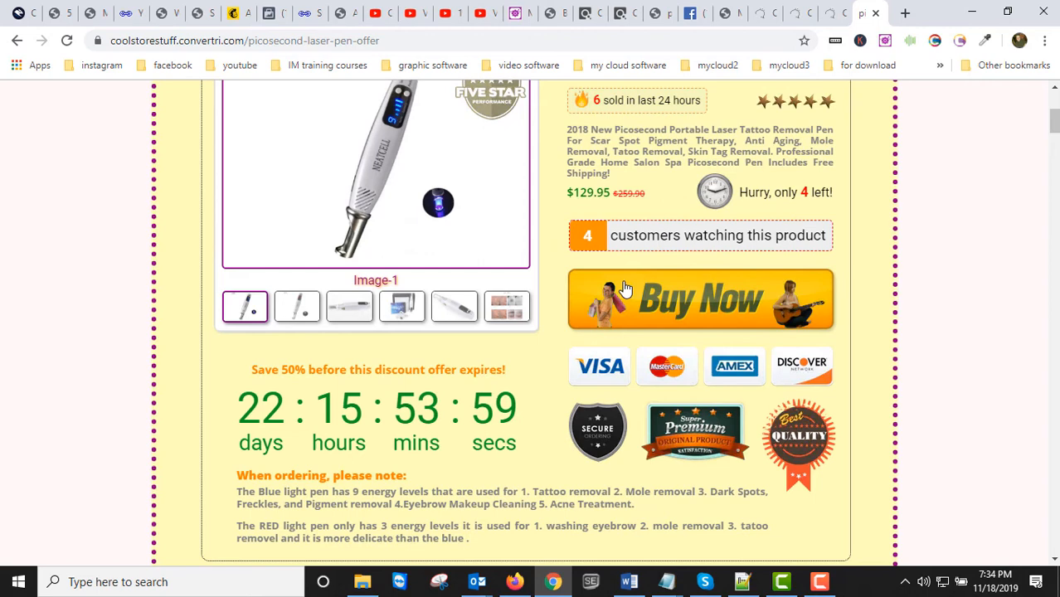
pyautogui.moveTo(638, 306)
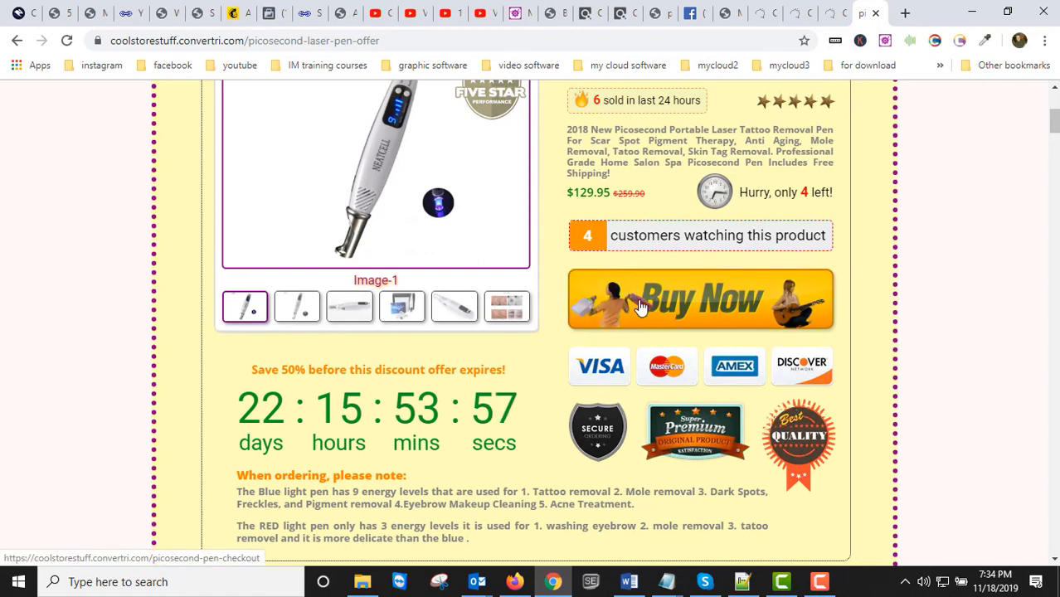
pyautogui.moveTo(839, 281)
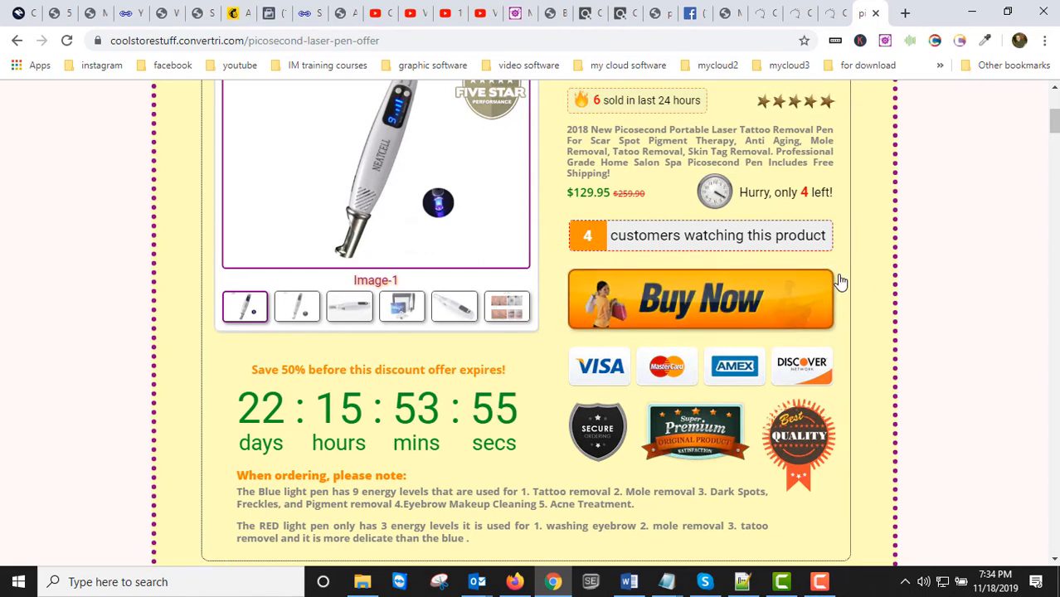
pyautogui.moveTo(639, 325)
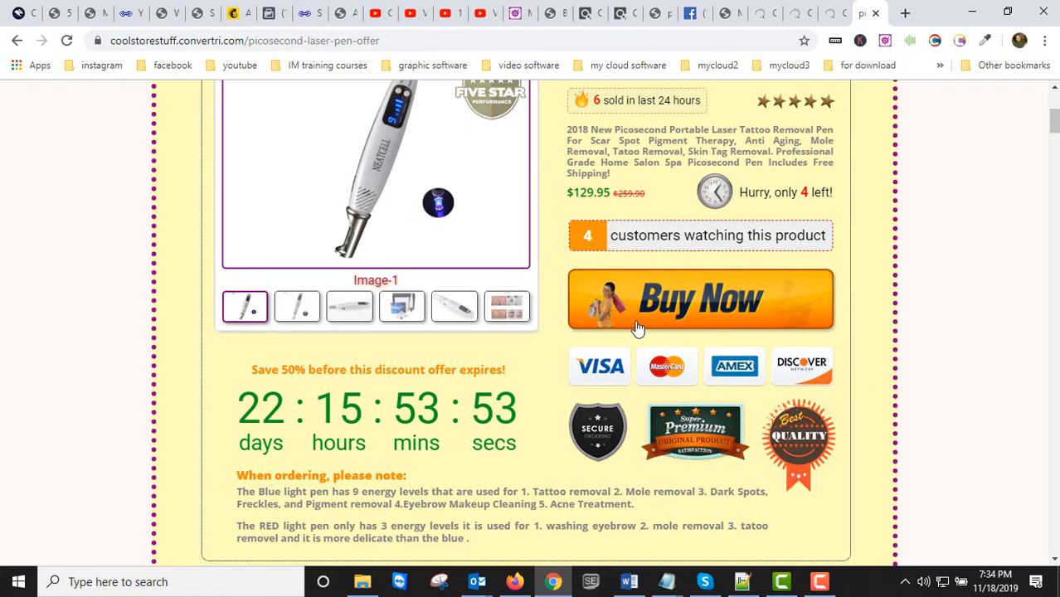
pyautogui.moveTo(555, 349)
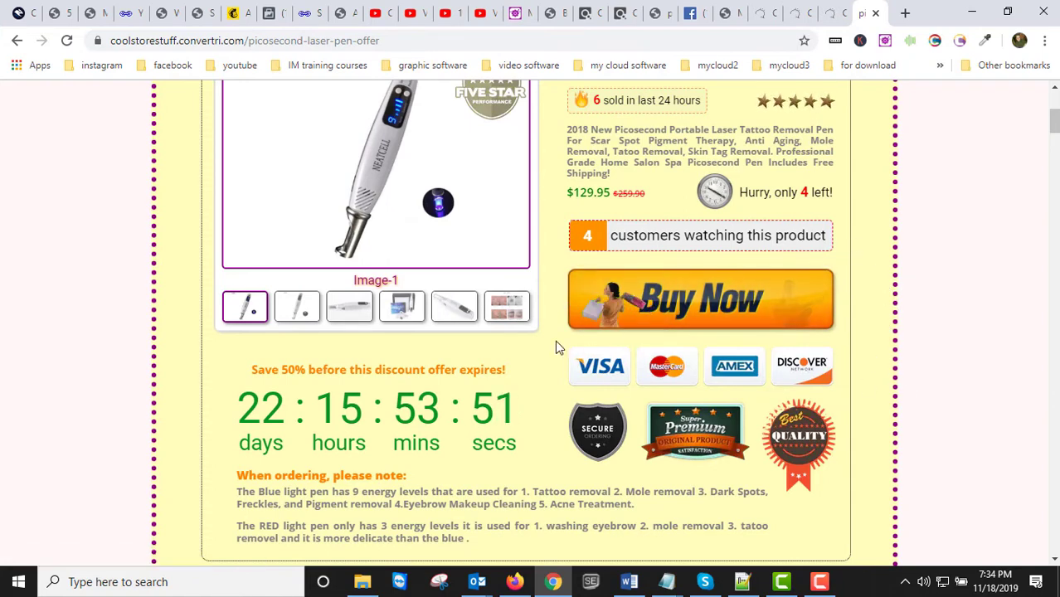
pyautogui.moveTo(737, 314)
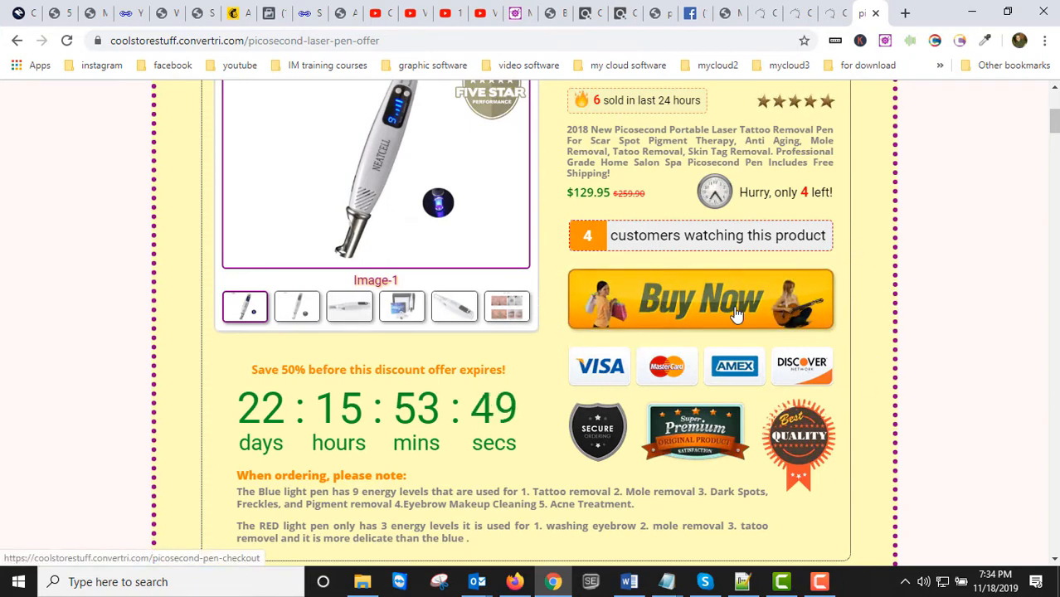
pyautogui.moveTo(575, 256)
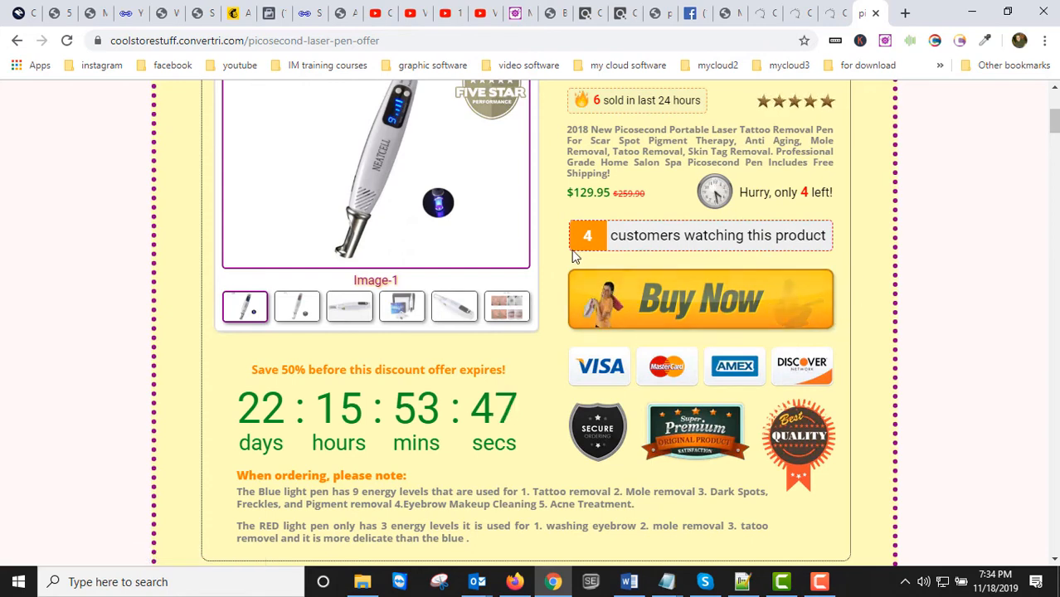
pyautogui.moveTo(690, 342)
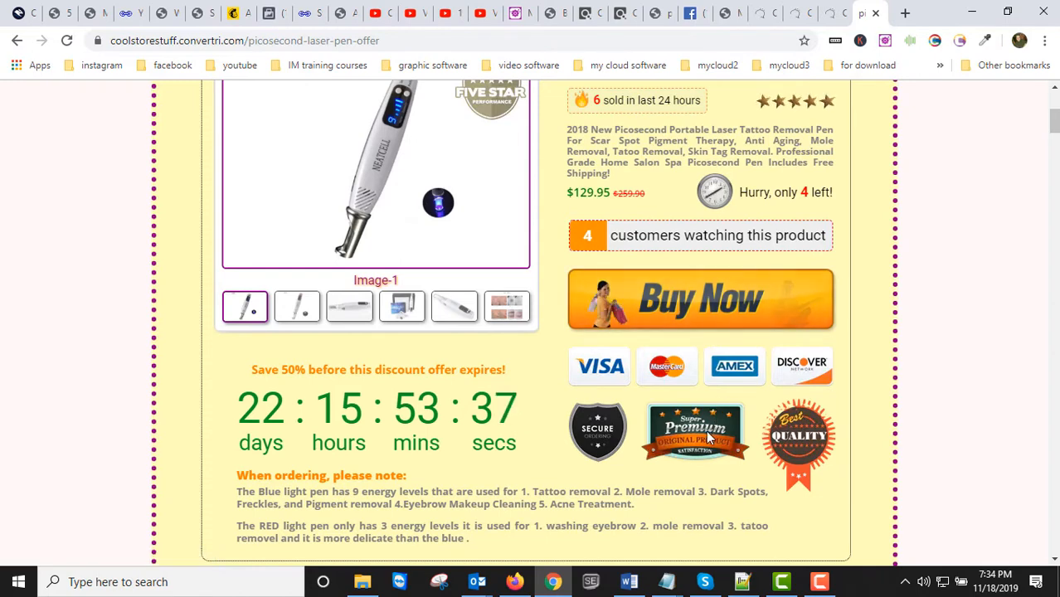
pyautogui.moveTo(700, 322)
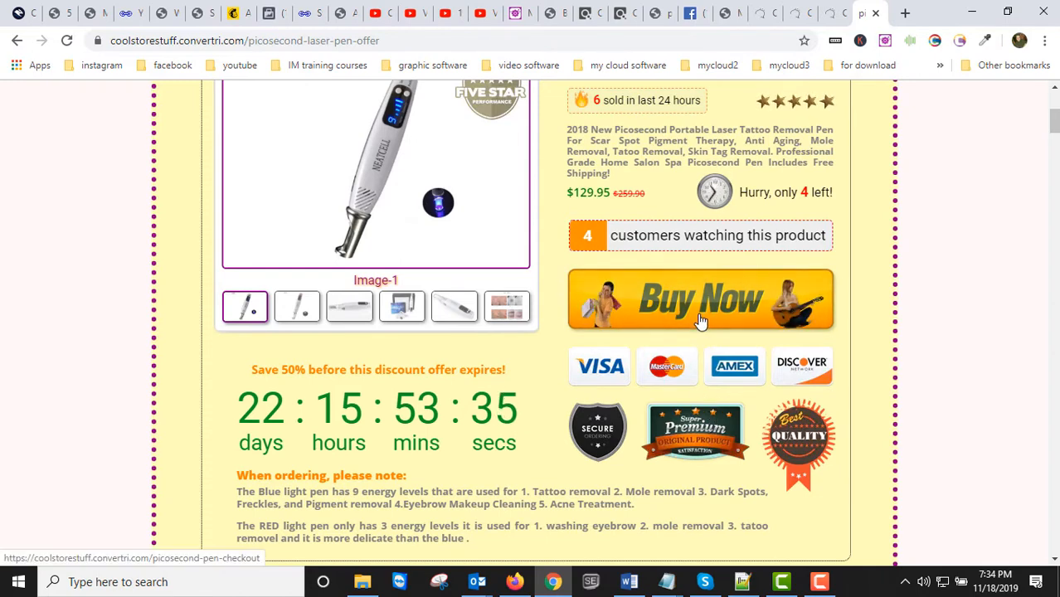
pyautogui.moveTo(711, 325)
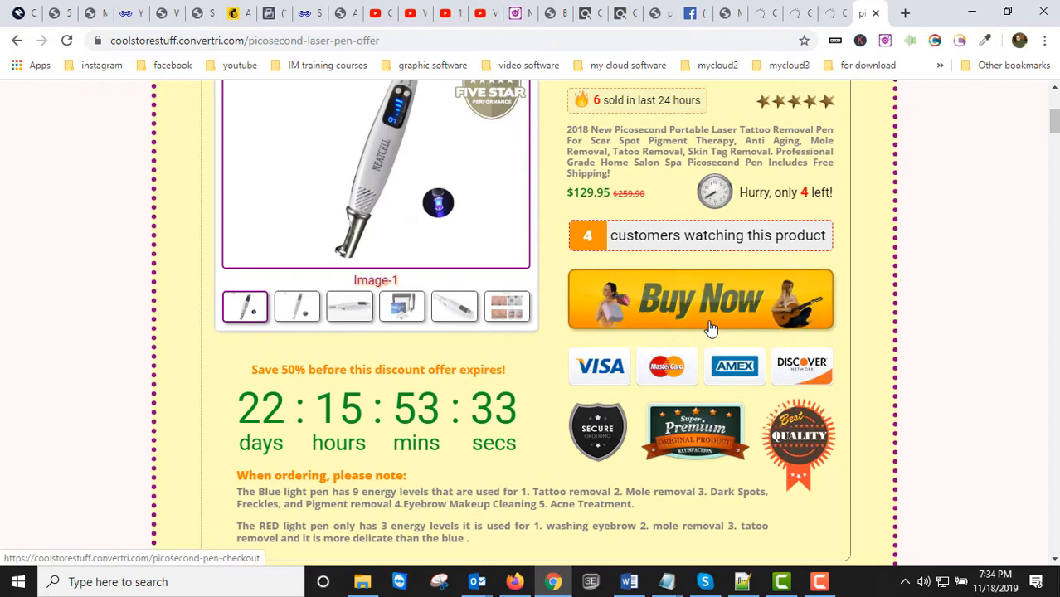
pyautogui.moveTo(614, 351)
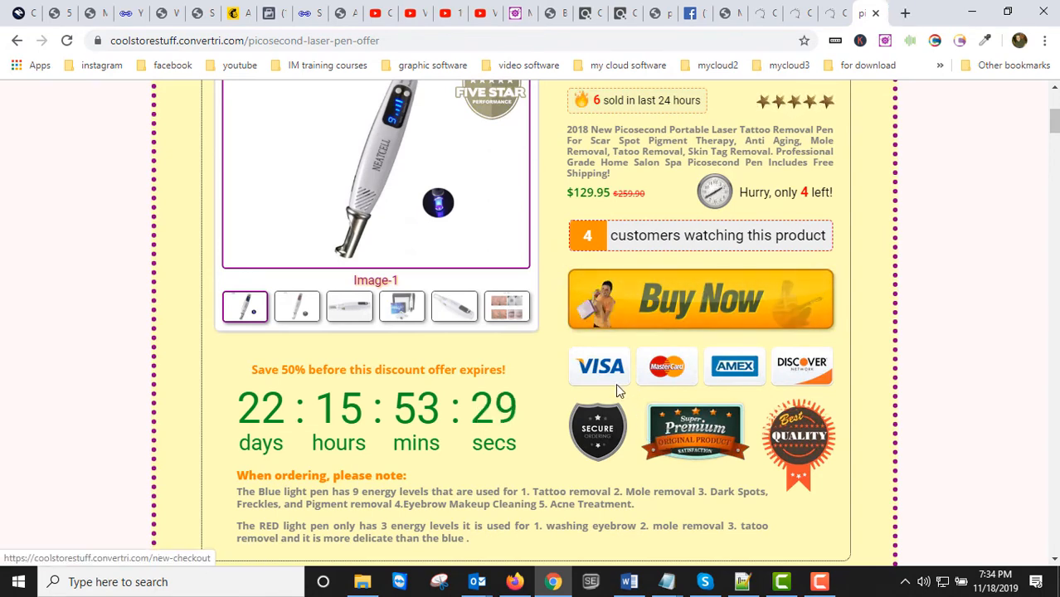
pyautogui.moveTo(700, 299)
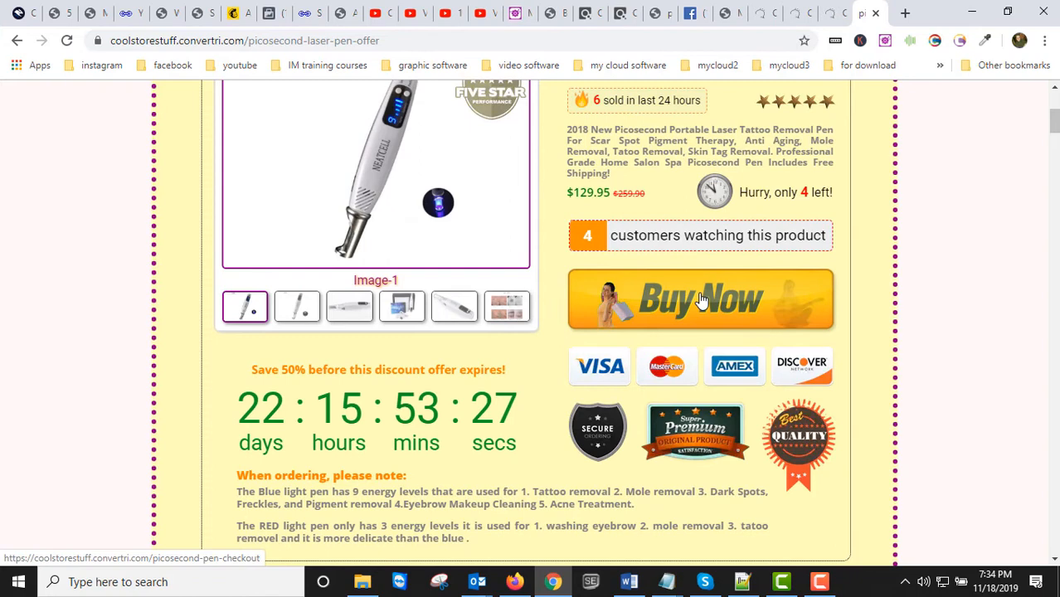
pyautogui.moveTo(858, 339)
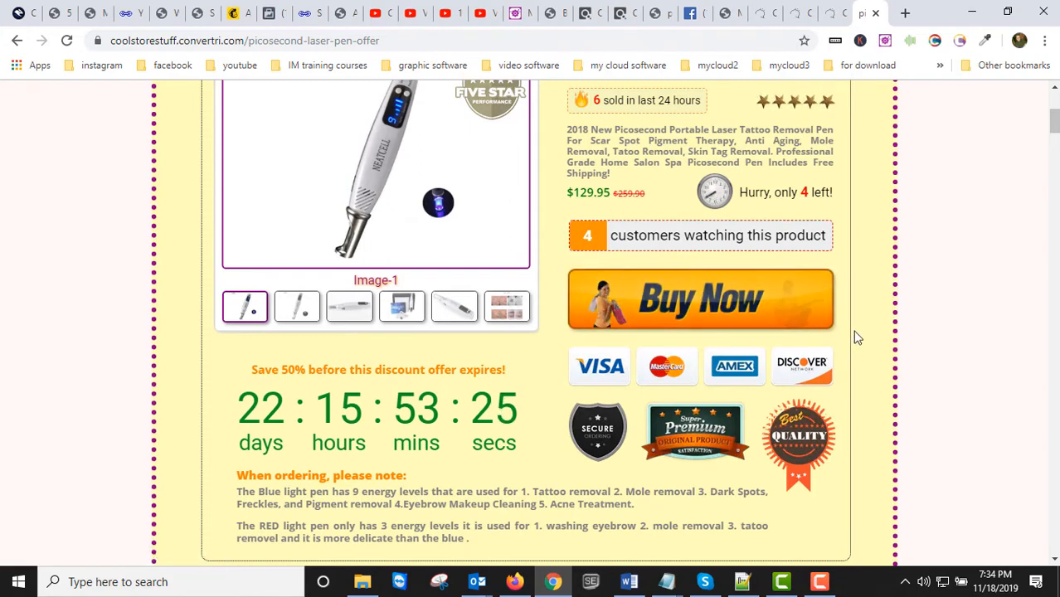
pyautogui.moveTo(882, 315)
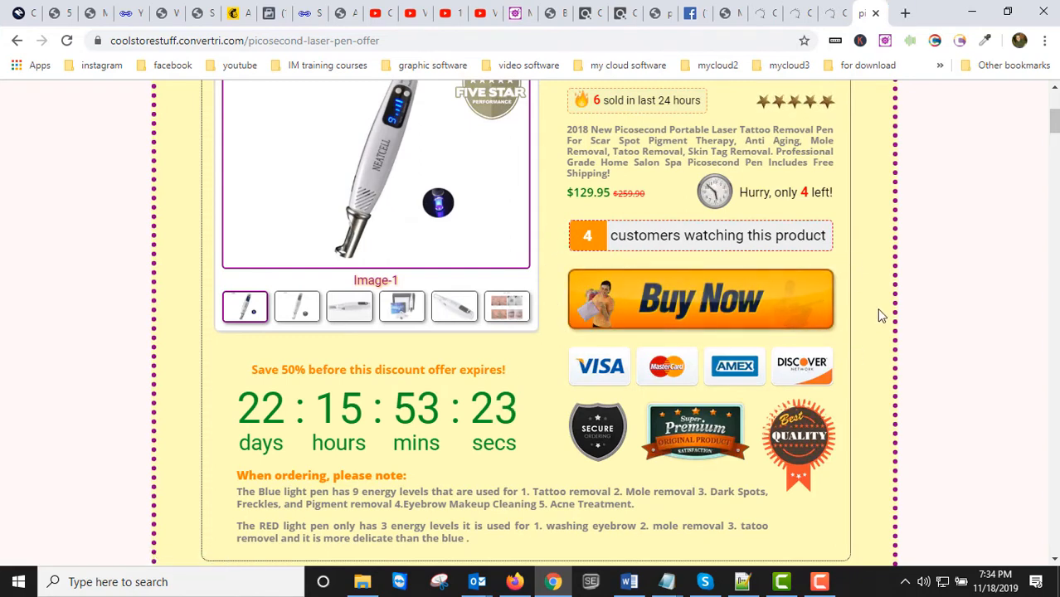
pyautogui.moveTo(720, 310)
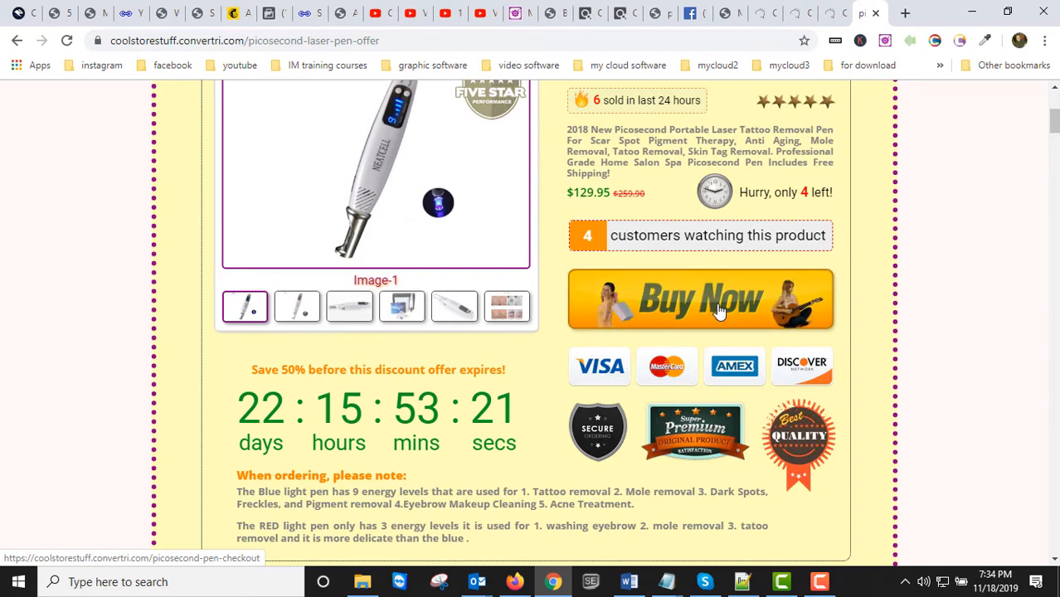
pyautogui.moveTo(736, 461)
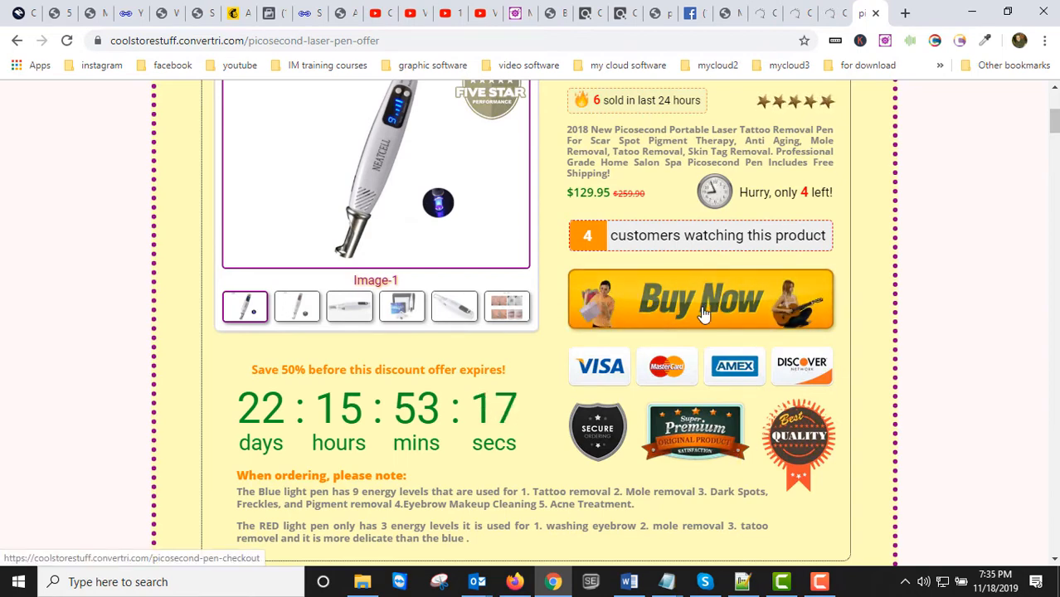
pyautogui.moveTo(451, 388)
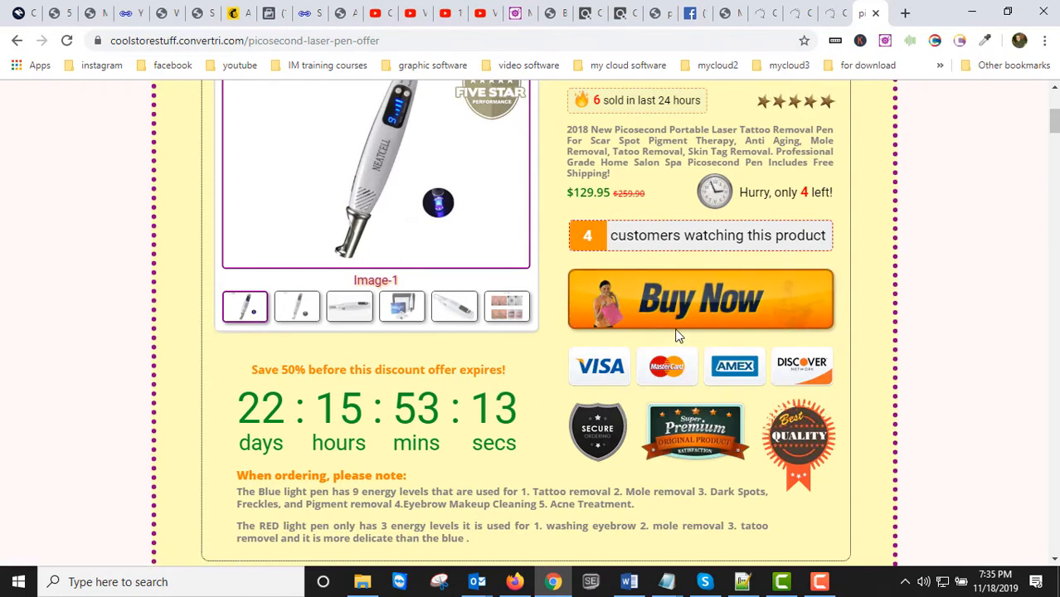
pyautogui.moveTo(700, 299)
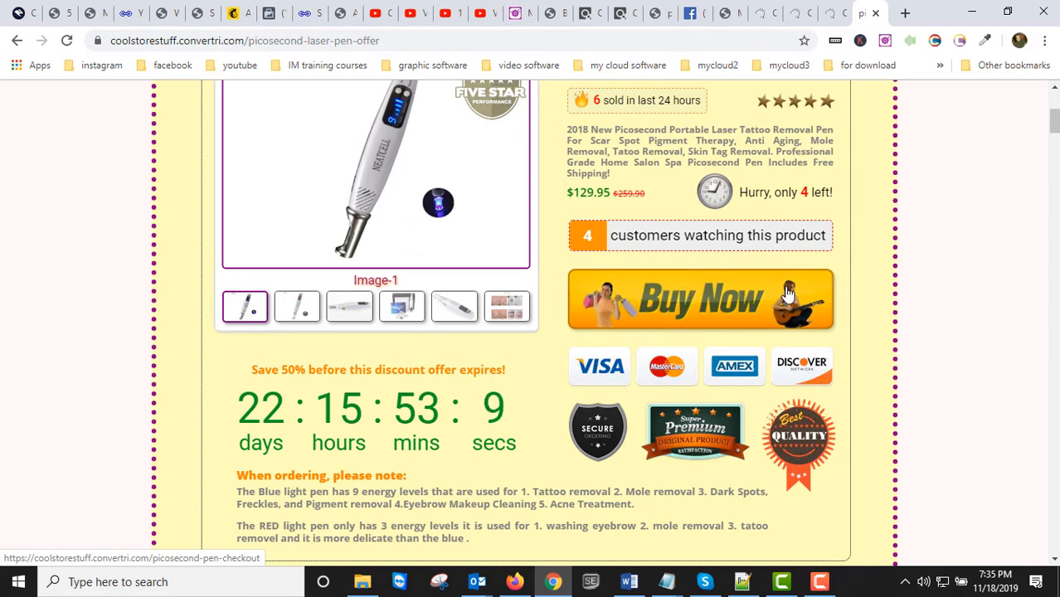
pyautogui.moveTo(785, 306)
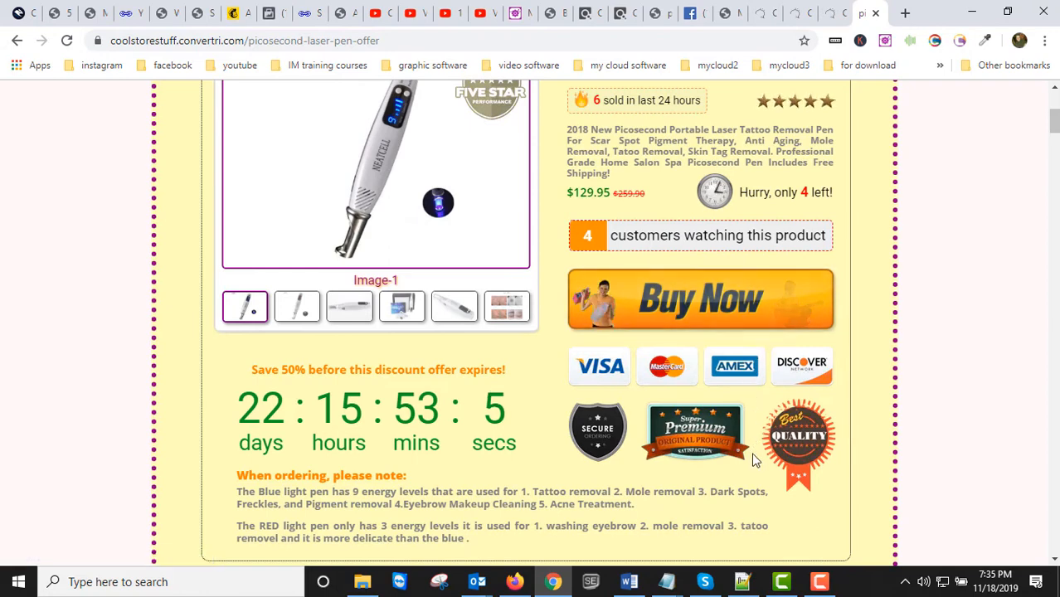
pyautogui.moveTo(766, 514)
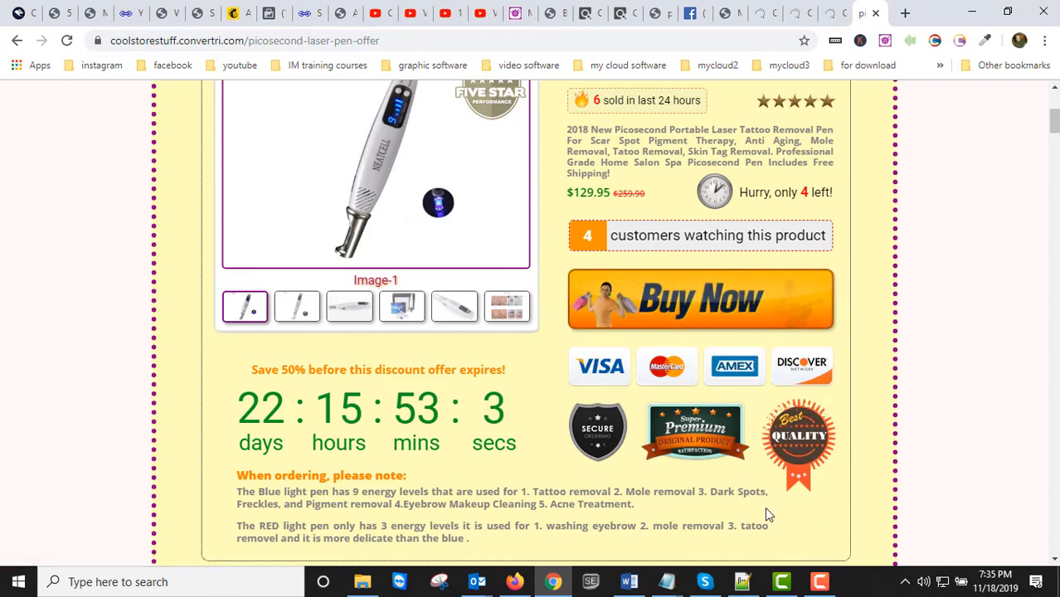
pyautogui.moveTo(743, 494)
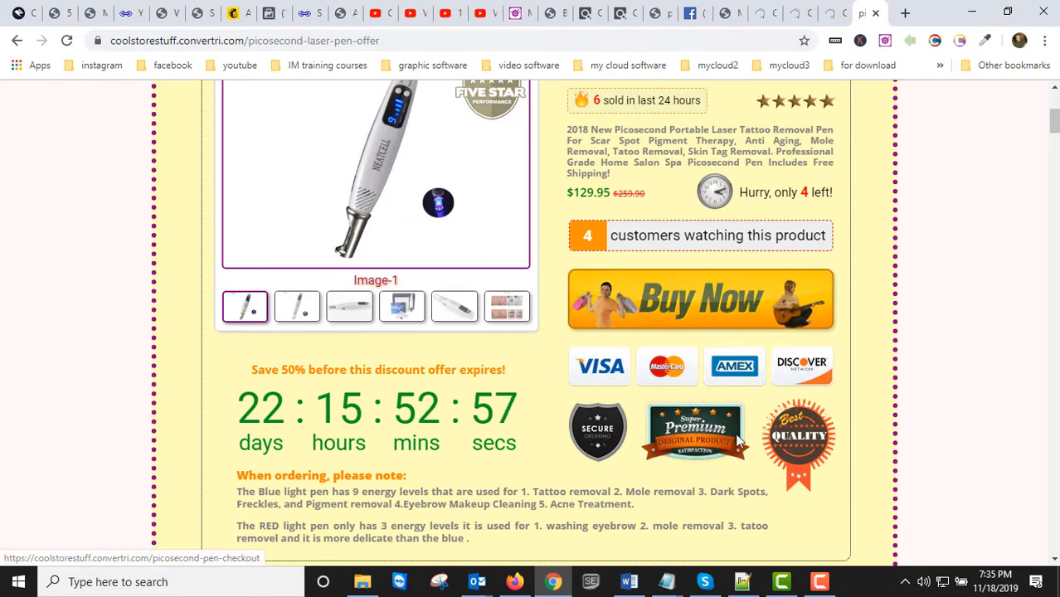
pyautogui.moveTo(787, 330)
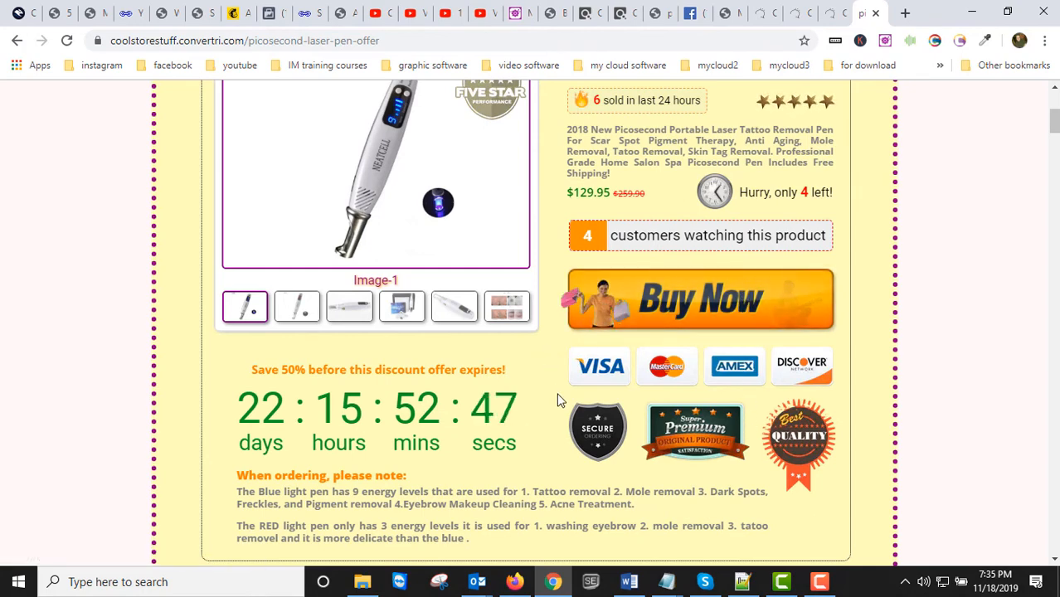
pyautogui.moveTo(854, 368)
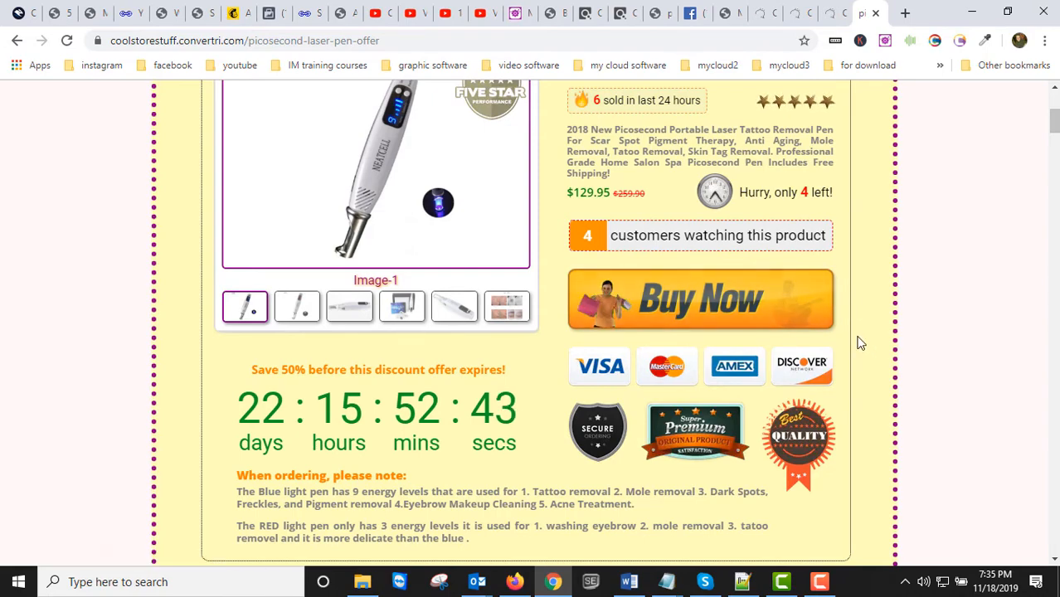
pyautogui.scroll(-3)
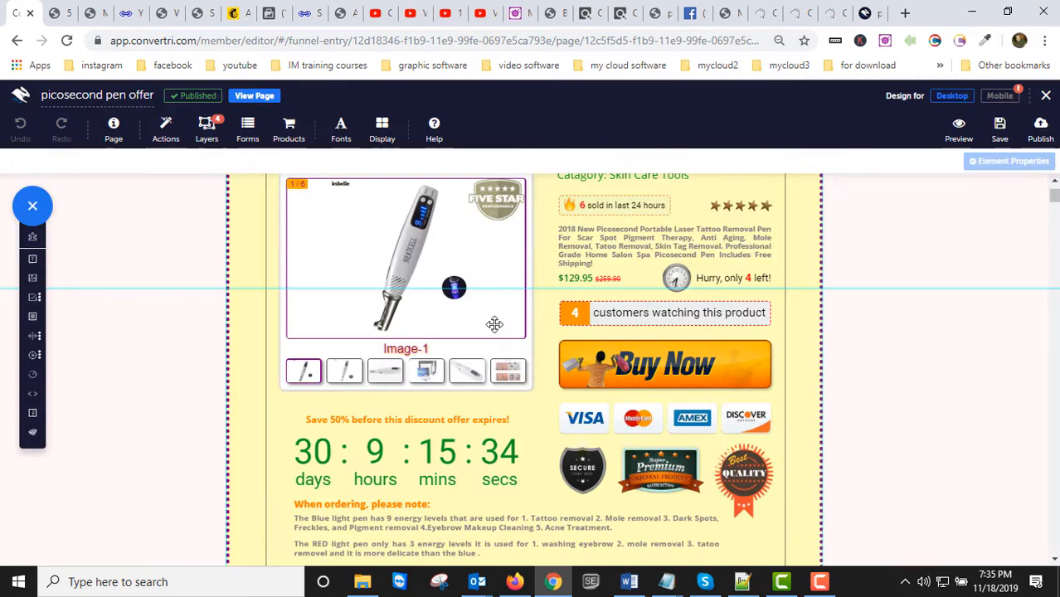
pyautogui.moveTo(738, 356)
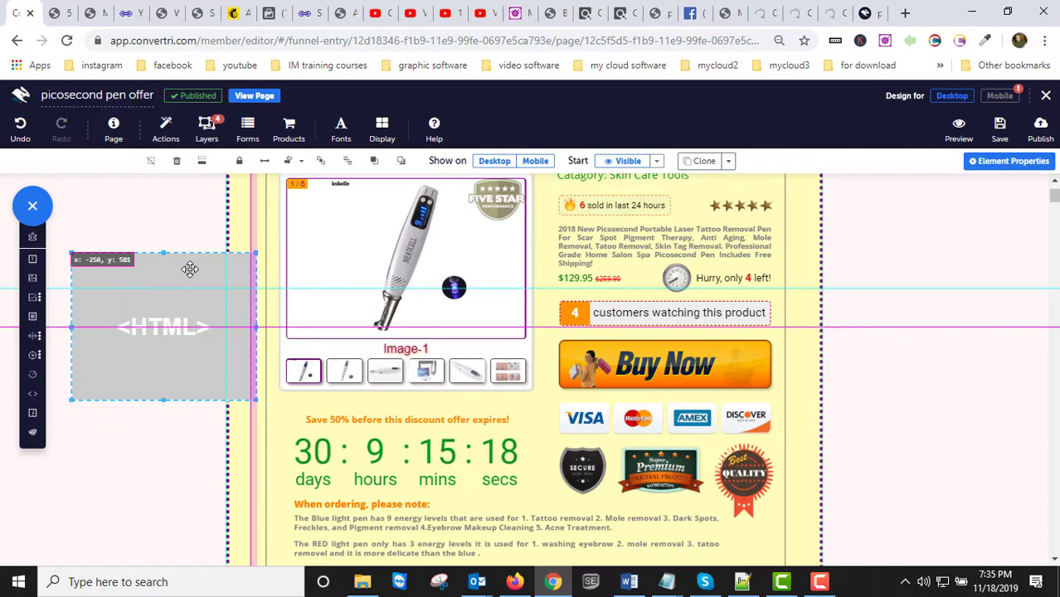
pyautogui.moveTo(162, 325); pyautogui.dragTo(189, 280)
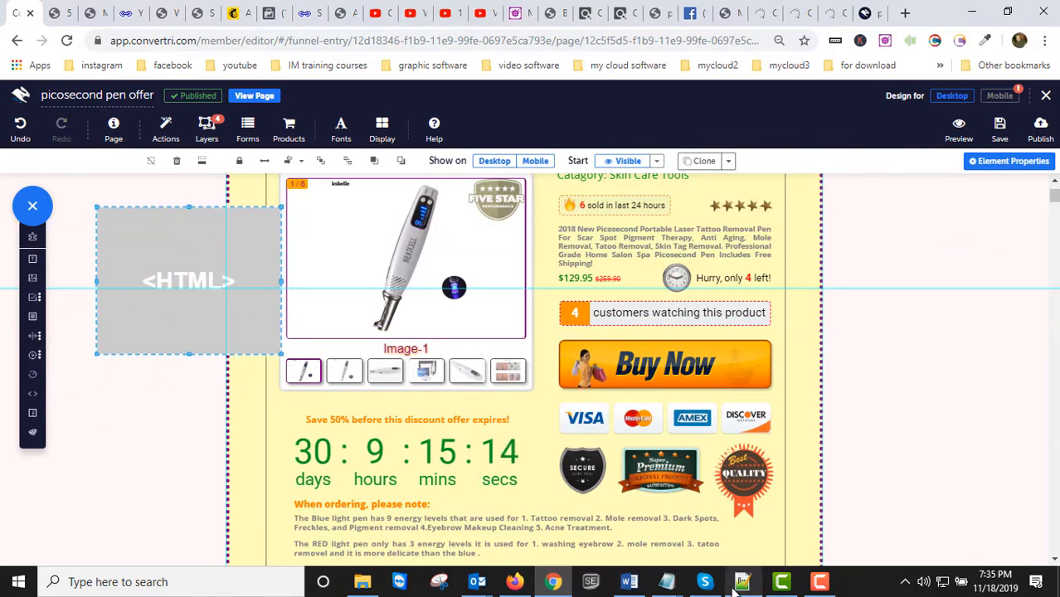
pyautogui.click(743, 581)
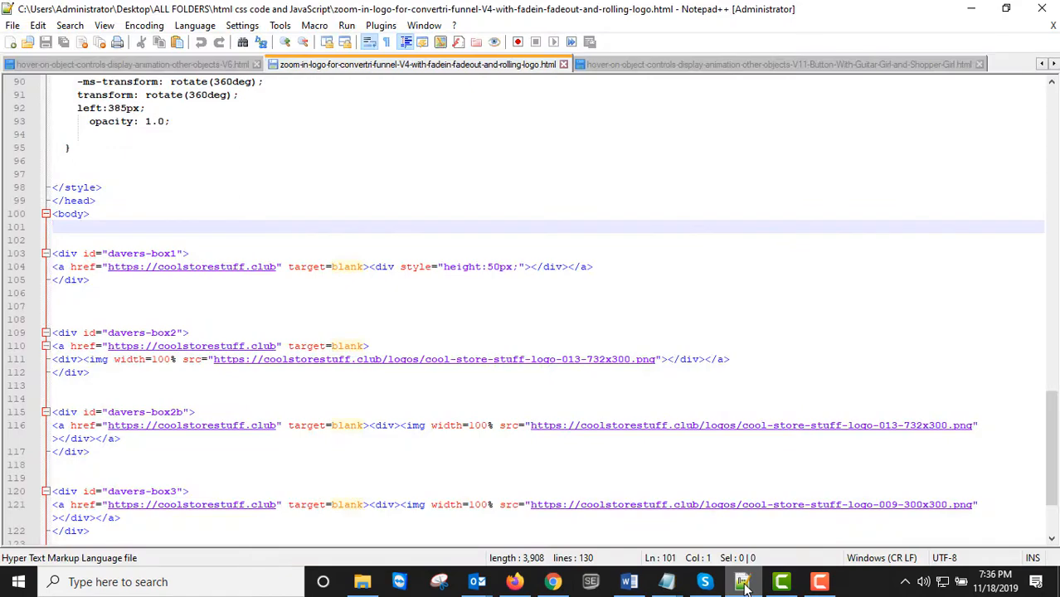
# Bring the Firefox window with the W3Schools Tryit editor to the front
pyautogui.click(552, 580)
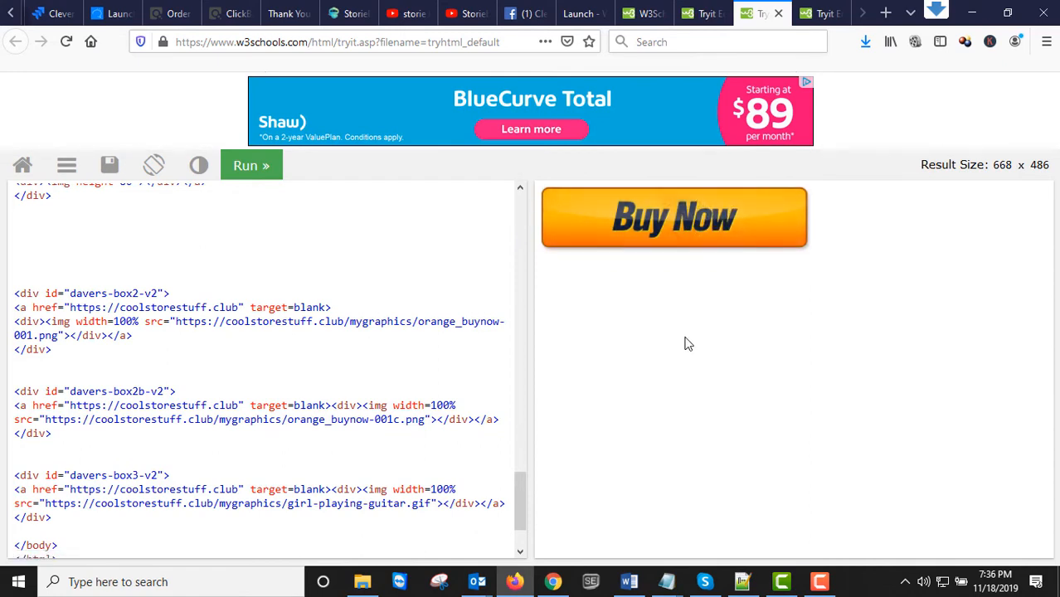
pyautogui.moveTo(673, 219)
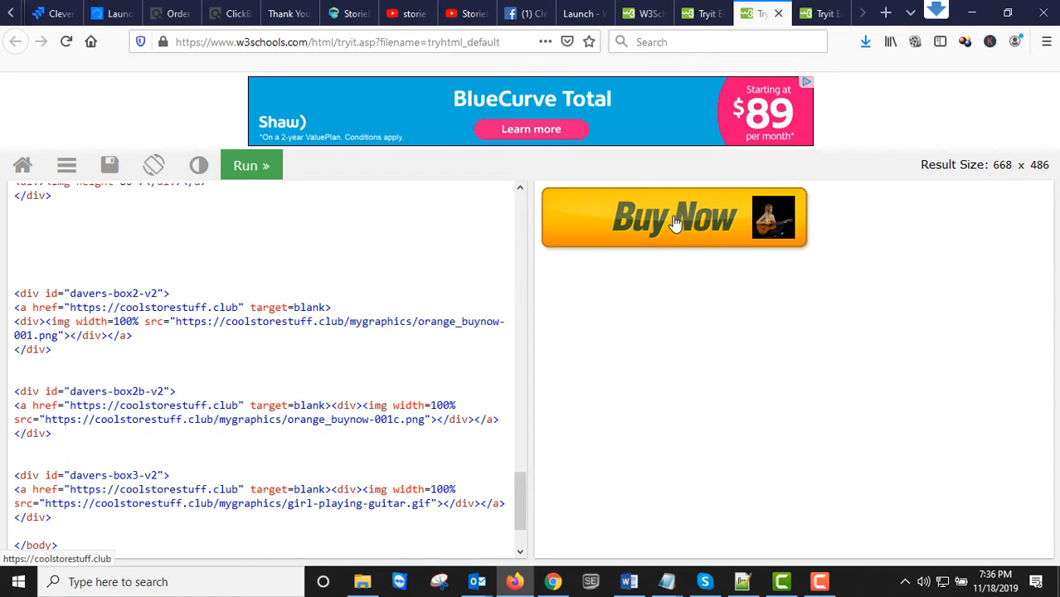
pyautogui.moveTo(696, 397)
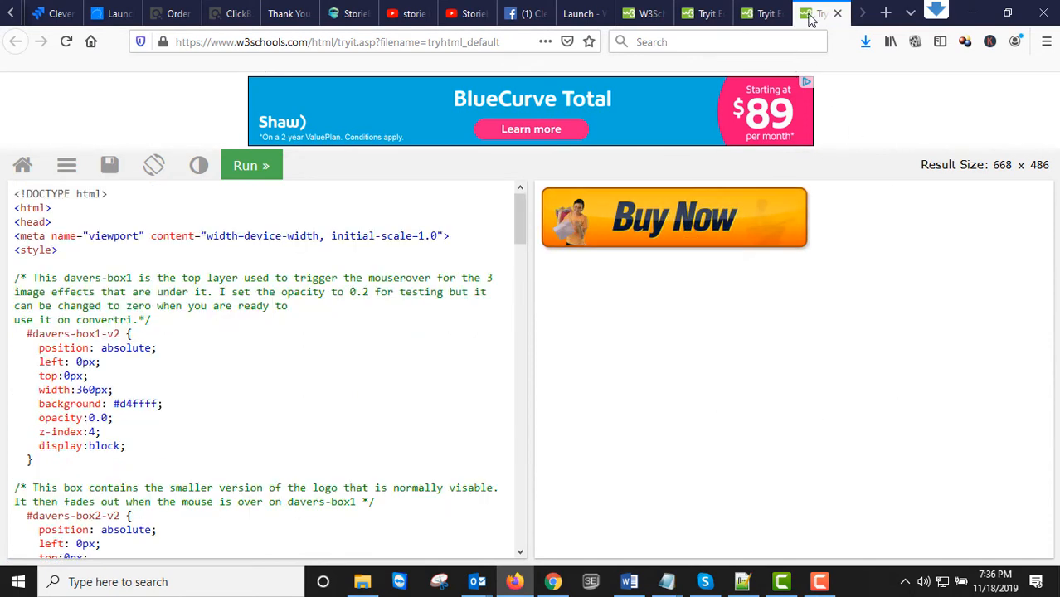
pyautogui.moveTo(700, 219)
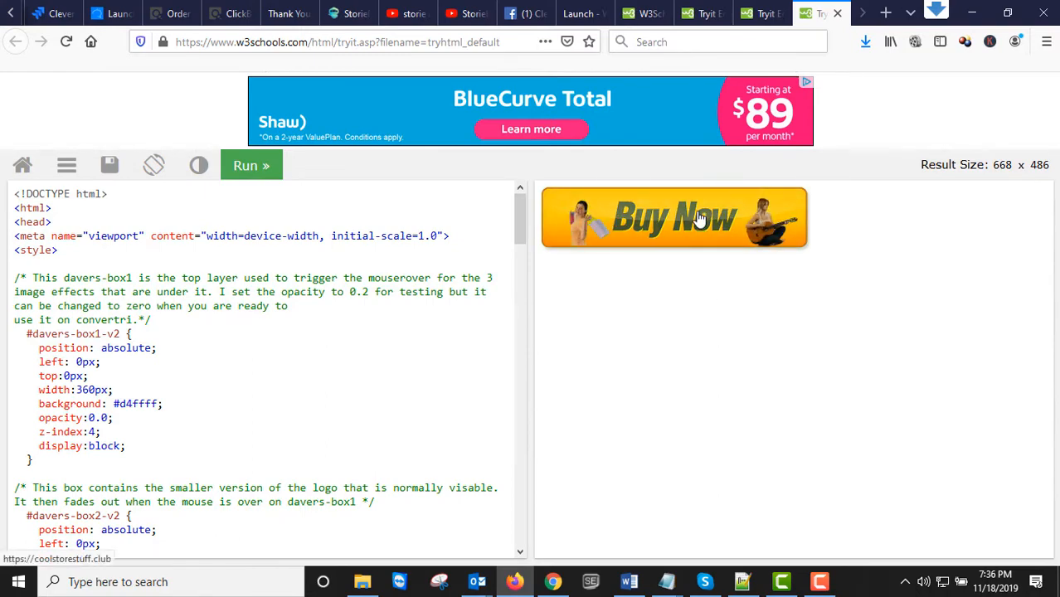
# Review the Buy Now button CSS and HTML, test the hover animation, and return to the Convertri editor
pyautogui.scroll(-3)
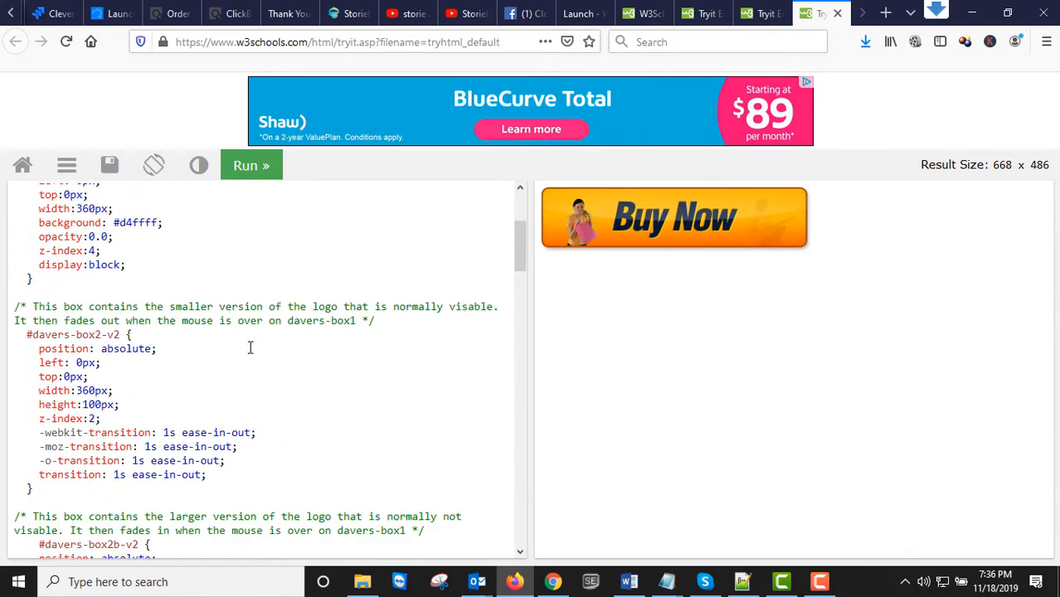
pyautogui.scroll(-3)
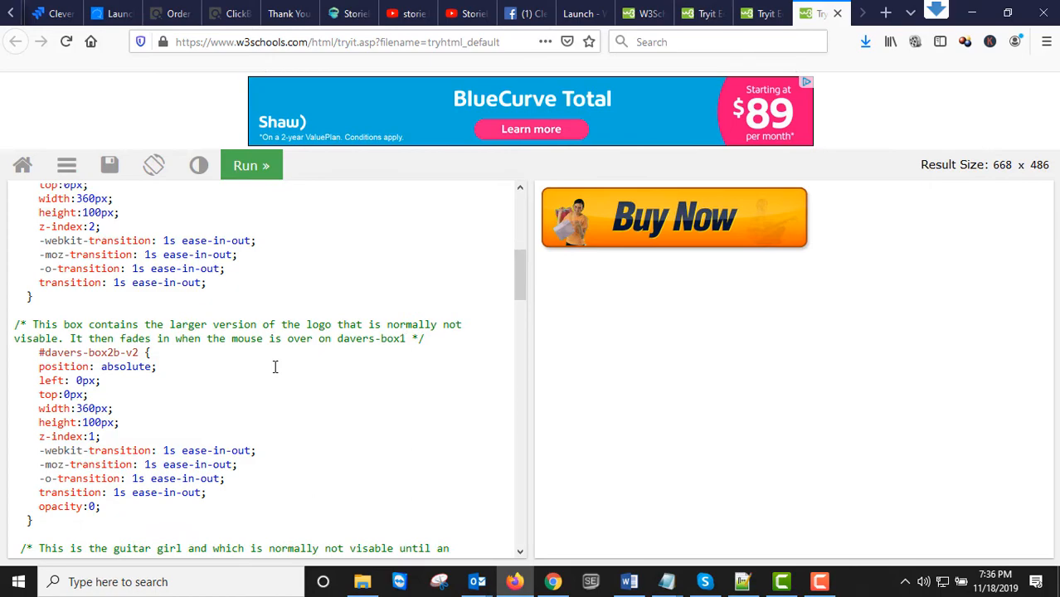
pyautogui.scroll(-3)
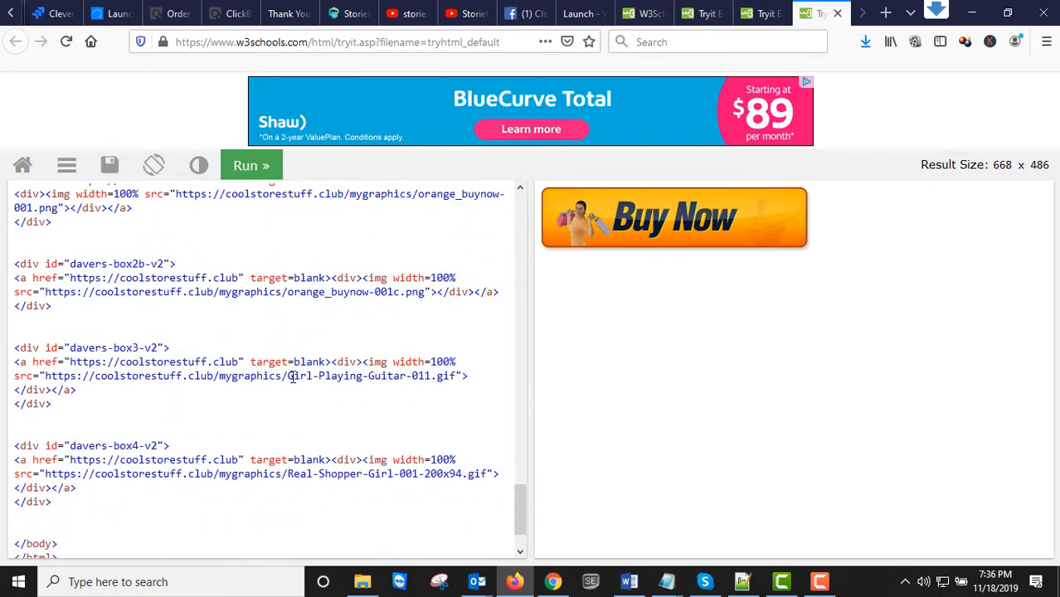
pyautogui.scroll(3)
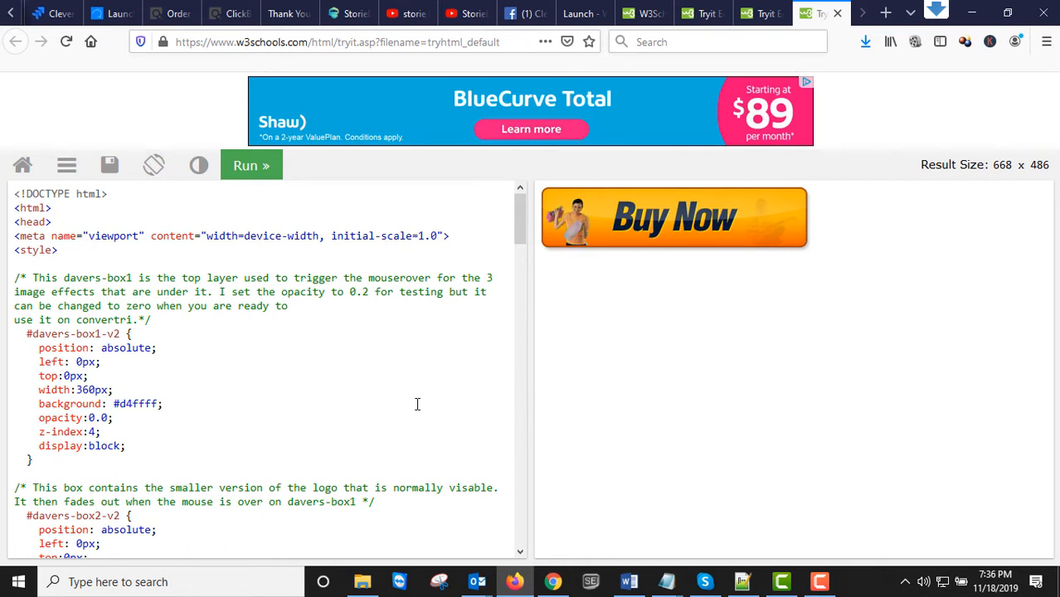
pyautogui.moveTo(471, 423)
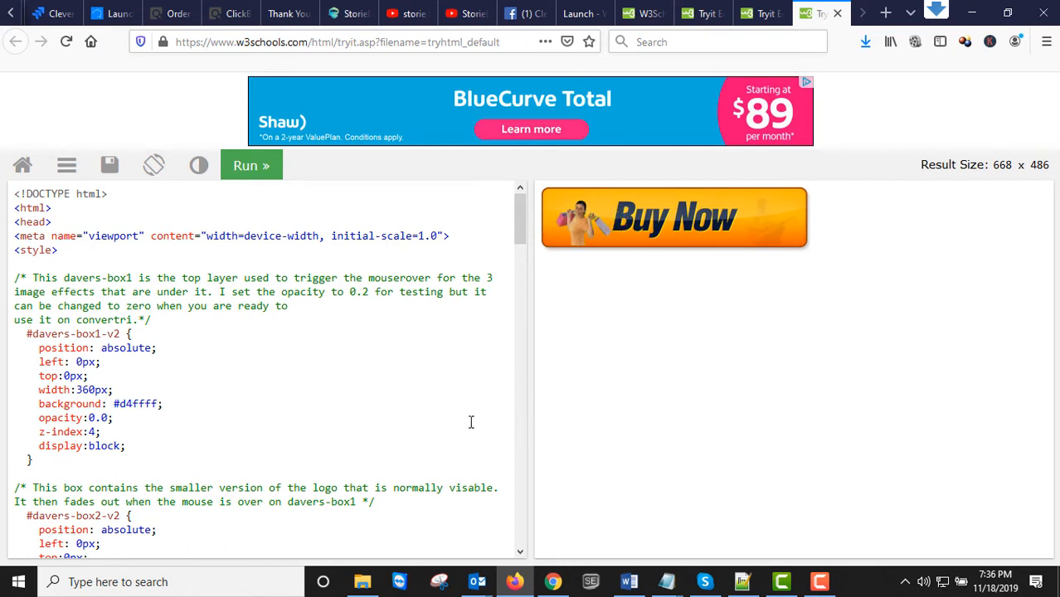
pyautogui.moveTo(544, 242)
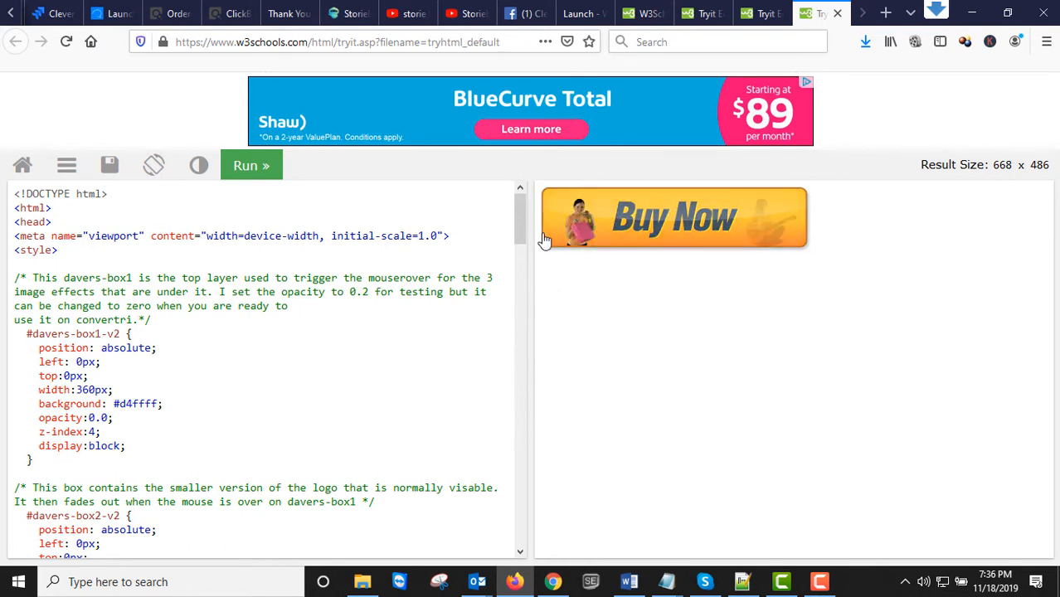
pyautogui.moveTo(577, 241)
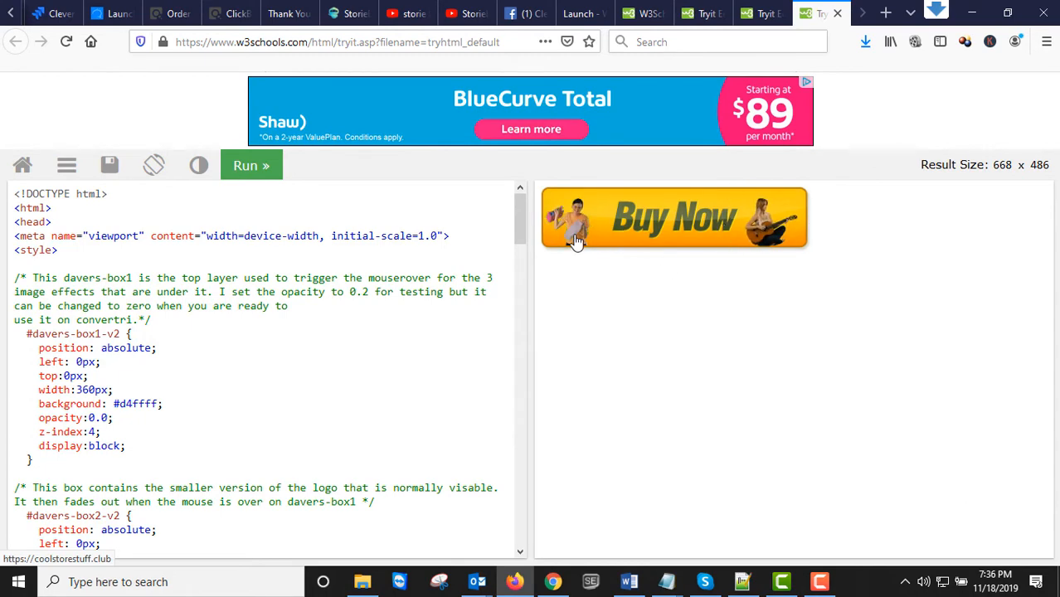
pyautogui.moveTo(756, 42)
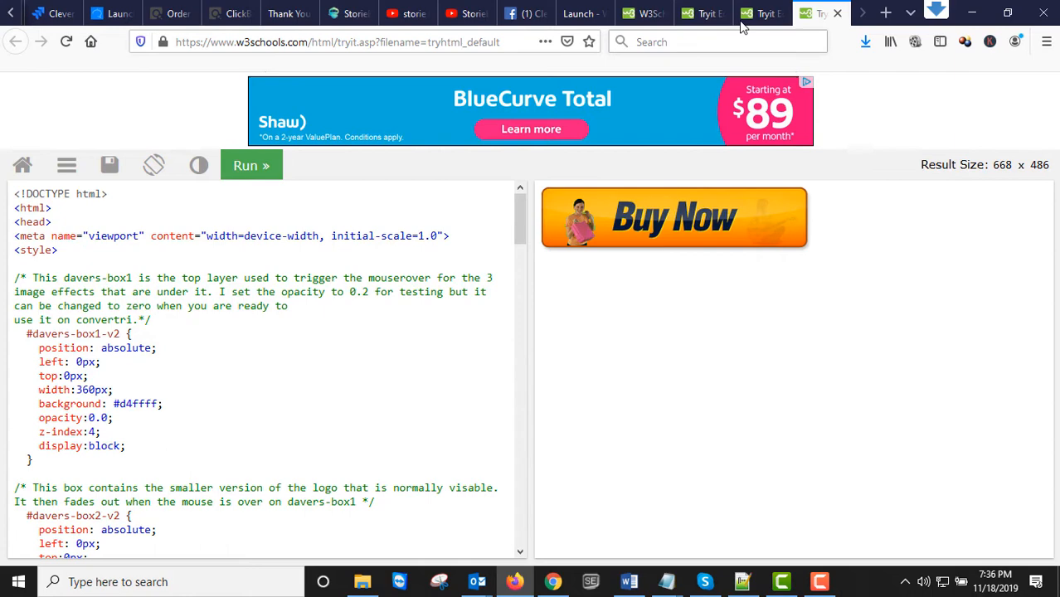
pyautogui.scroll(-3)
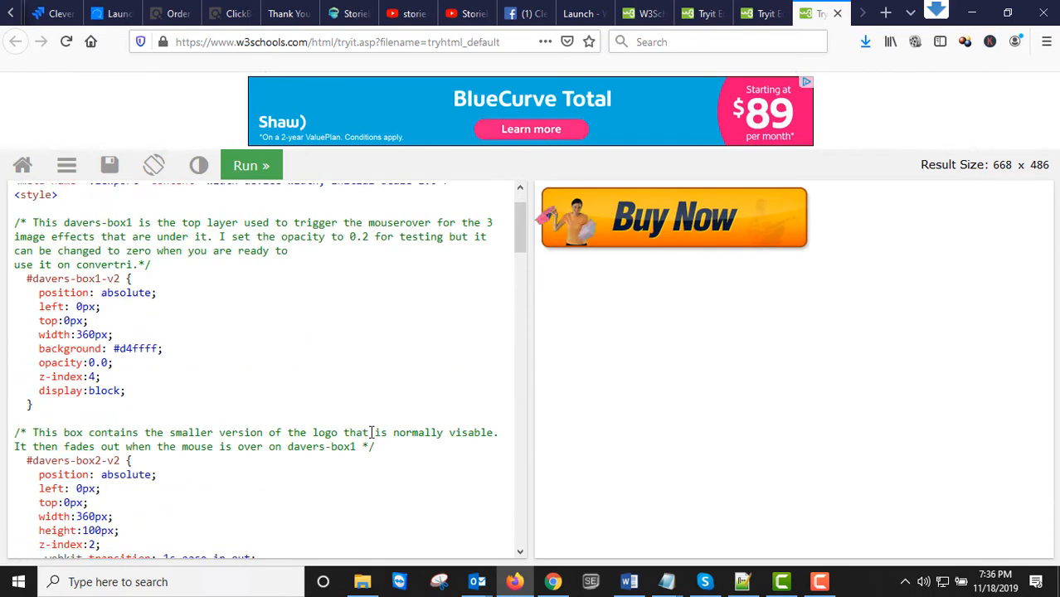
pyautogui.scroll(3)
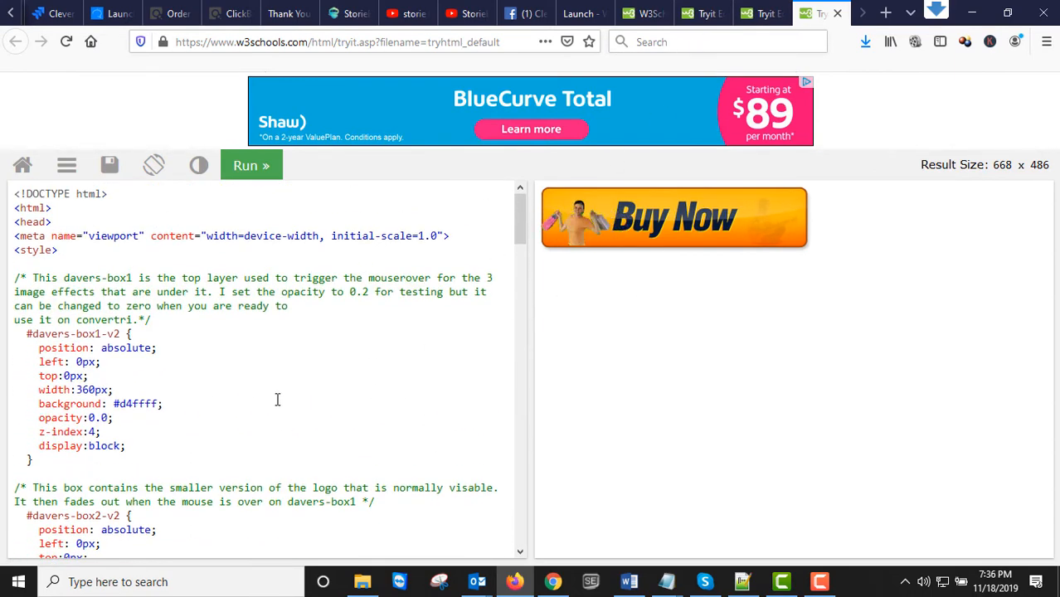
pyautogui.click(553, 581)
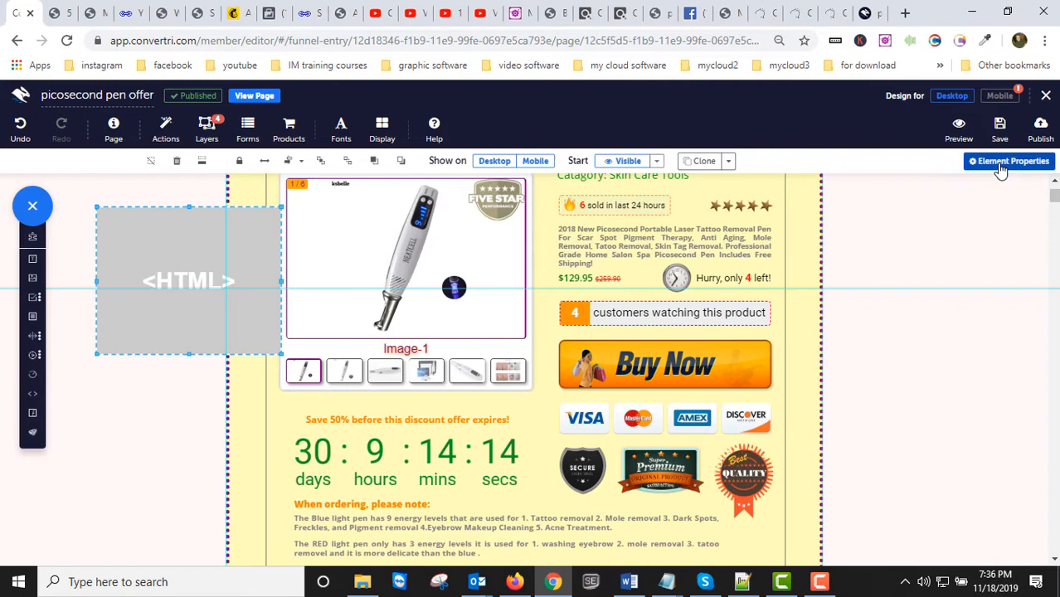
# Paste the Buy Now button code into the HTML element via Element Properties > Edit HTML and save it
pyautogui.click(1008, 161)
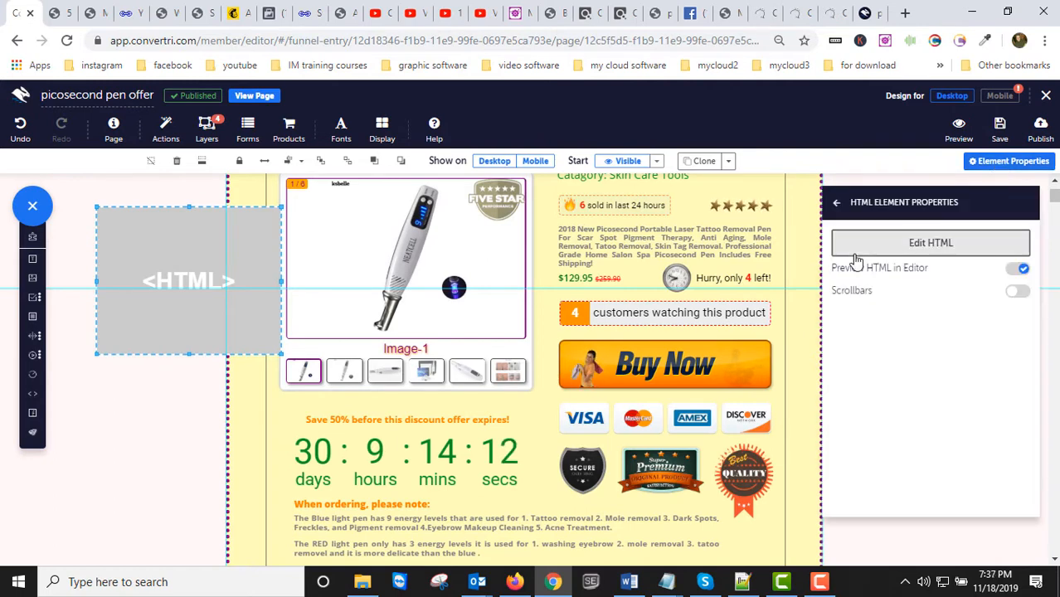
pyautogui.click(930, 242)
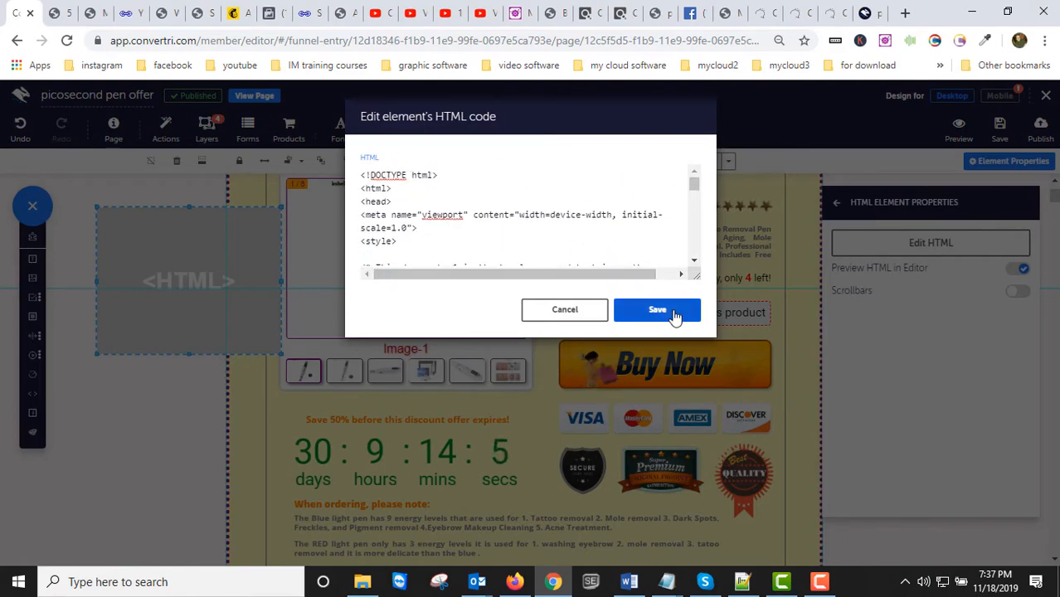
pyautogui.click(657, 310)
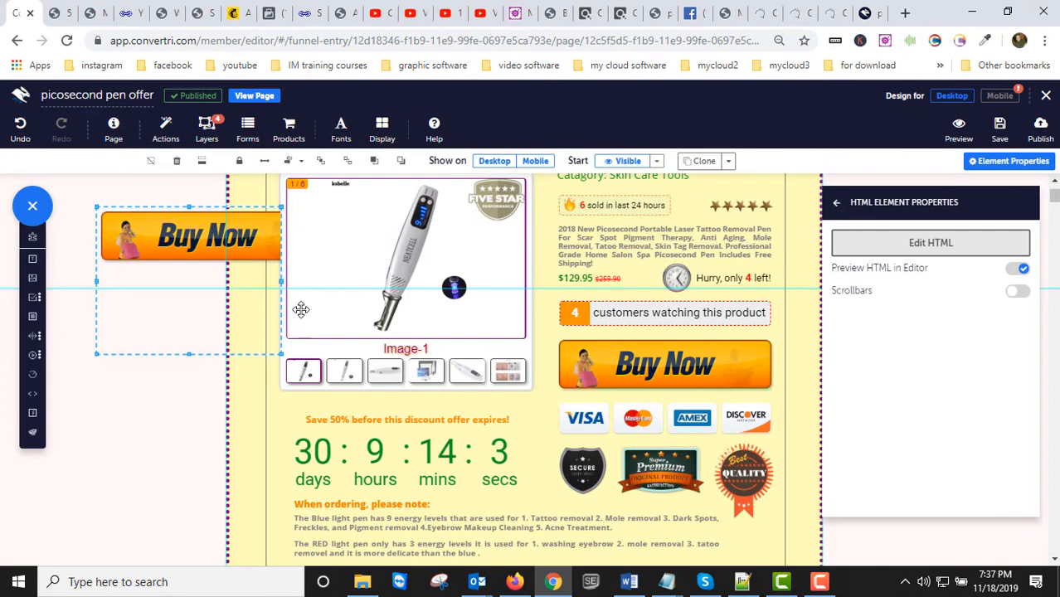
# Resize and position the Buy Now element beside the product image, then bring Notepad++ forward
pyautogui.moveTo(191, 236); pyautogui.dragTo(162, 314)
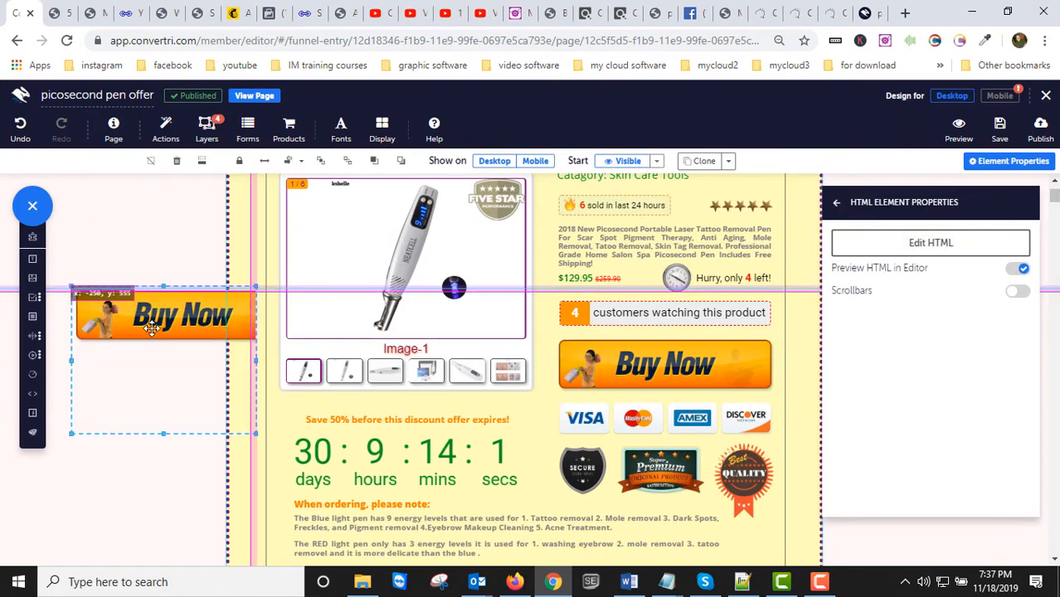
pyautogui.moveTo(162, 323); pyautogui.dragTo(158, 295)
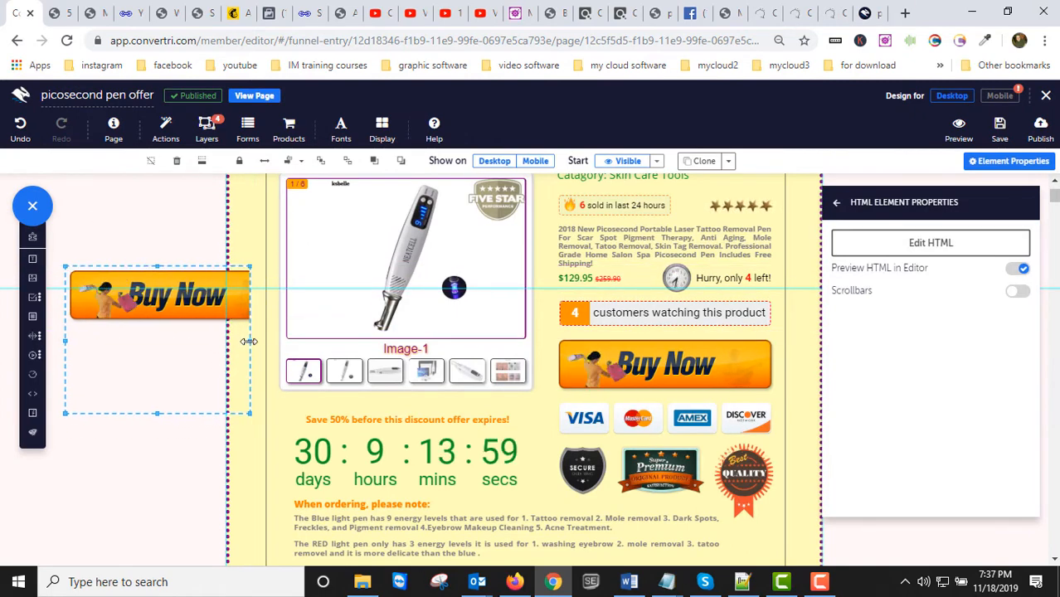
pyautogui.moveTo(249, 341); pyautogui.dragTo(285, 330)
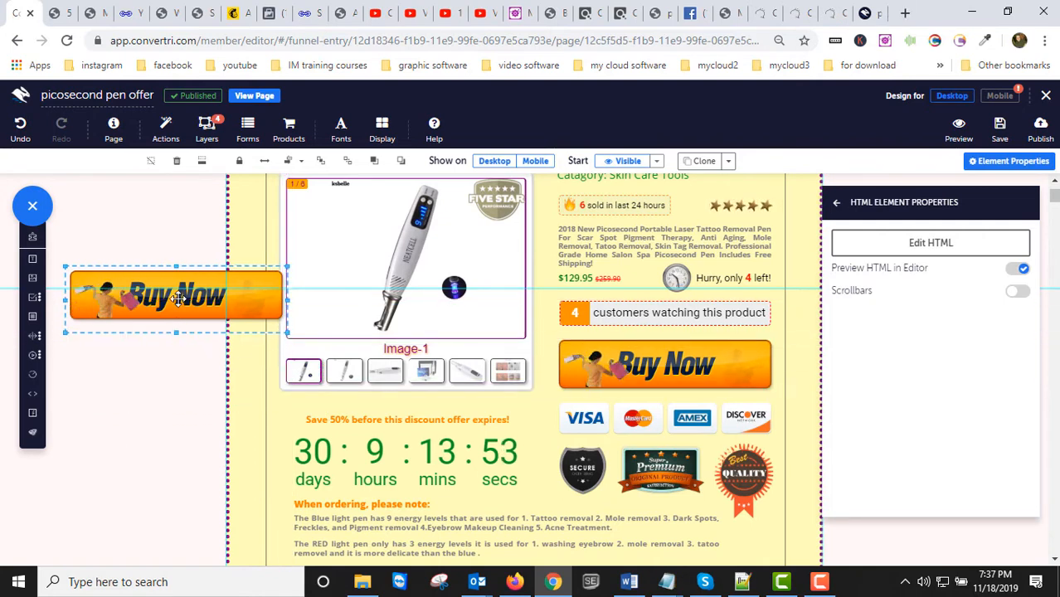
pyautogui.moveTo(175, 295); pyautogui.dragTo(162, 388)
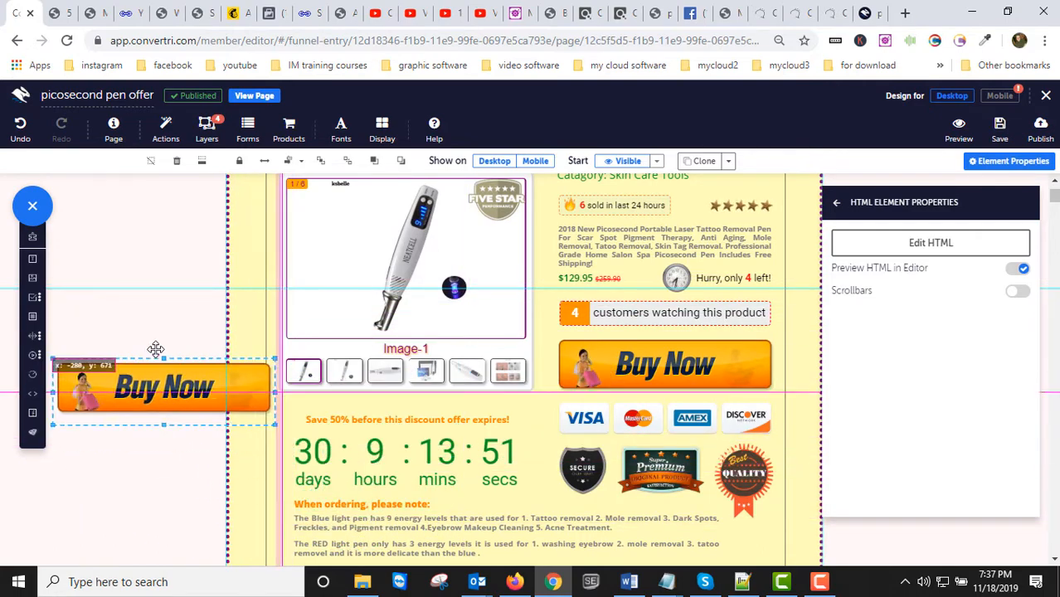
pyautogui.moveTo(163, 388); pyautogui.dragTo(174, 286)
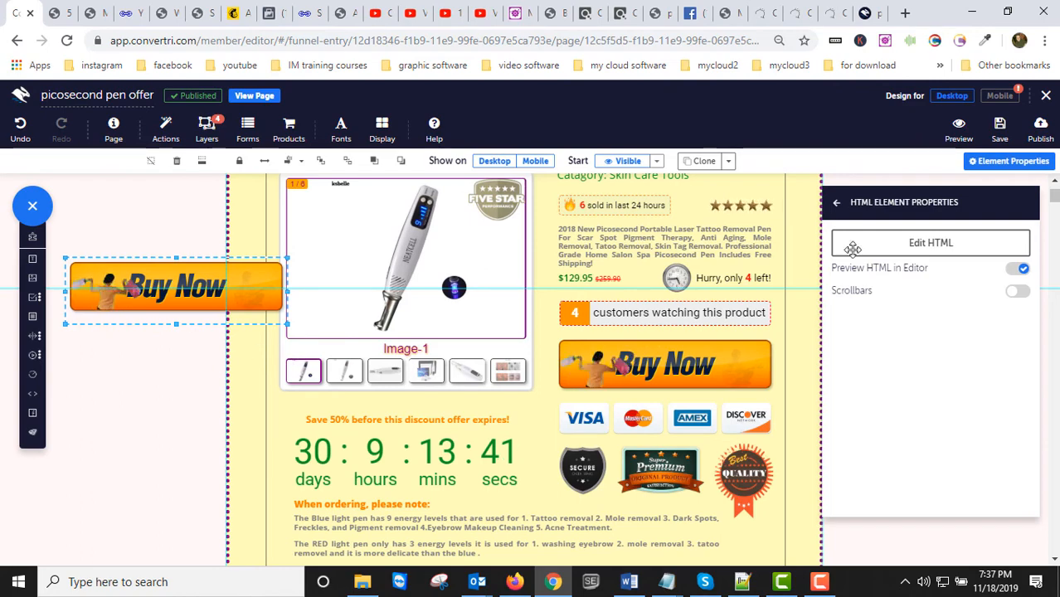
pyautogui.click(739, 580)
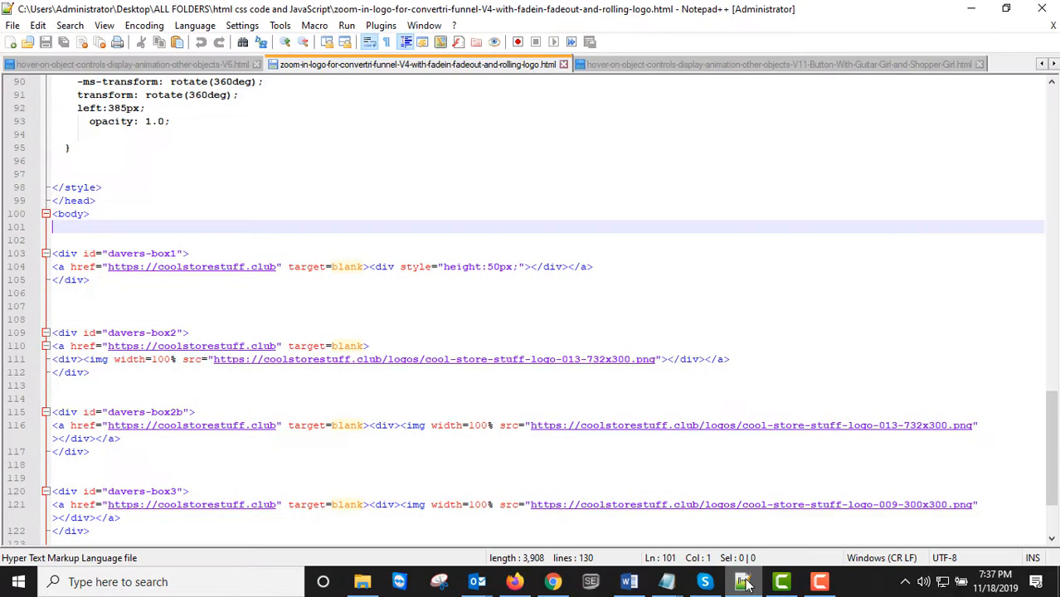
# Return to the Tryit button code and scroll through the stacked button divs
pyautogui.click(514, 580)
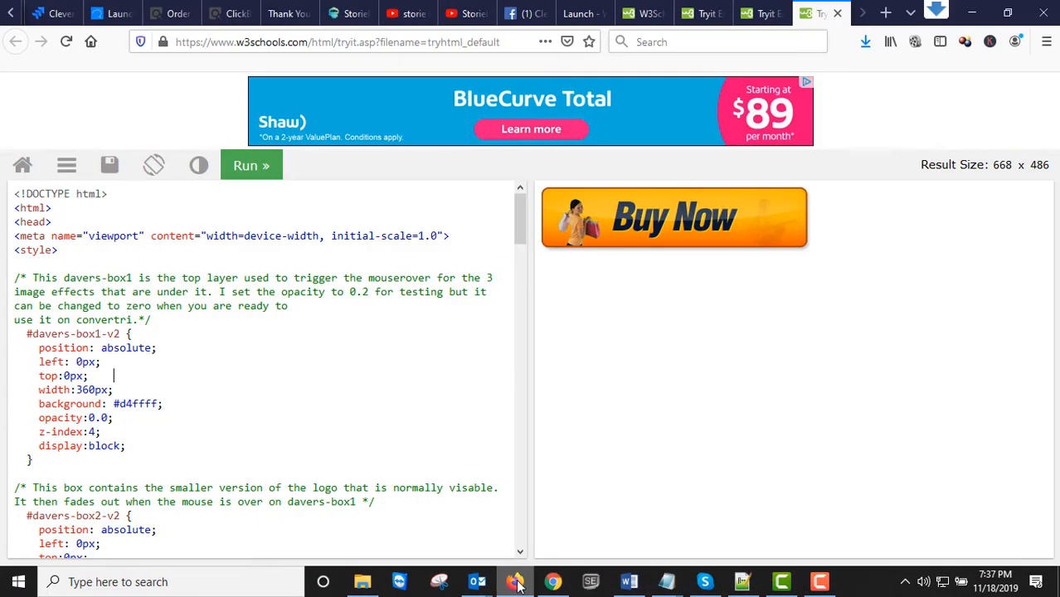
pyautogui.scroll(-3)
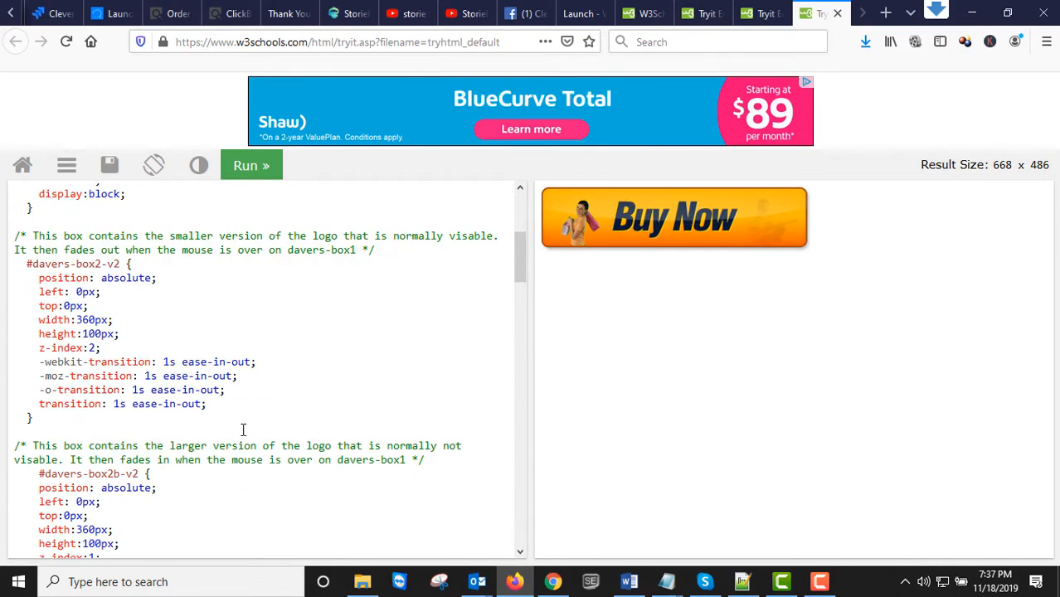
pyautogui.scroll(-3)
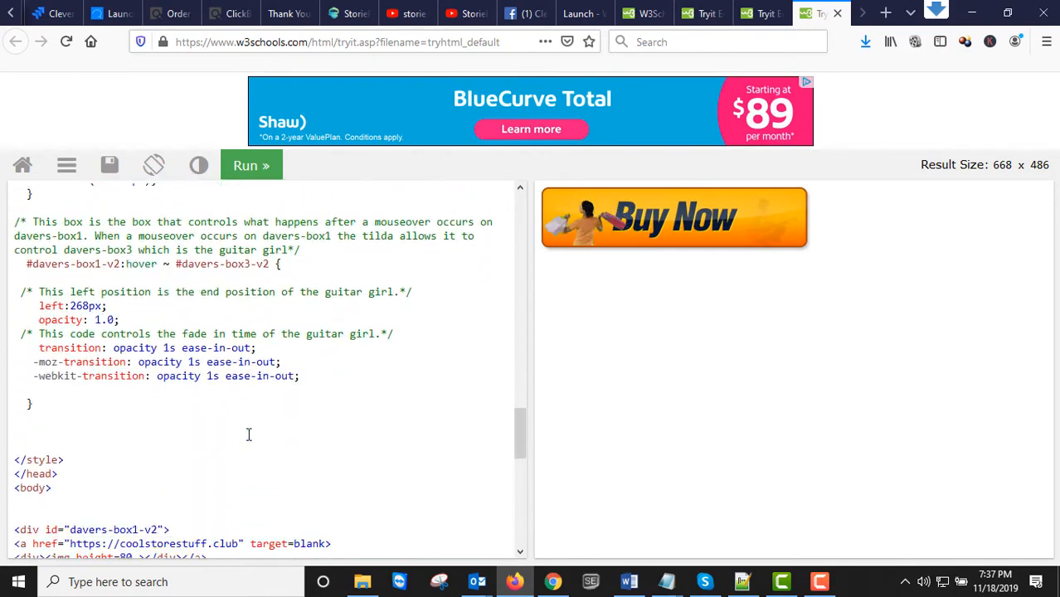
pyautogui.scroll(-3)
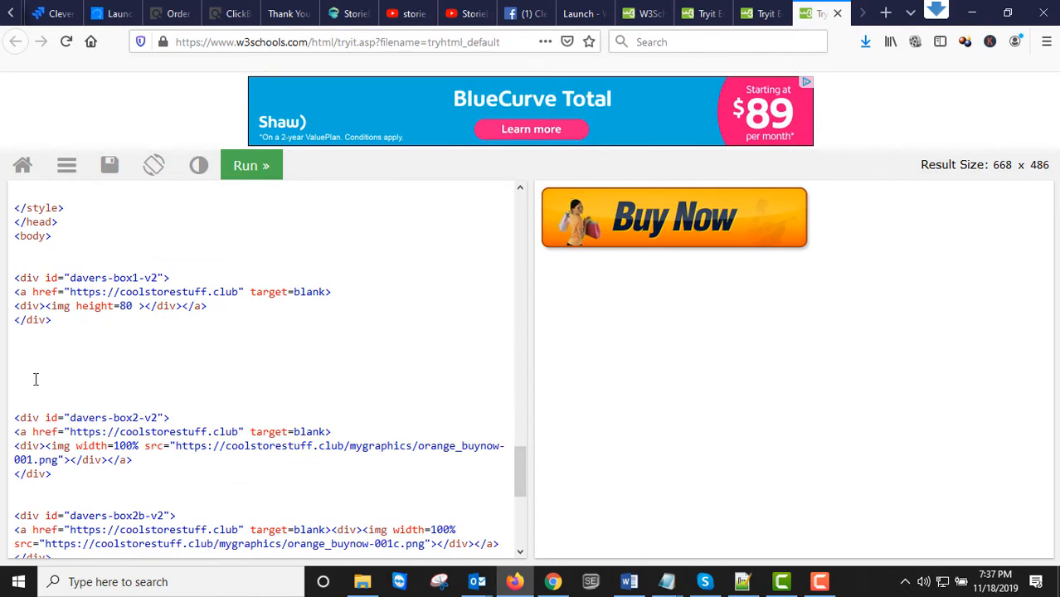
pyautogui.scroll(-3)
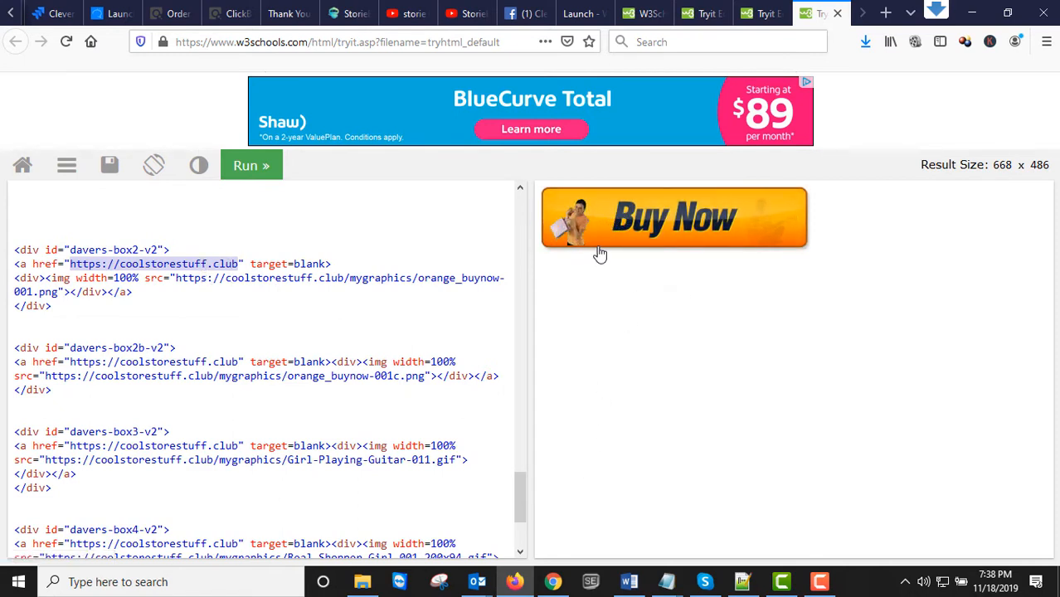
pyautogui.moveTo(587, 256)
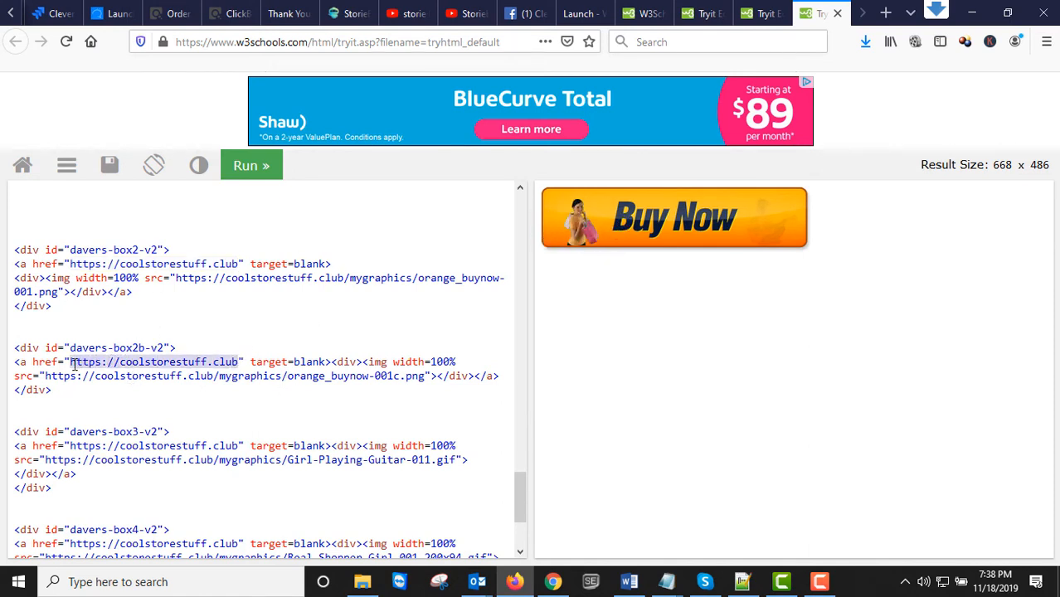
# Check the href in davers-box4-v2 and the other divs points to coolstorestuff.club
pyautogui.scroll(-3)
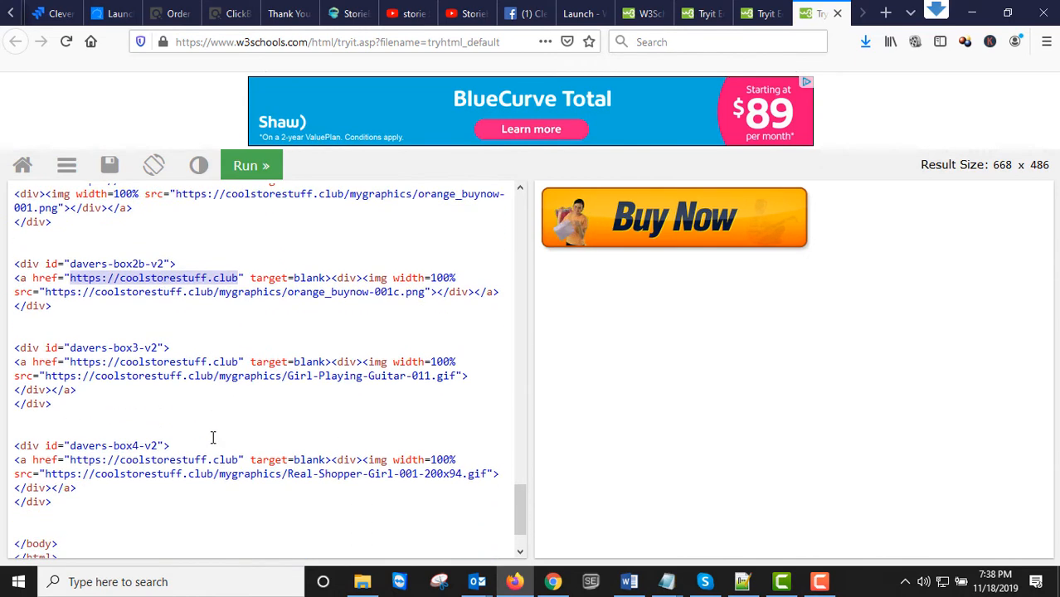
pyautogui.scroll(-3)
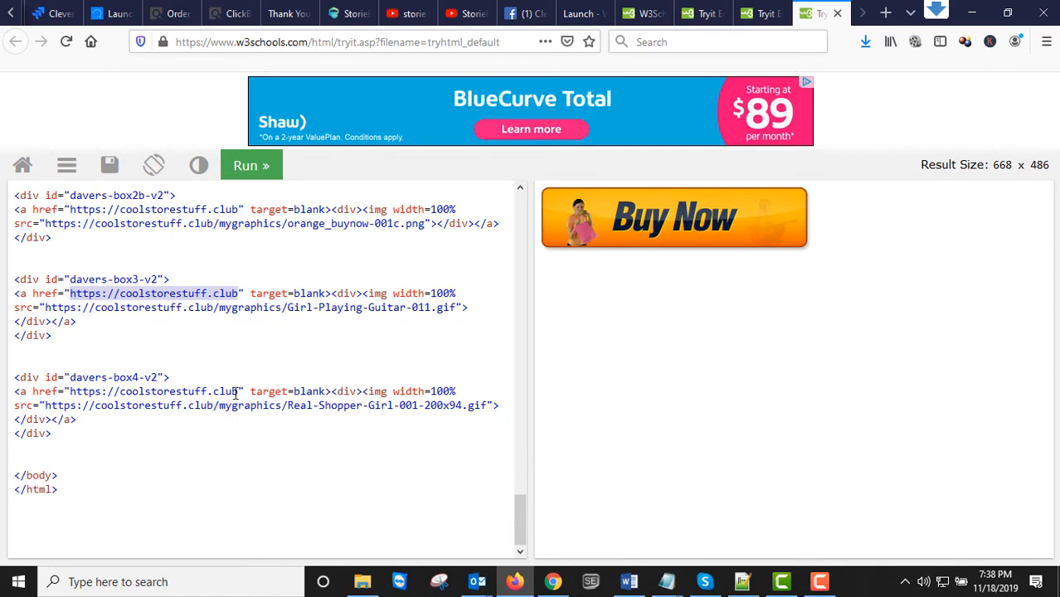
pyautogui.doubleClick(155, 392)
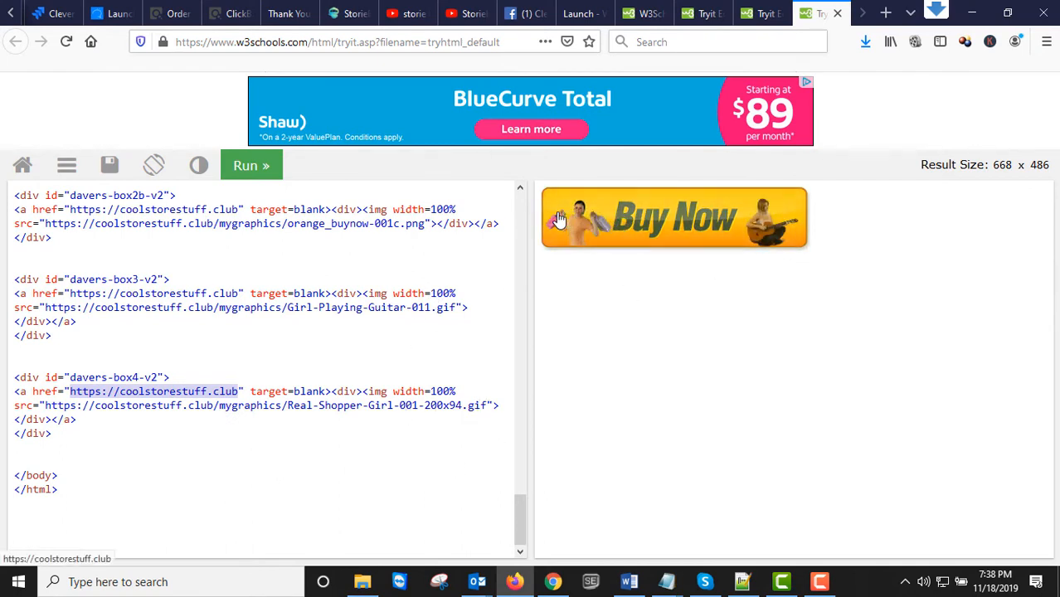
pyautogui.scroll(3)
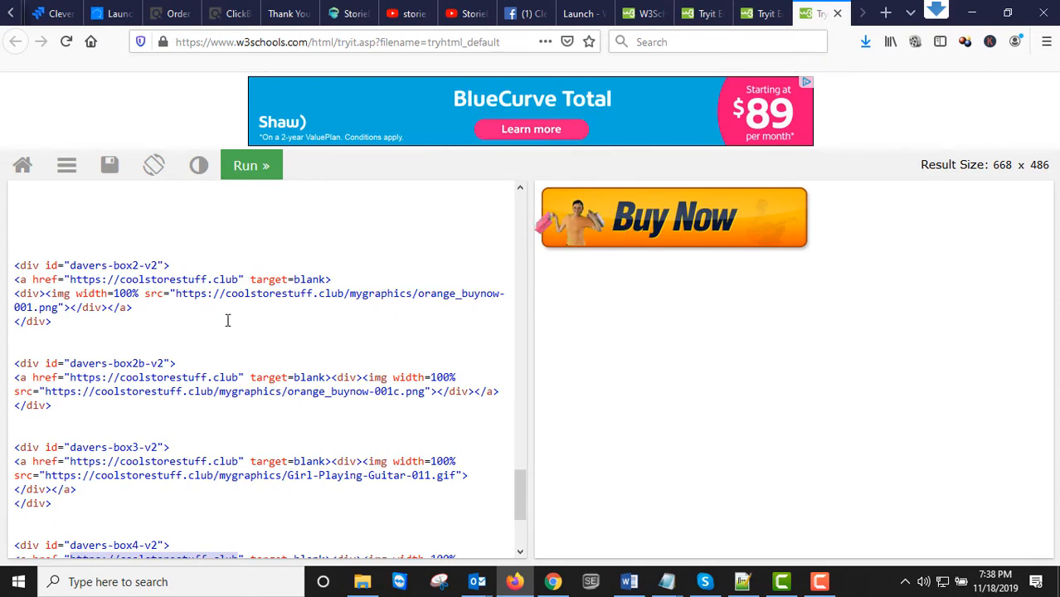
pyautogui.scroll(3)
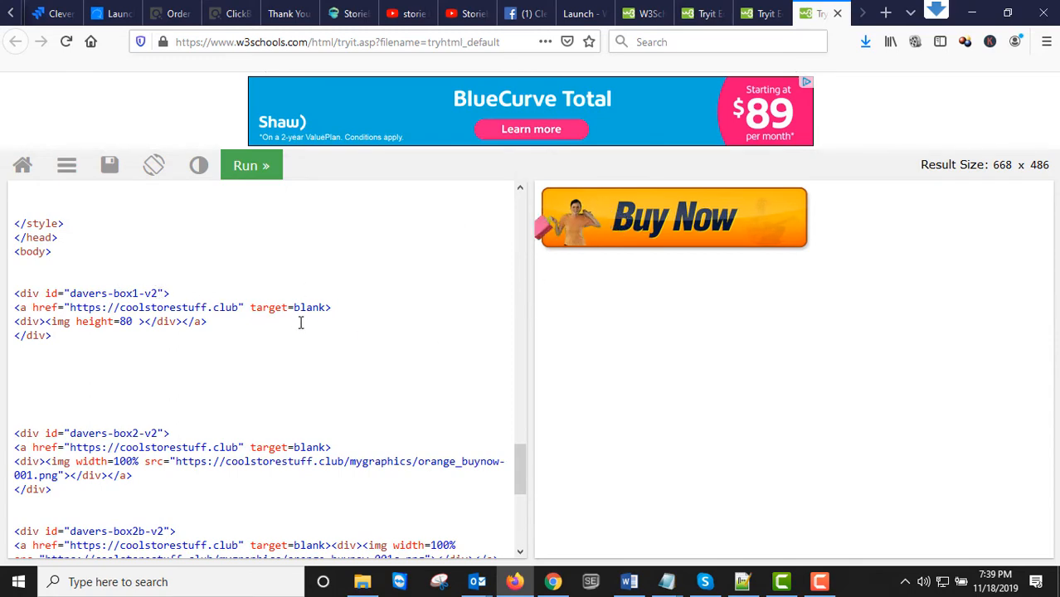
# Scroll through the unchanged Tryit code and check the Buy Now preview animation before returning to Convertri
pyautogui.scroll(3)
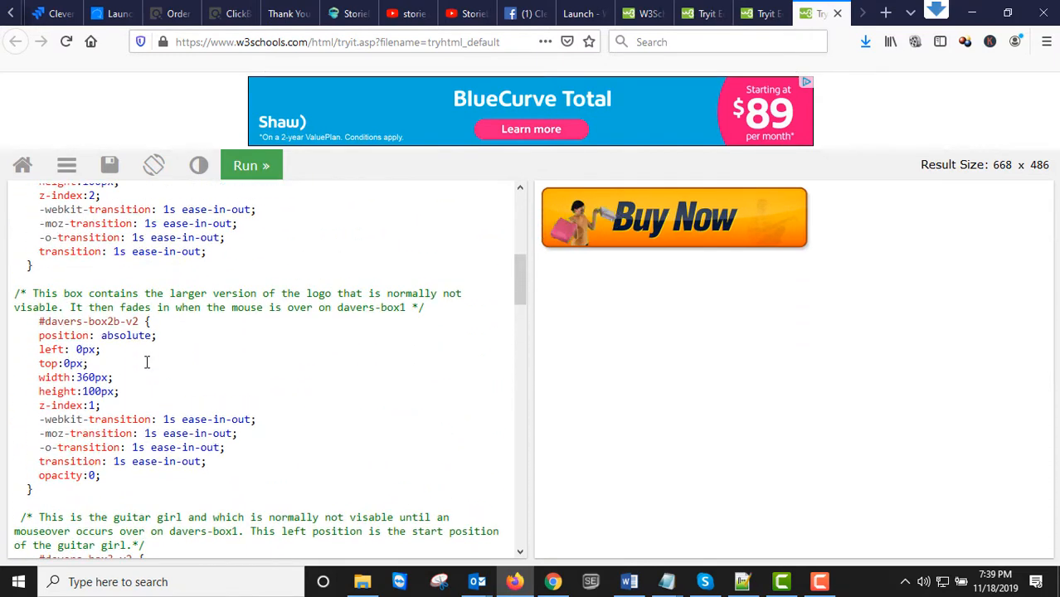
pyautogui.scroll(3)
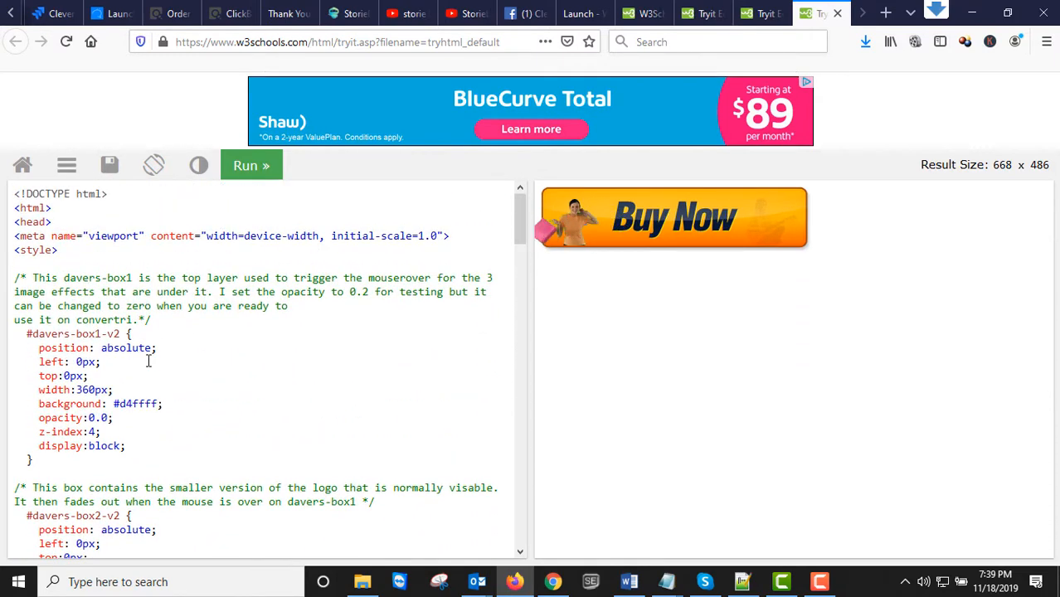
pyautogui.scroll(-3)
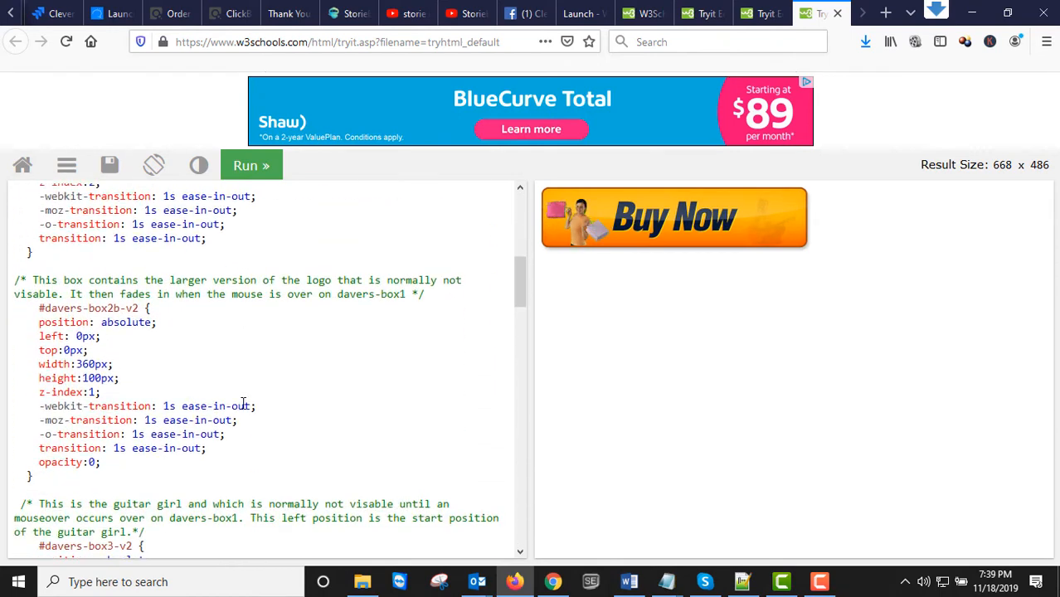
pyautogui.scroll(3)
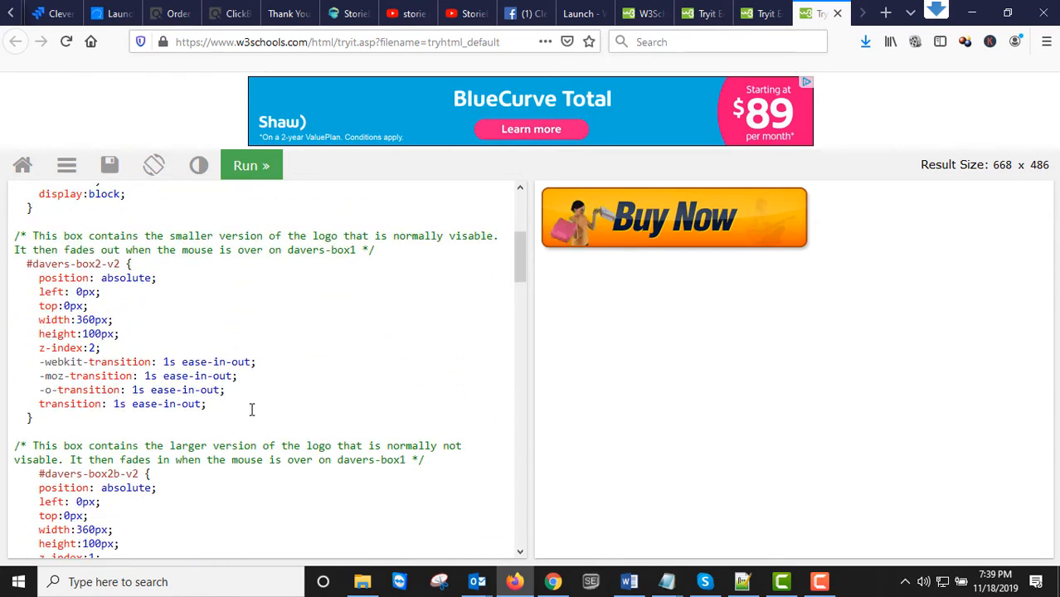
pyautogui.scroll(3)
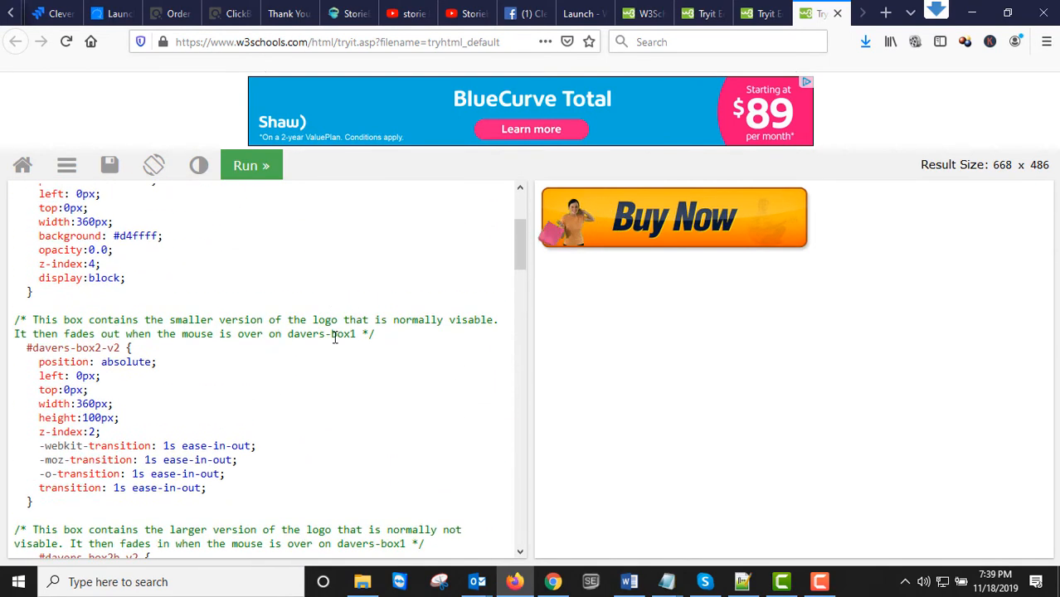
pyautogui.scroll(3)
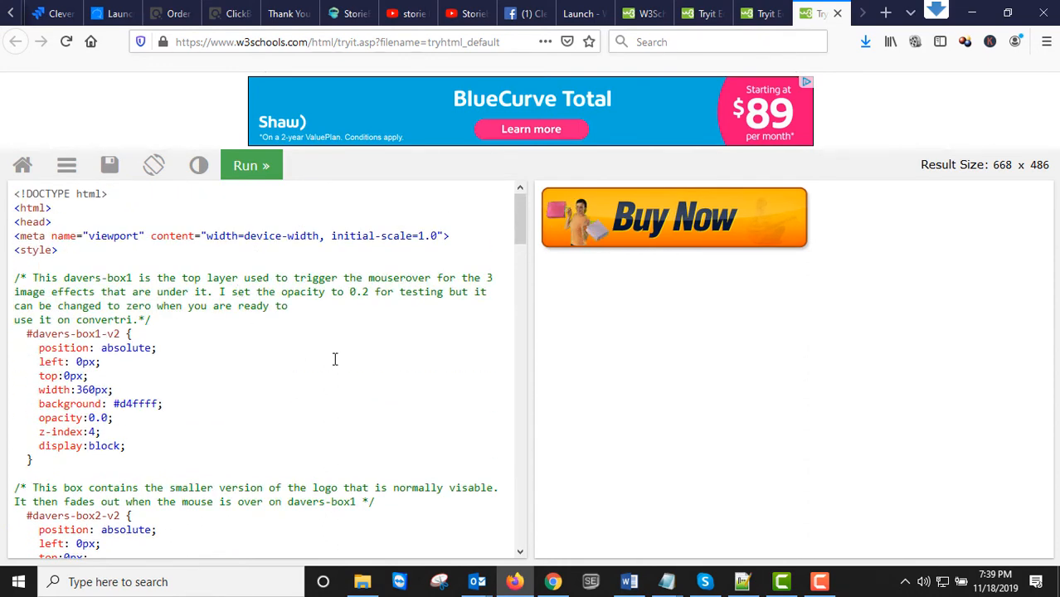
pyautogui.moveTo(638, 249)
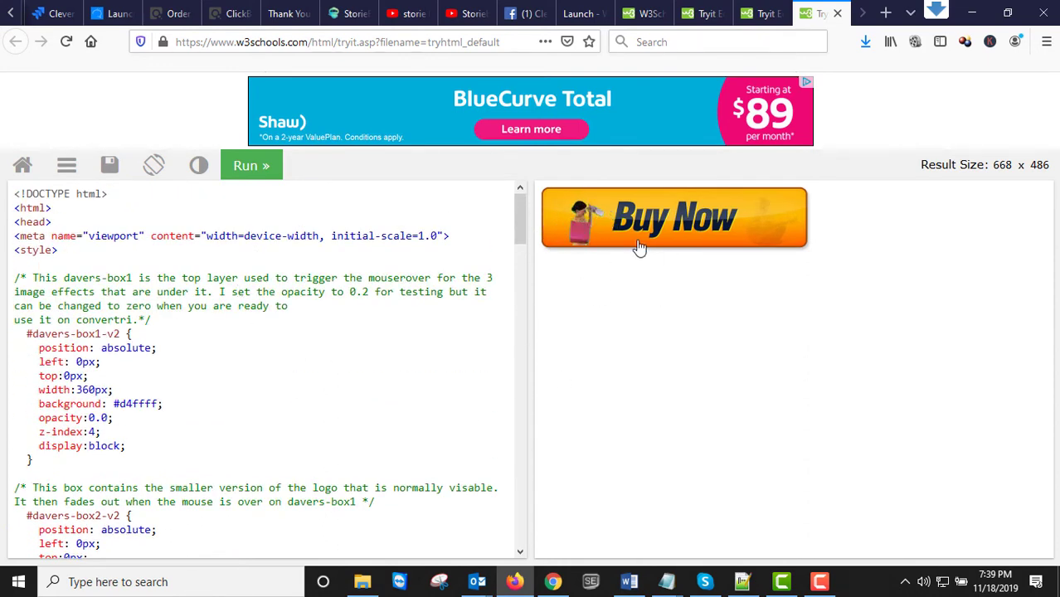
pyautogui.scroll(-3)
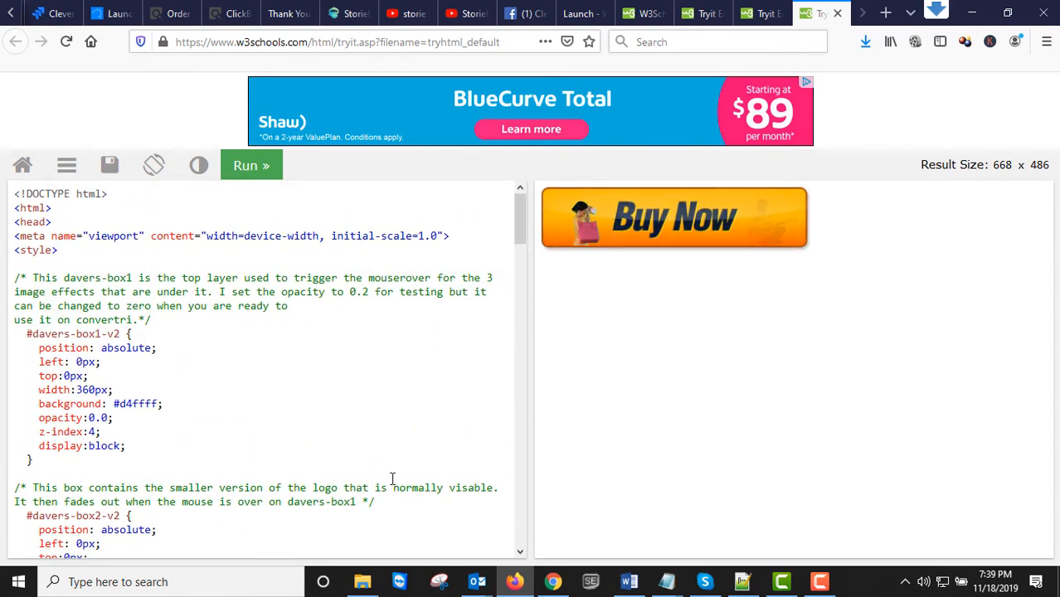
pyautogui.scroll(-3)
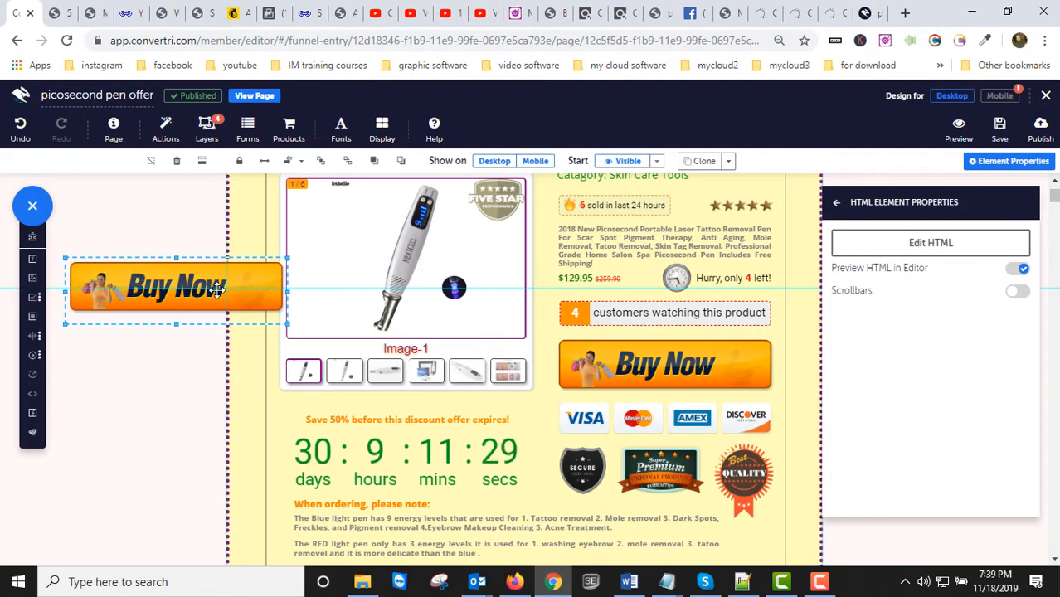
pyautogui.moveTo(869, 13)
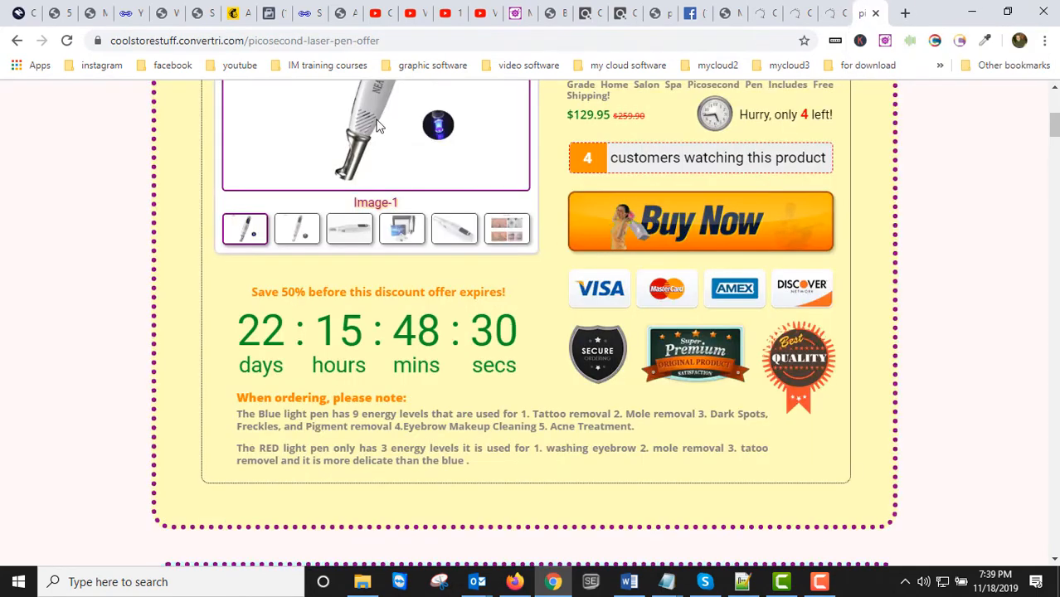
pyautogui.scroll(3)
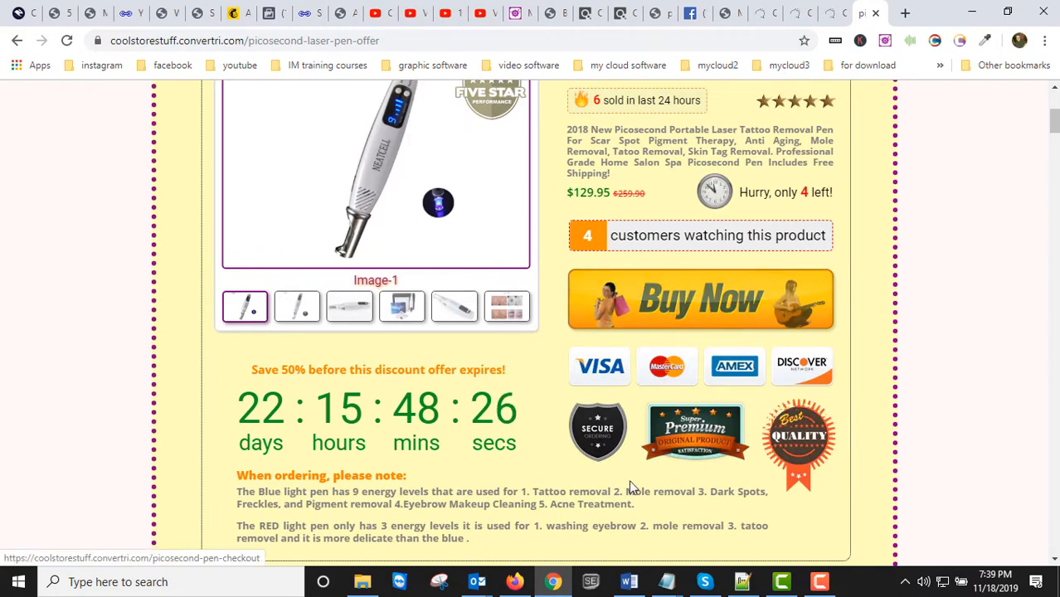
pyautogui.scroll(3)
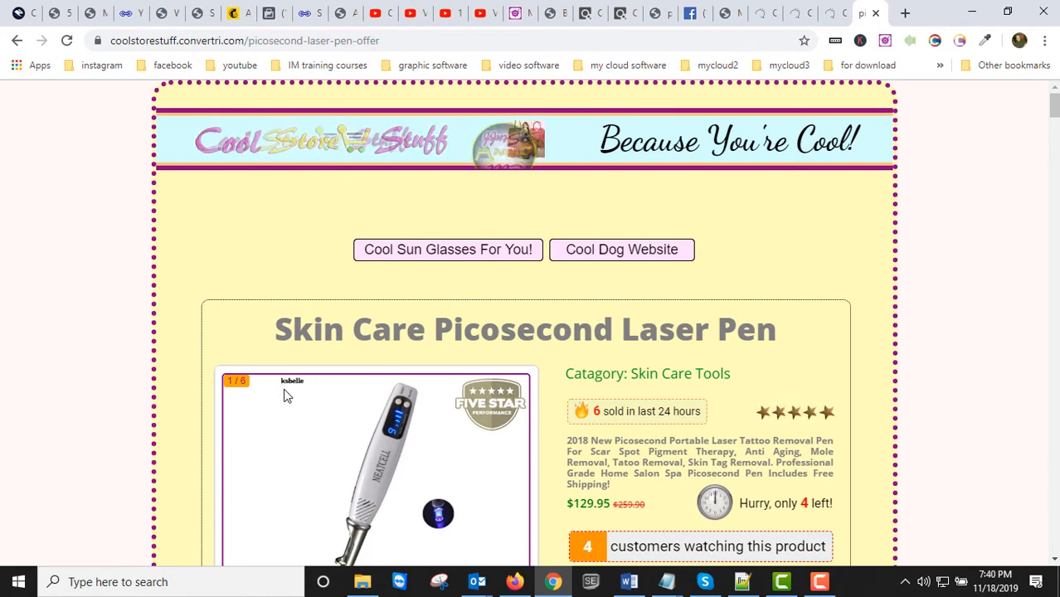
pyautogui.moveTo(323, 149)
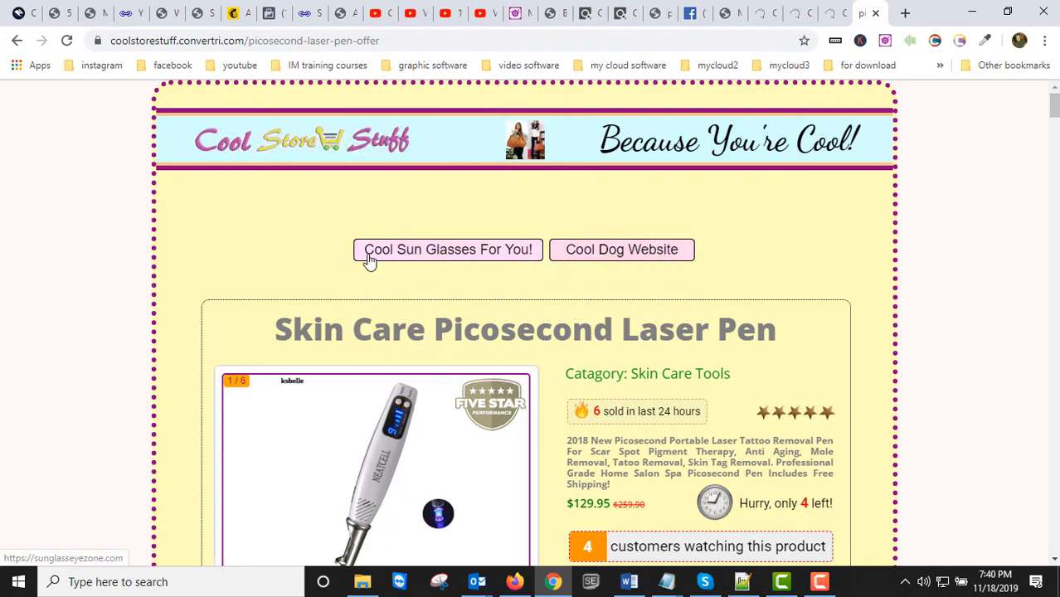
pyautogui.moveTo(700, 269)
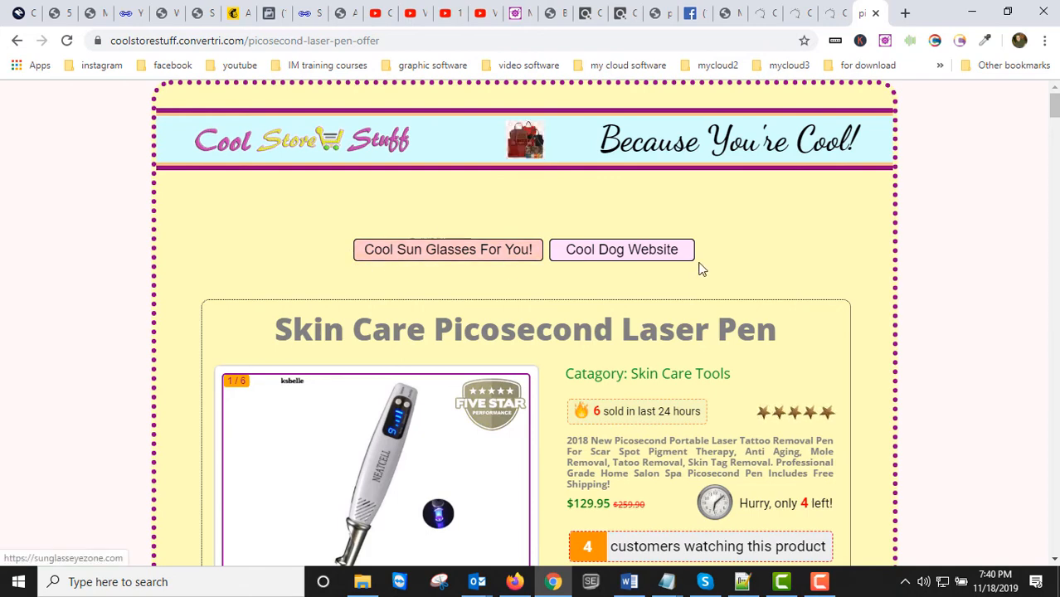
pyautogui.moveTo(418, 282)
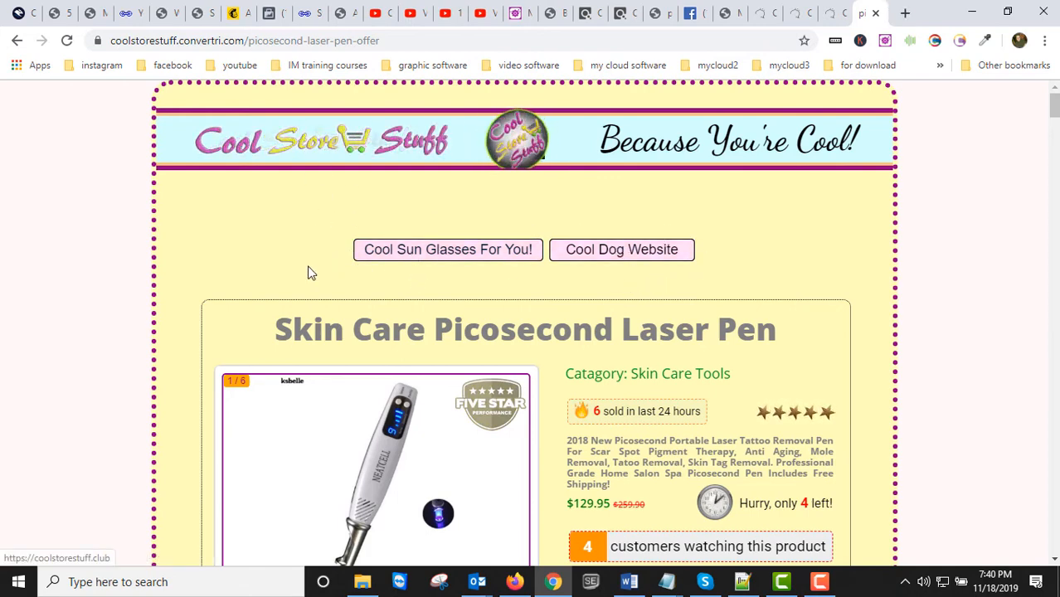
pyautogui.scroll(-3)
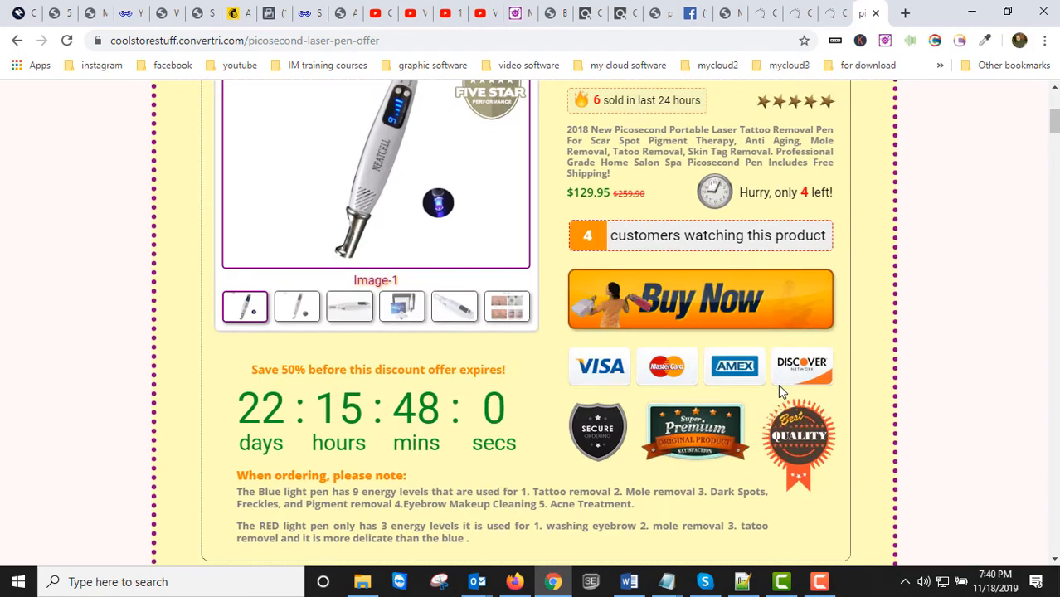
pyautogui.scroll(3)
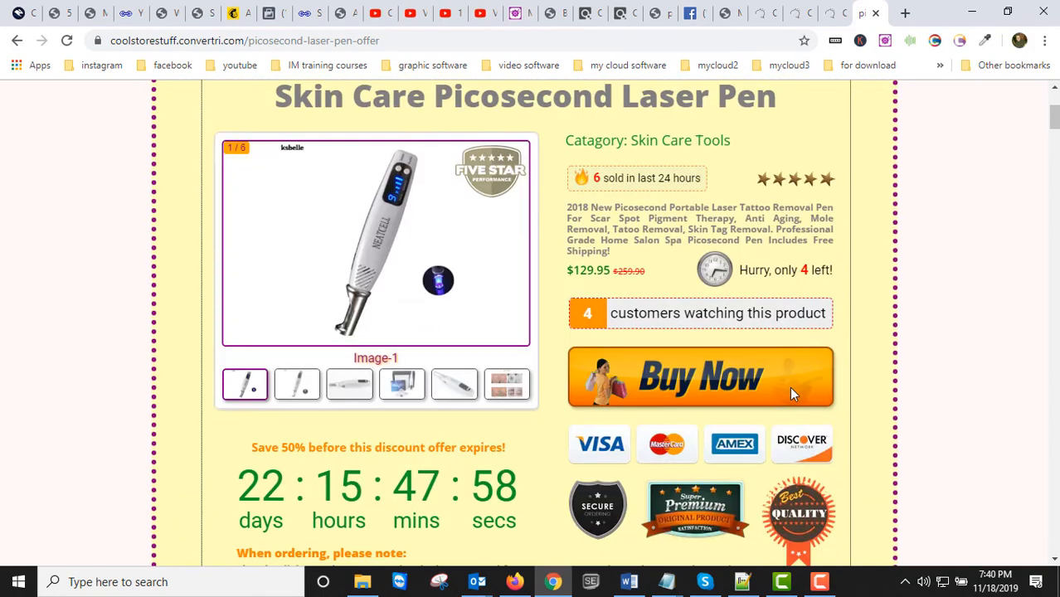
pyautogui.scroll(3)
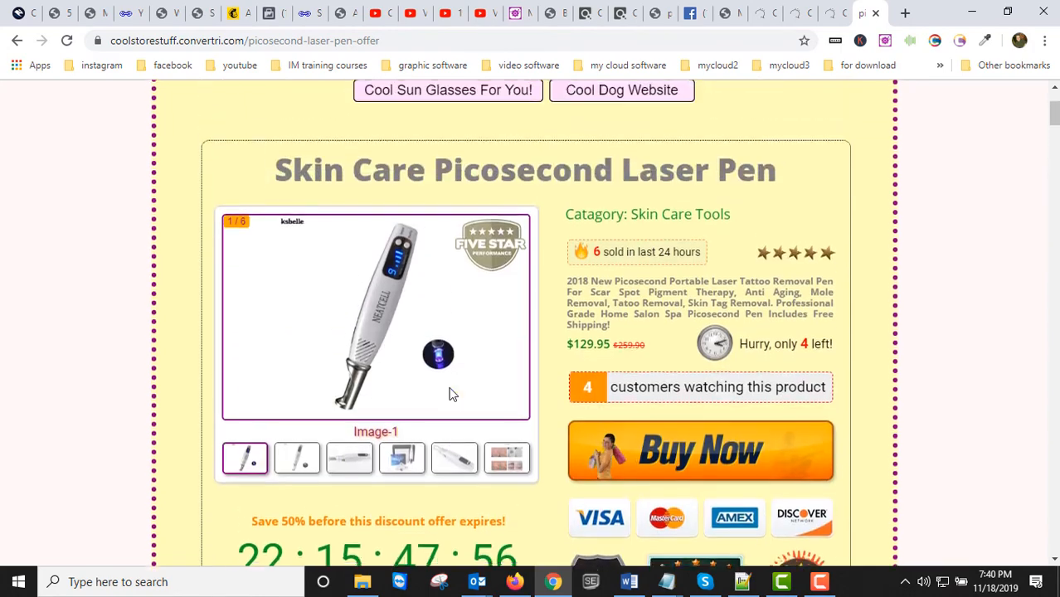
pyautogui.scroll(-3)
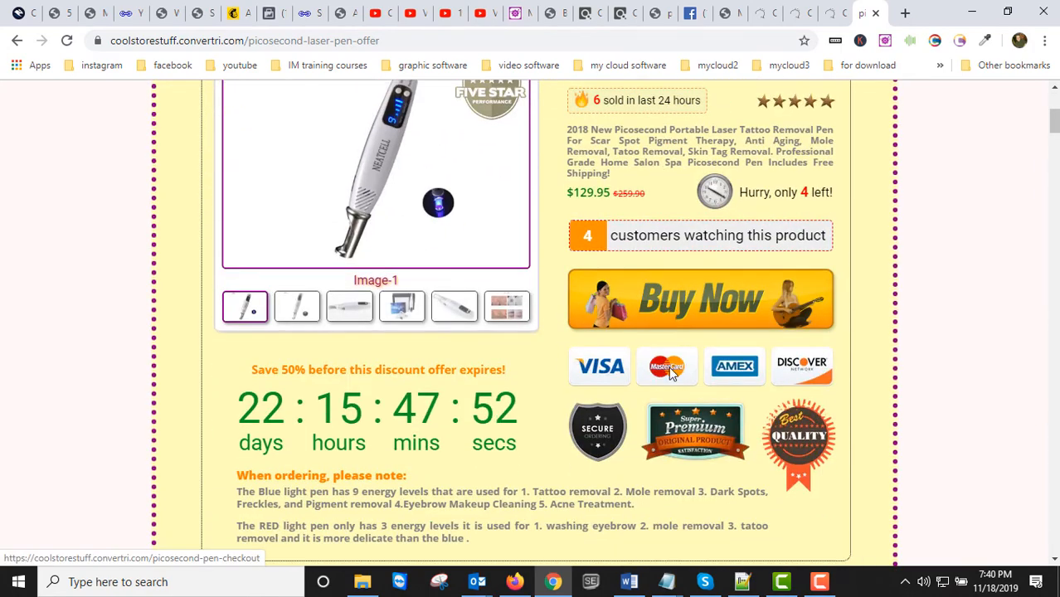
pyautogui.moveTo(664, 301)
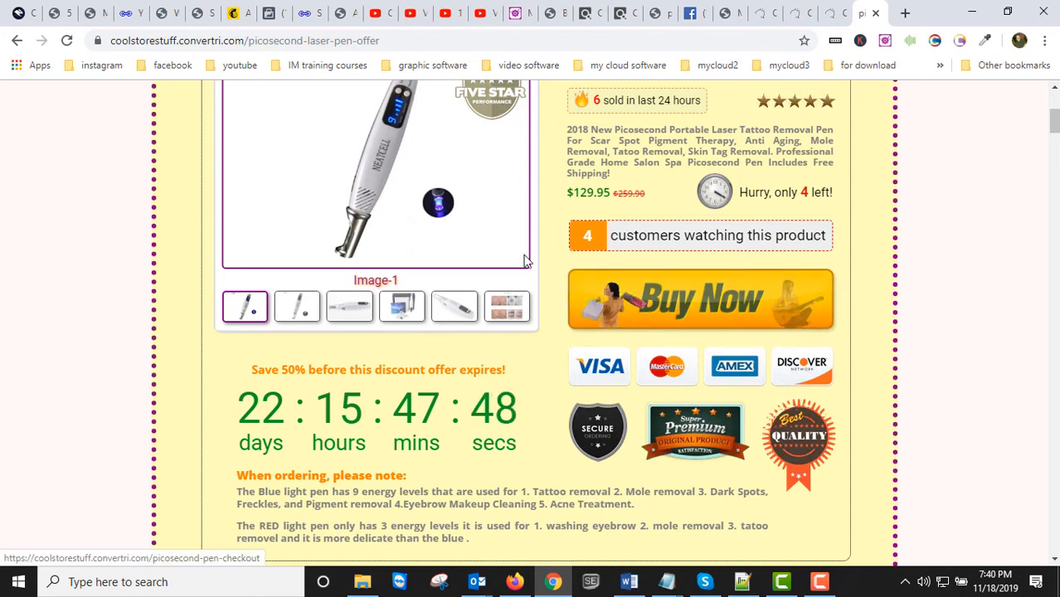
pyautogui.scroll(3)
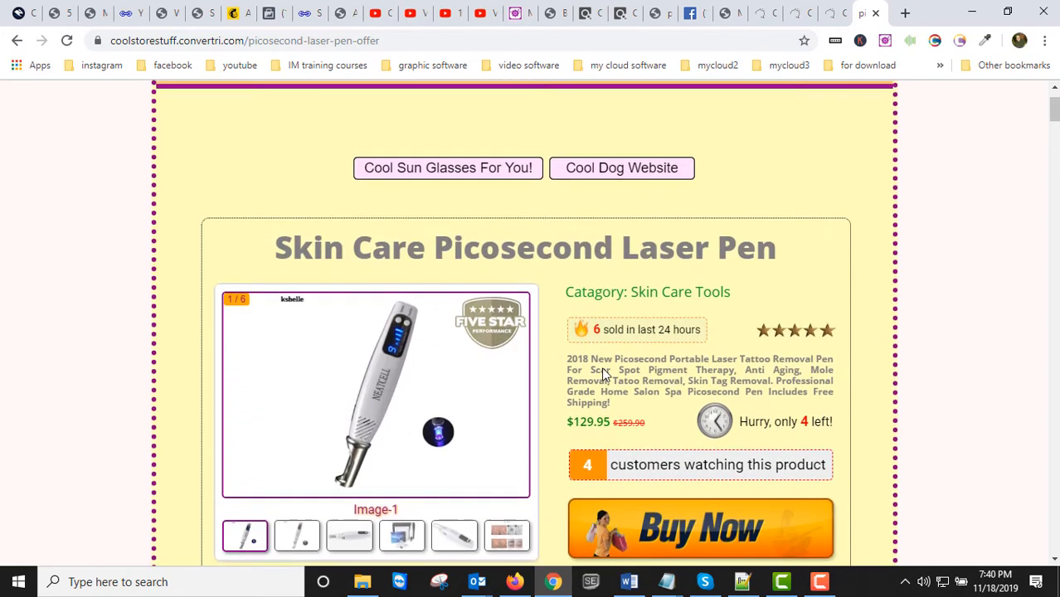
pyautogui.scroll(3)
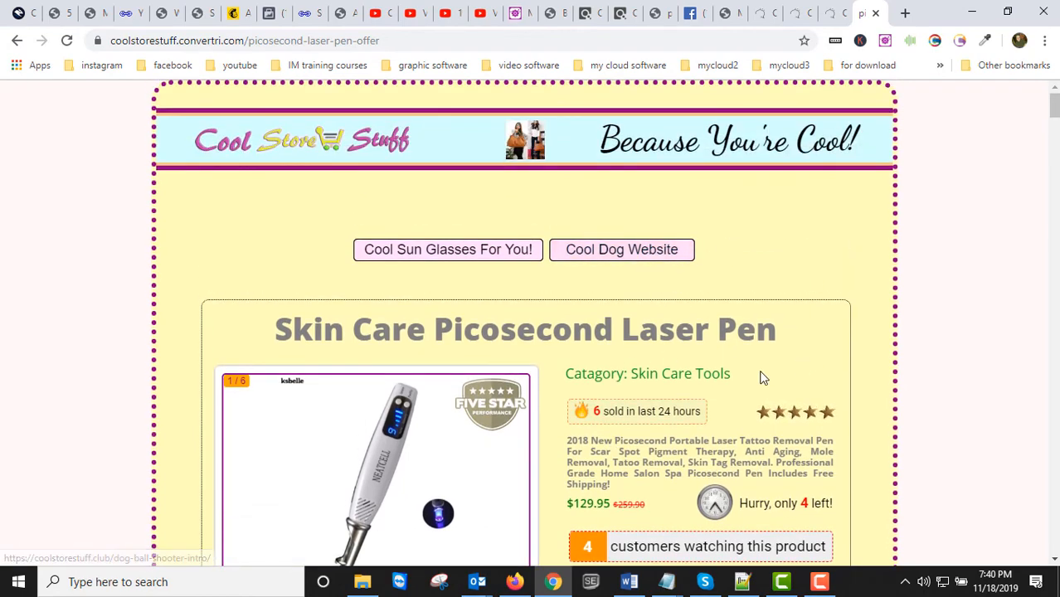
pyautogui.scroll(-3)
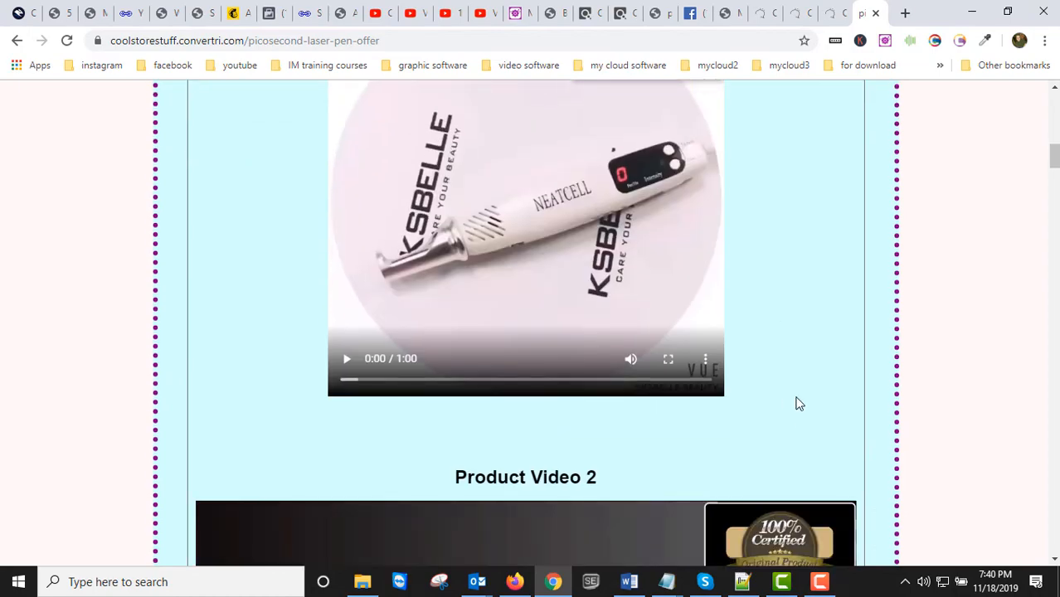
pyautogui.scroll(-3)
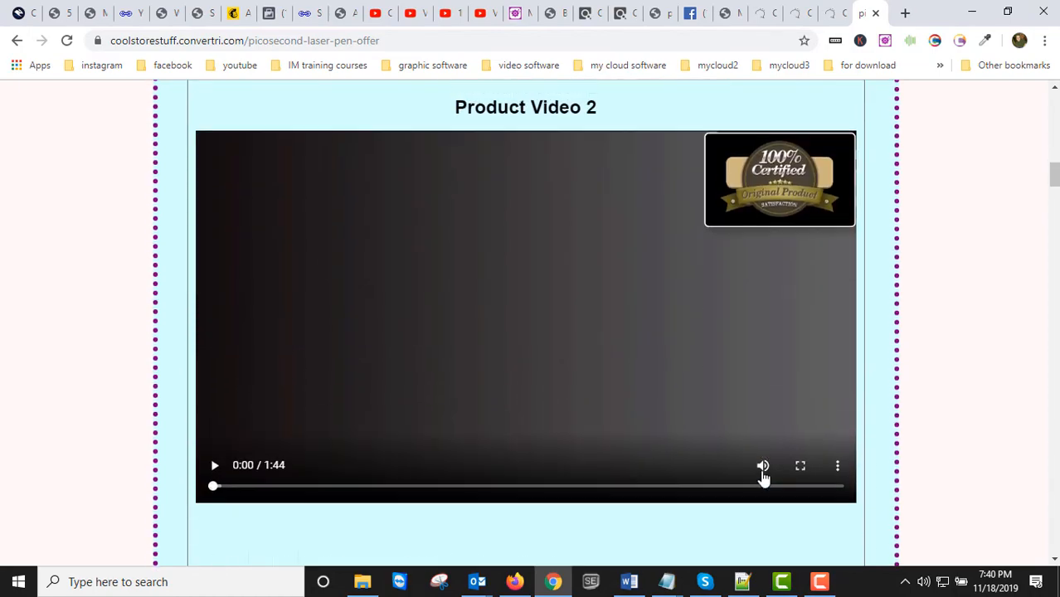
pyautogui.scroll(3)
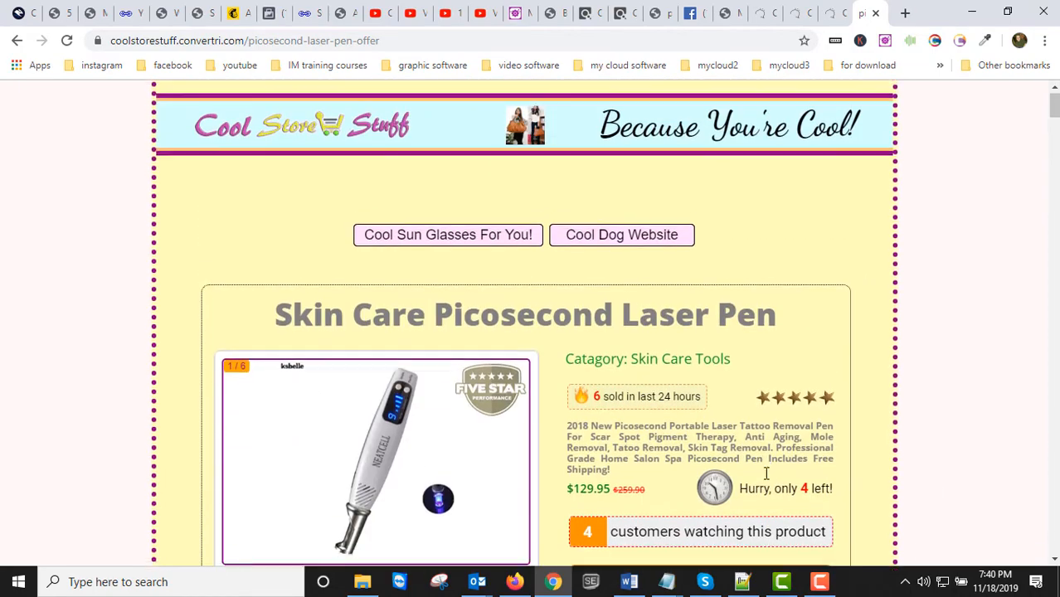
pyautogui.scroll(-3)
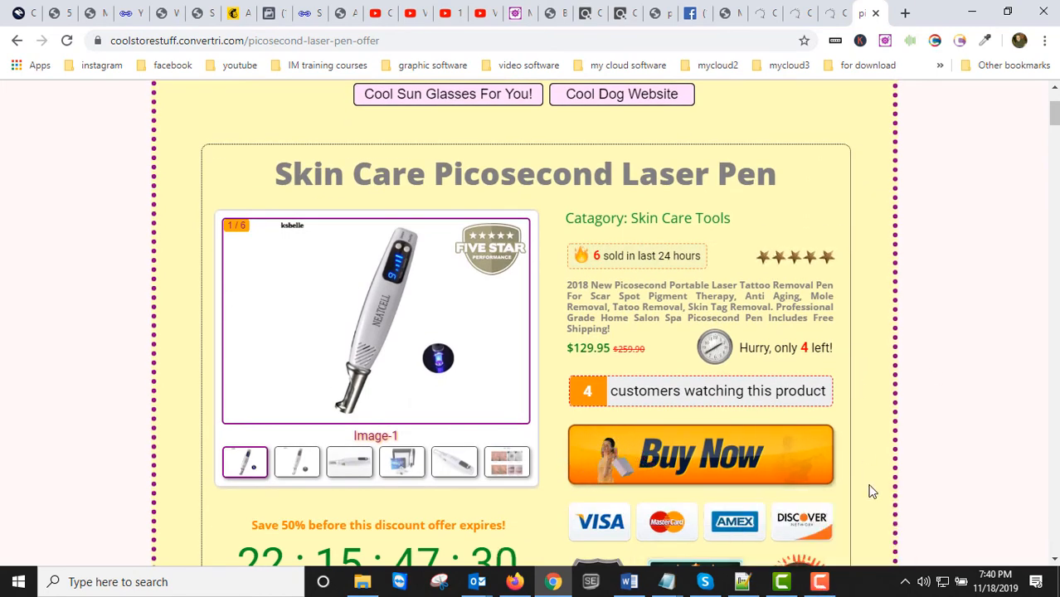
pyautogui.scroll(-3)
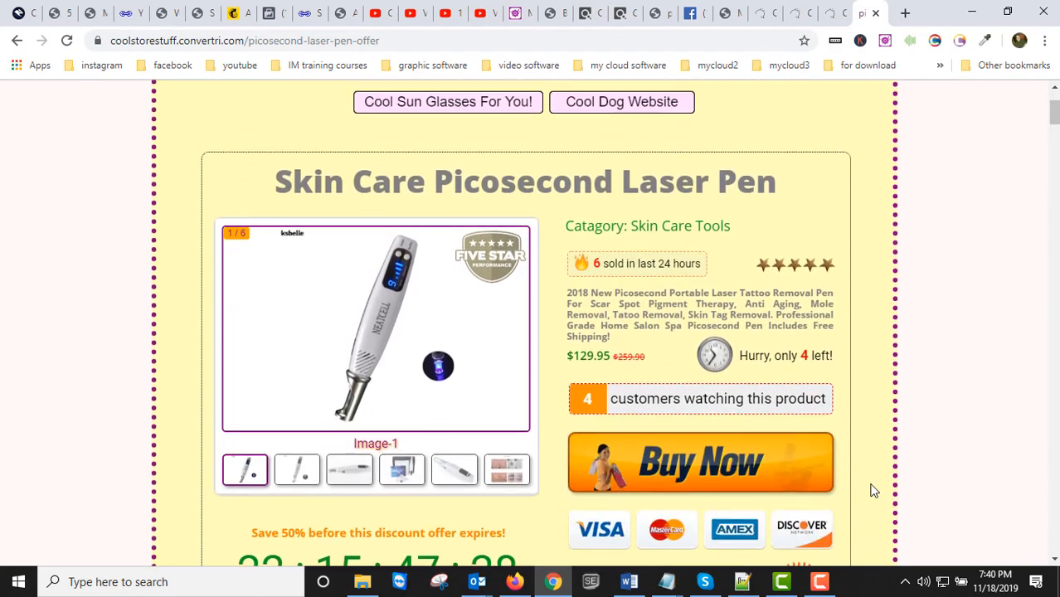
pyautogui.scroll(-3)
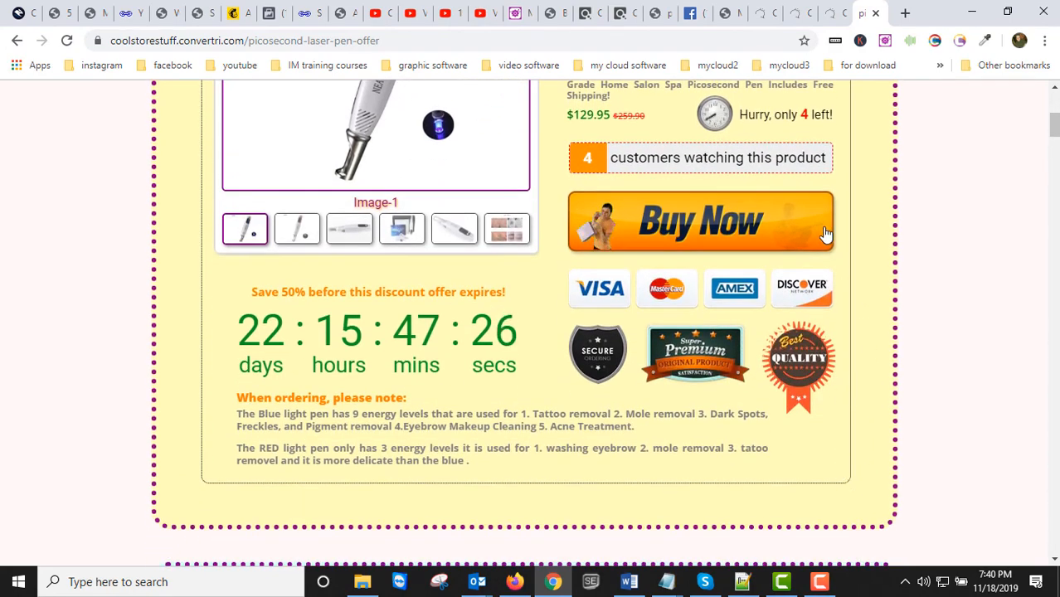
pyautogui.scroll(3)
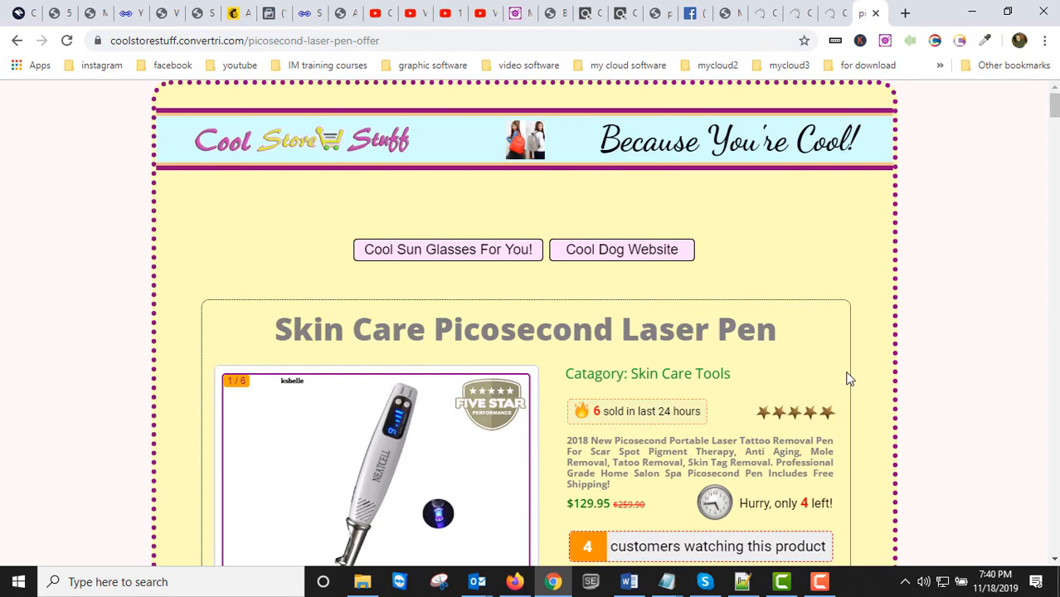
pyautogui.scroll(-3)
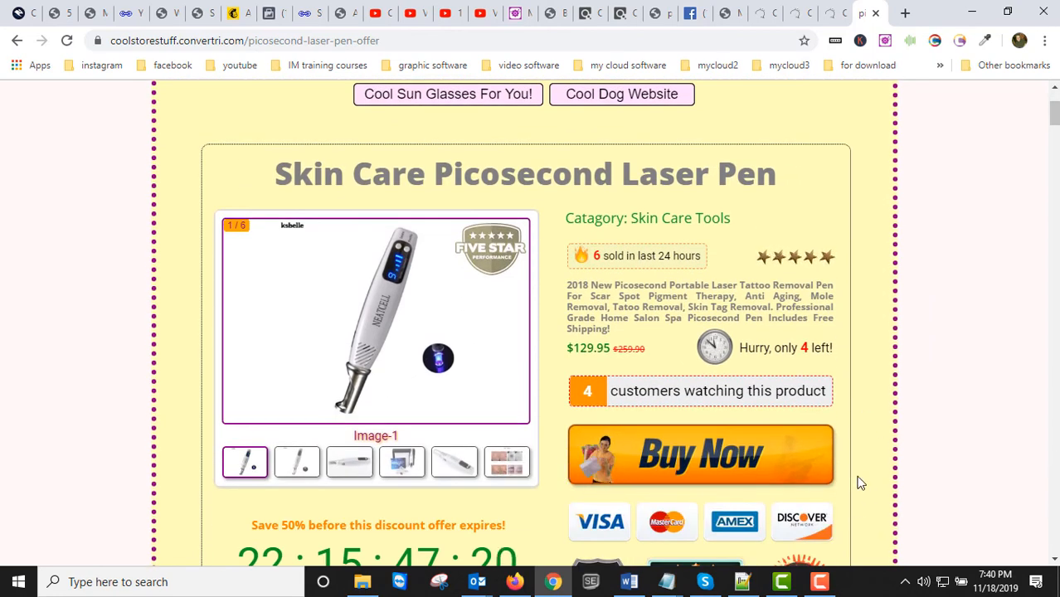
pyautogui.scroll(3)
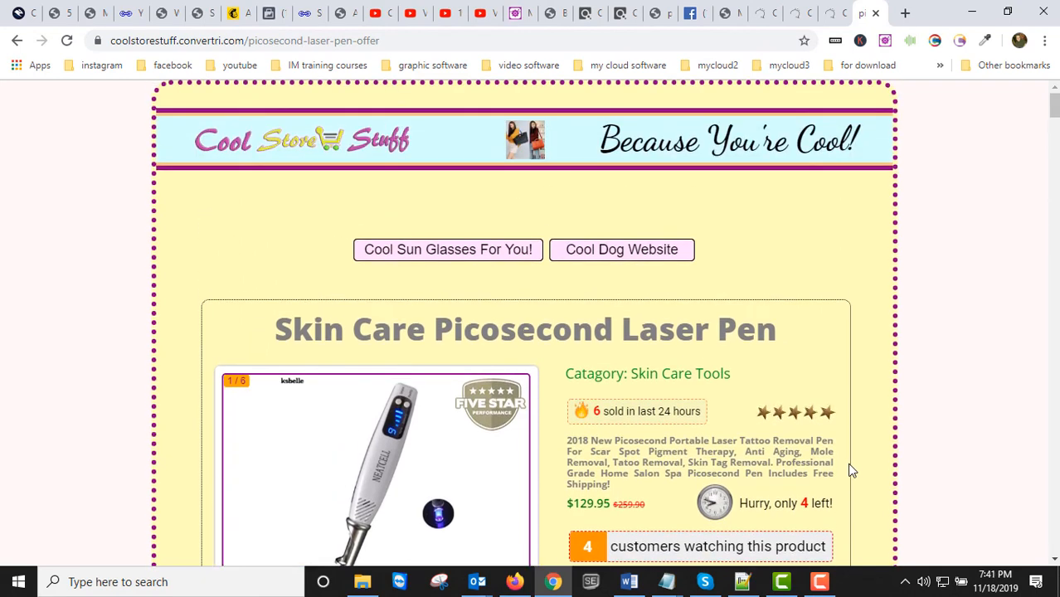
pyautogui.scroll(-3)
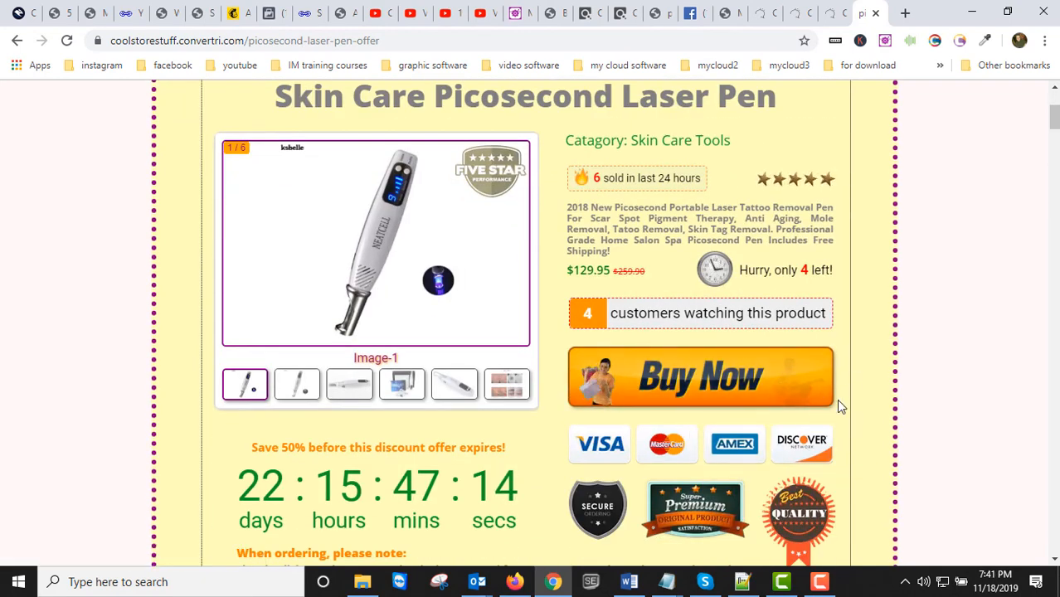
pyautogui.moveTo(571, 418)
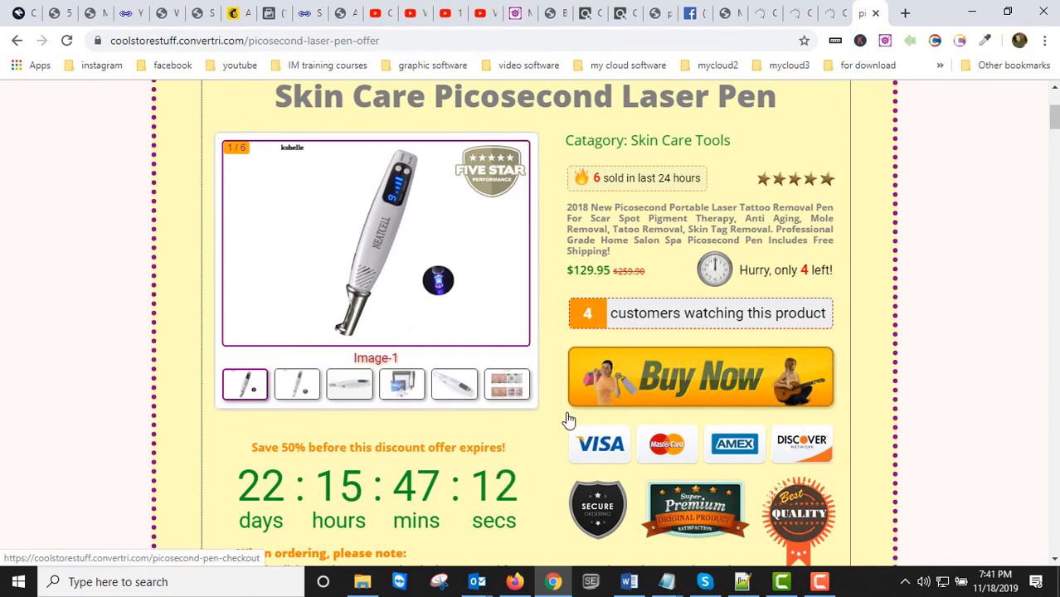
pyautogui.scroll(3)
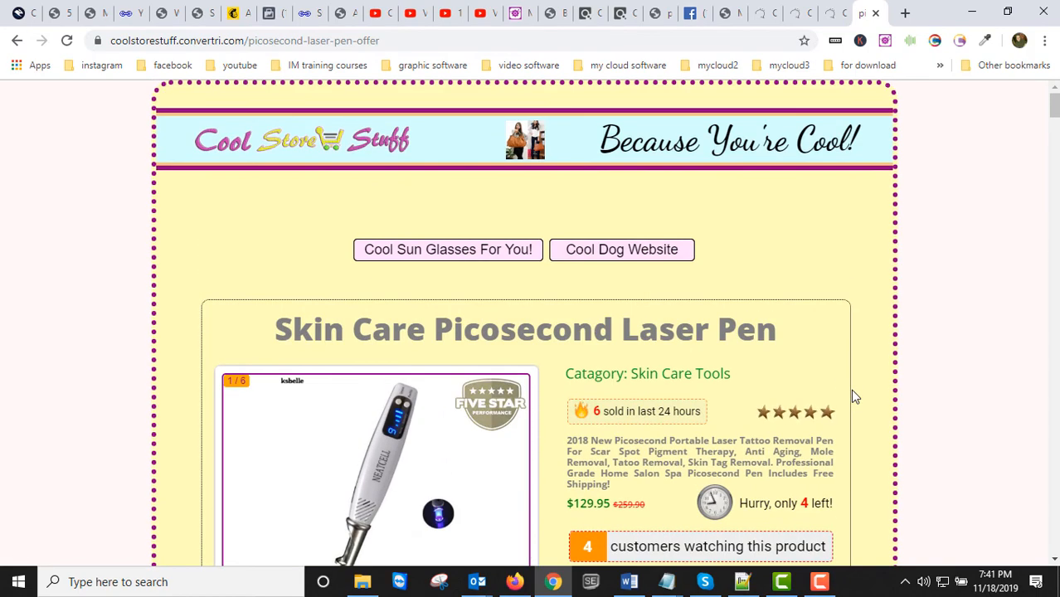
pyautogui.scroll(-3)
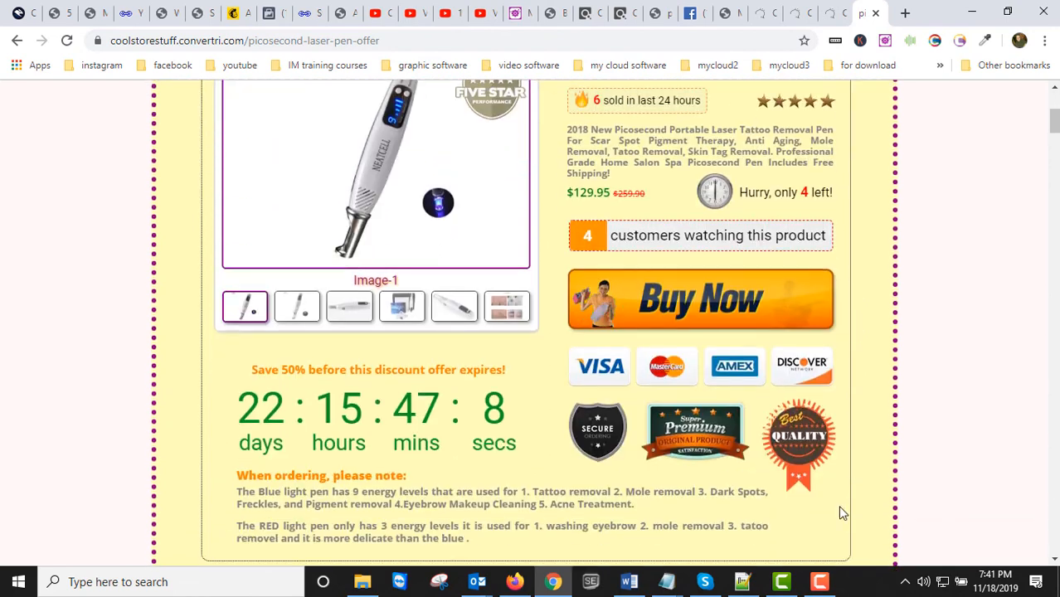